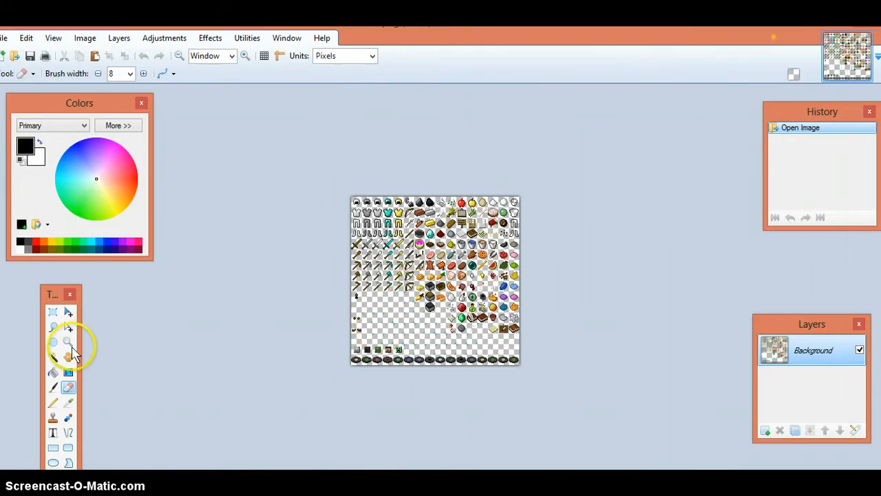
Zoom the Minecraft items sprite sheet to 300% with the Zoom tool.
left_click(68, 341)
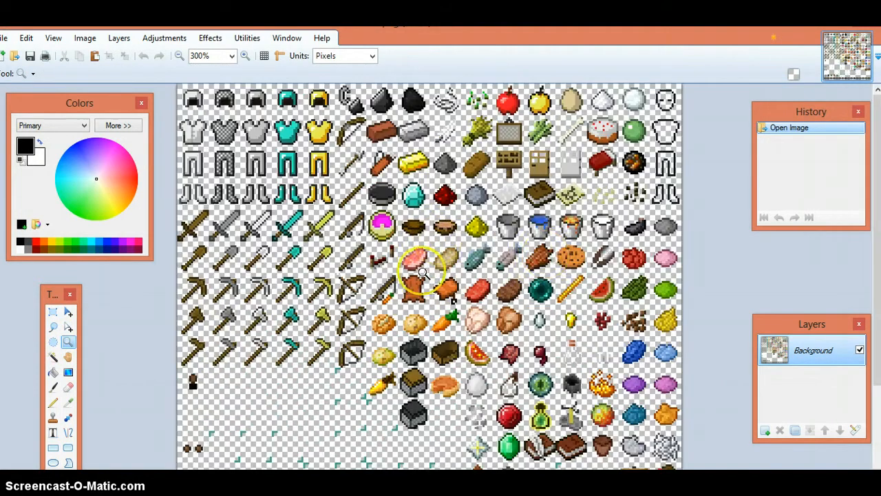
mouse_move(788, 58)
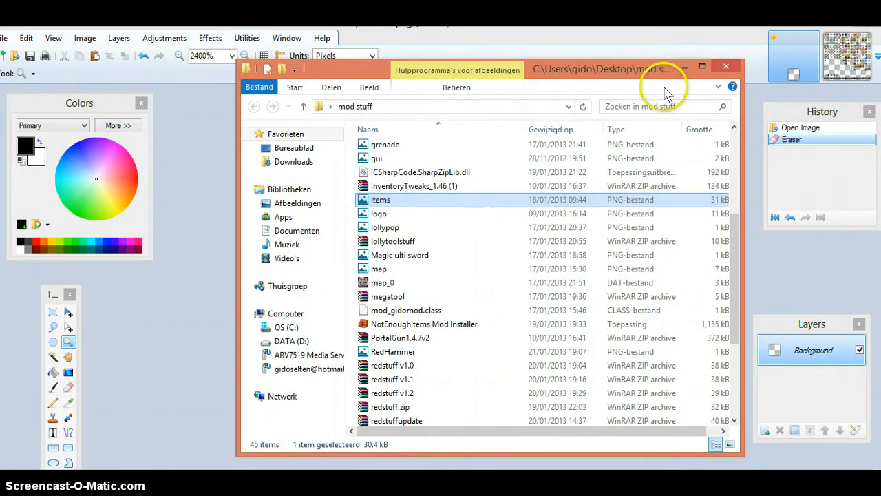
Open modmaker\brianmod from the desktop, select MCreator and maximize the window.
left_click(702, 66)
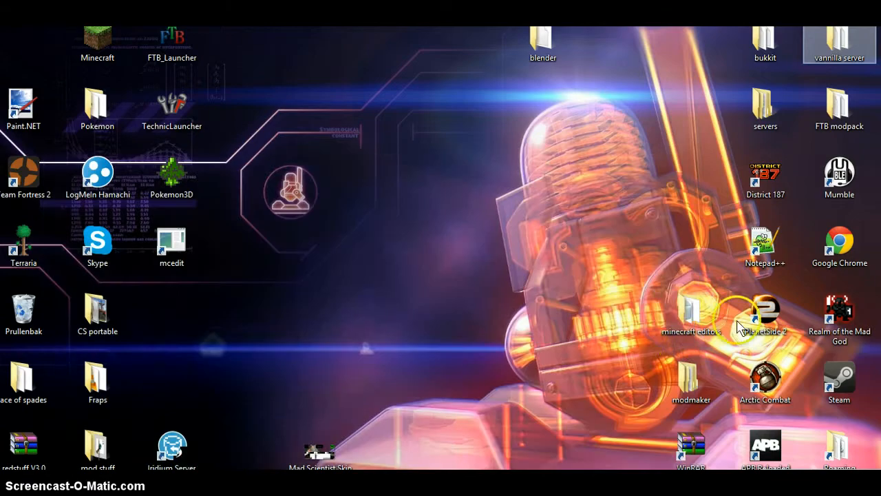
double_click(690, 382)
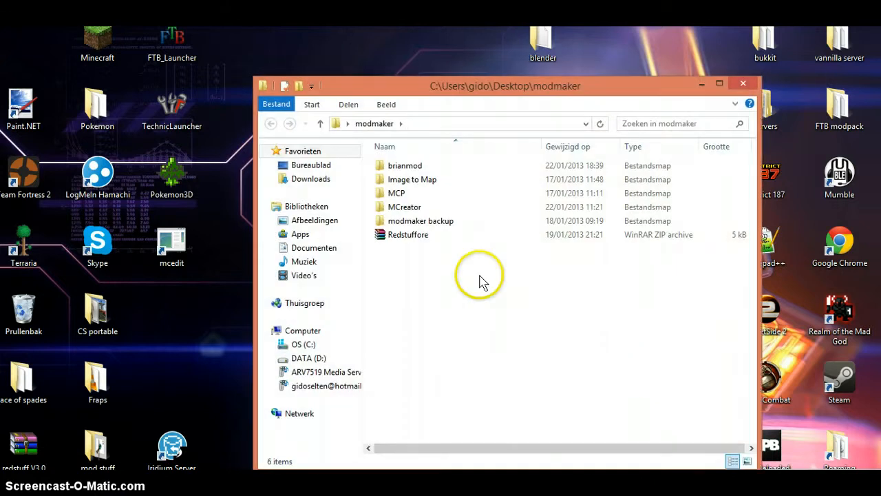
double_click(405, 165)
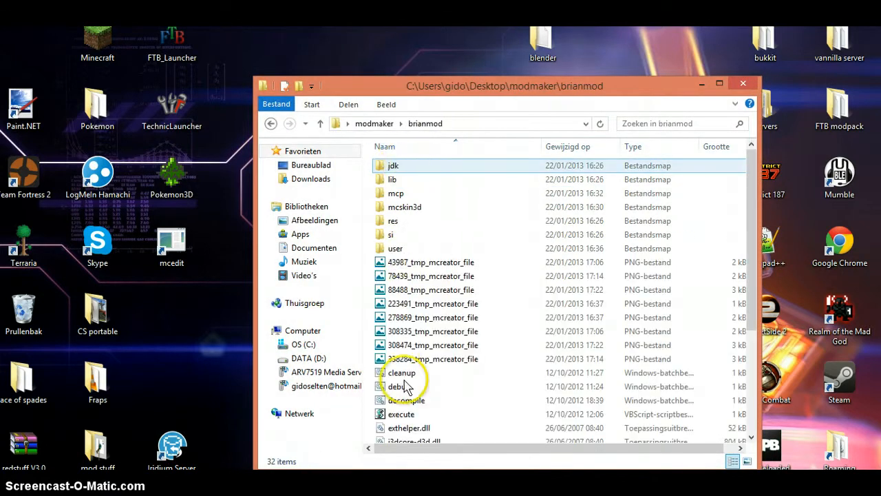
left_click(404, 352)
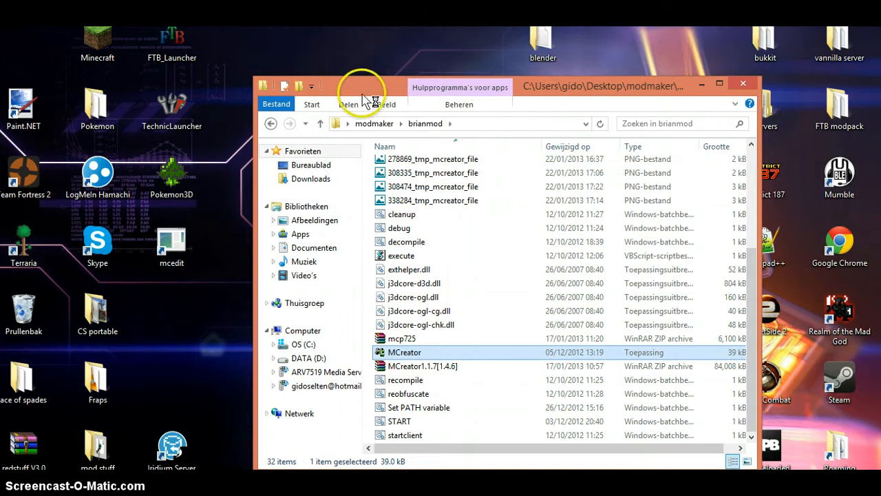
left_click(718, 84)
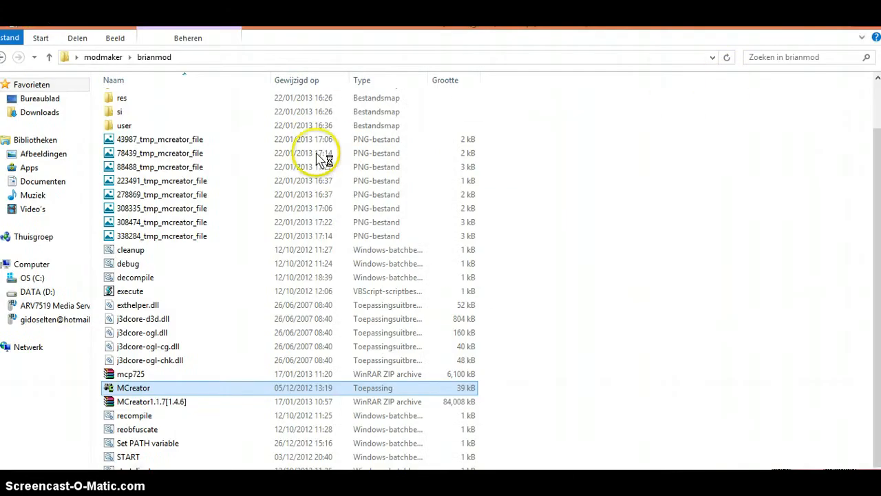
mouse_move(168, 298)
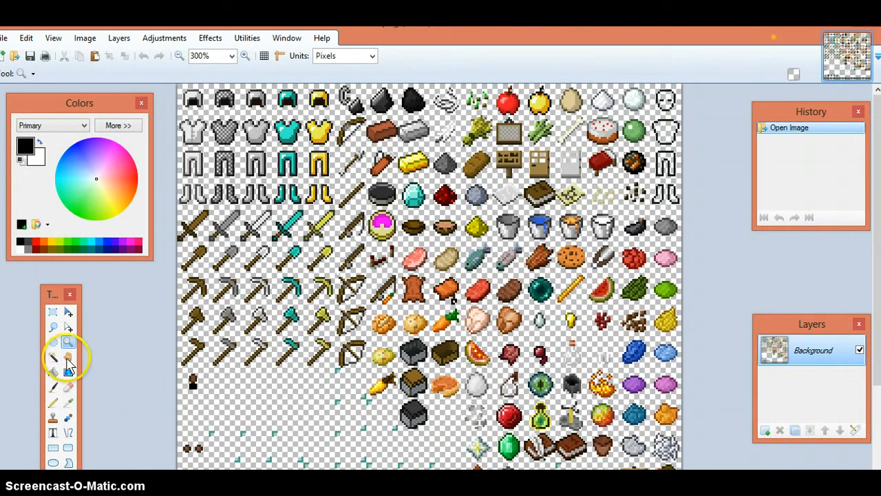
Zoom the items sheet to 1200% on the swords, shovels and pickaxes.
scroll("down", 3)
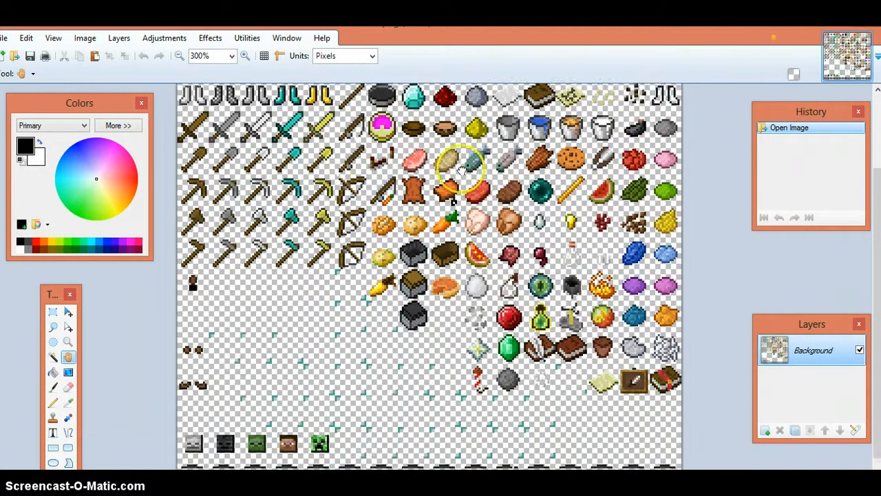
scroll("up", 3)
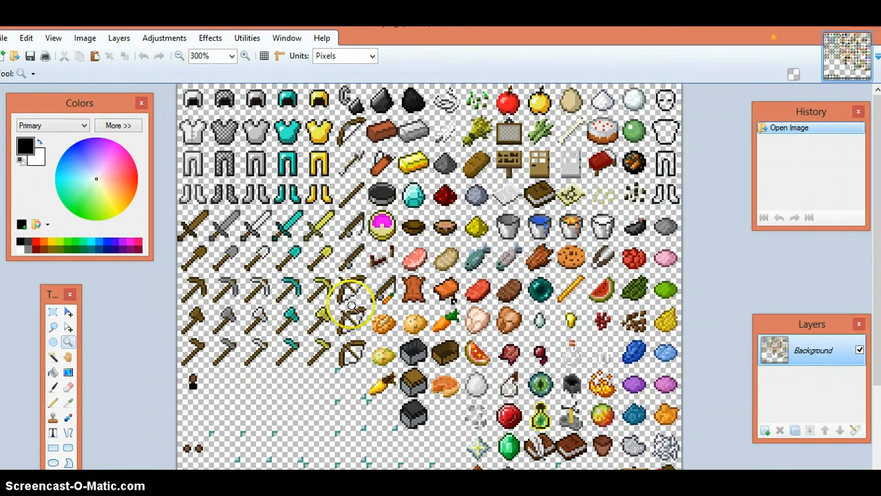
mouse_move(279, 269)
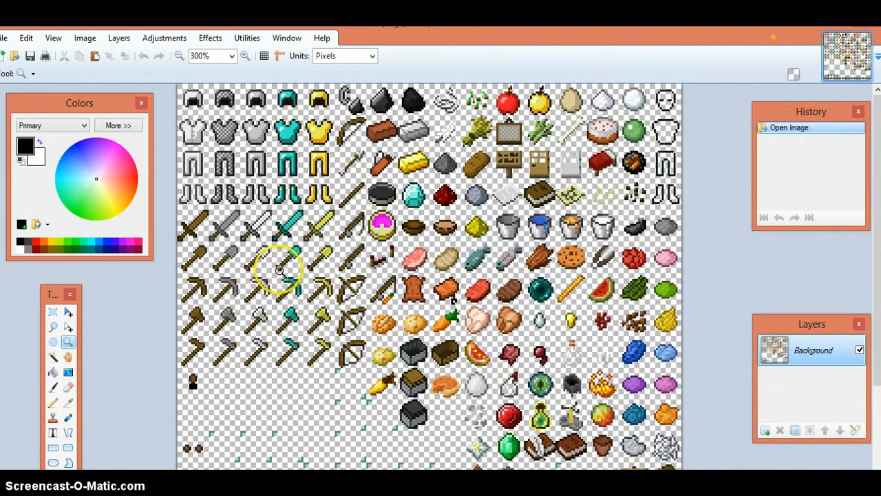
mouse_move(289, 260)
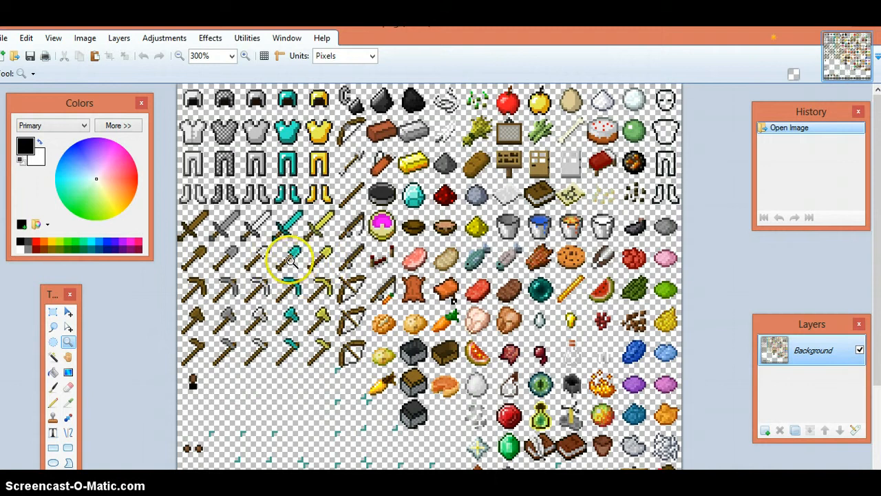
left_click(246, 56)
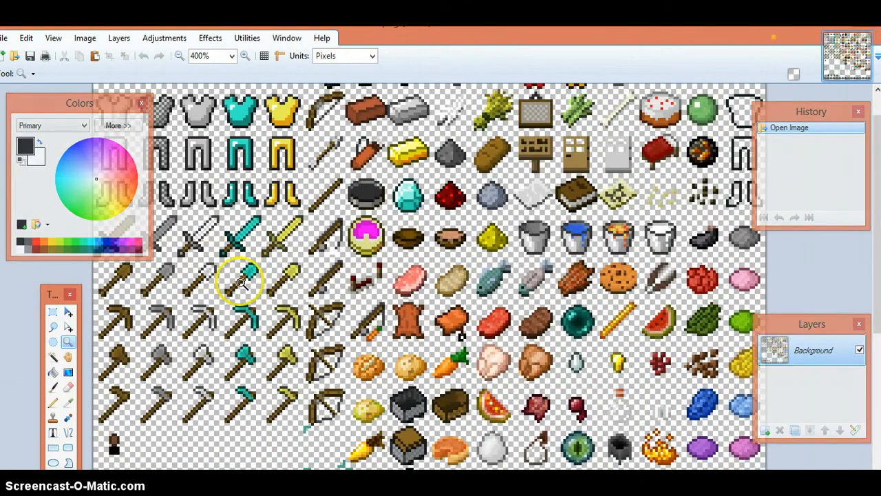
left_click(245, 56)
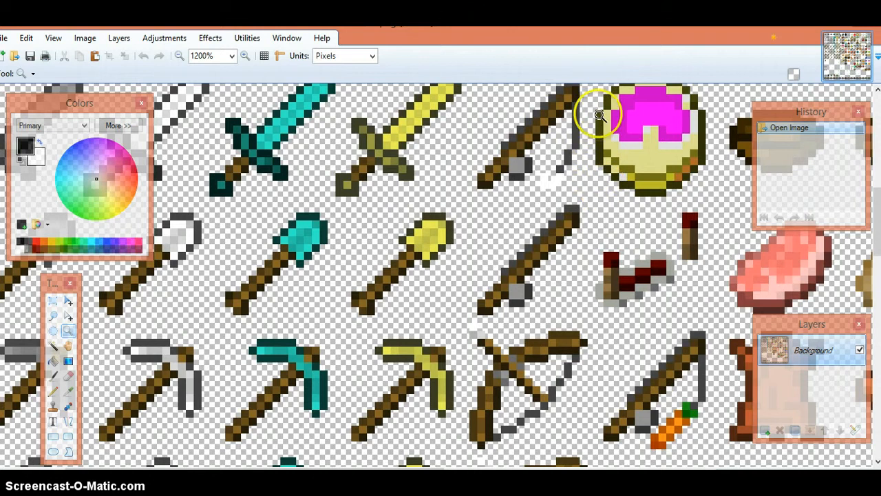
mouse_move(282, 265)
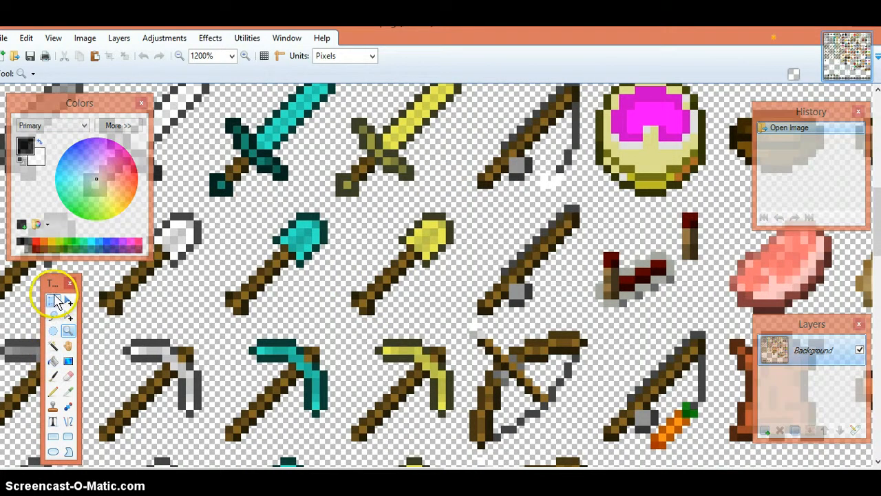
Copy the gold shovel's wooden handle into the new image's bottom-left corner.
left_click(54, 300)
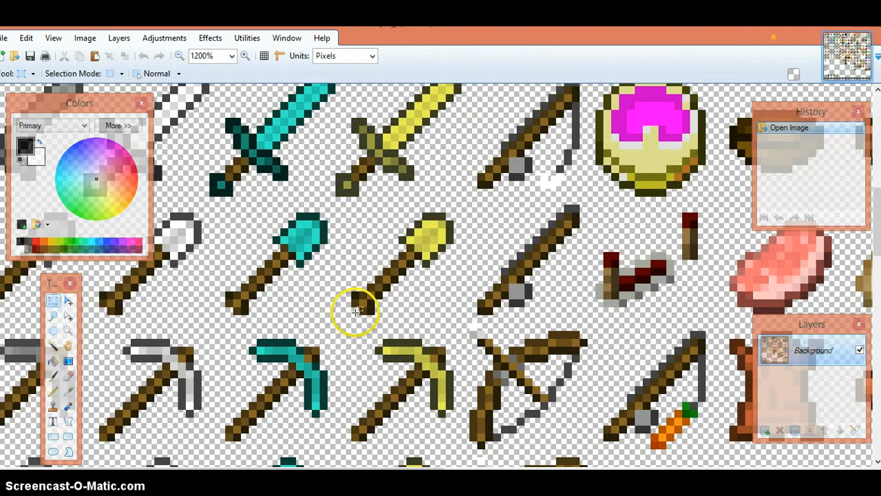
left_click_drag(355, 313, 420, 252)
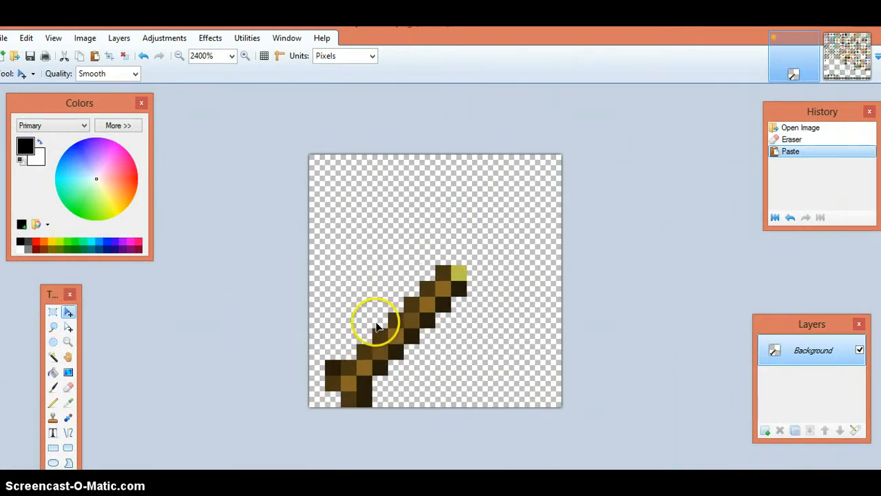
left_click_drag(375, 324, 458, 269)
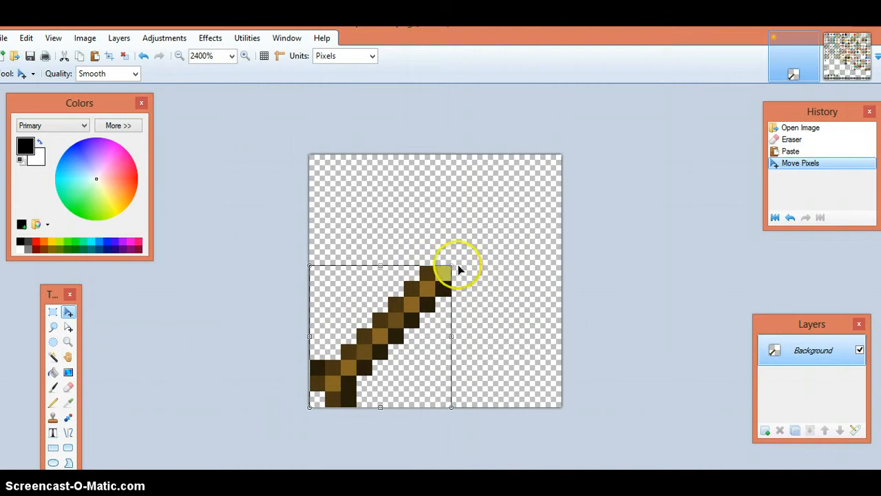
left_click(53, 311)
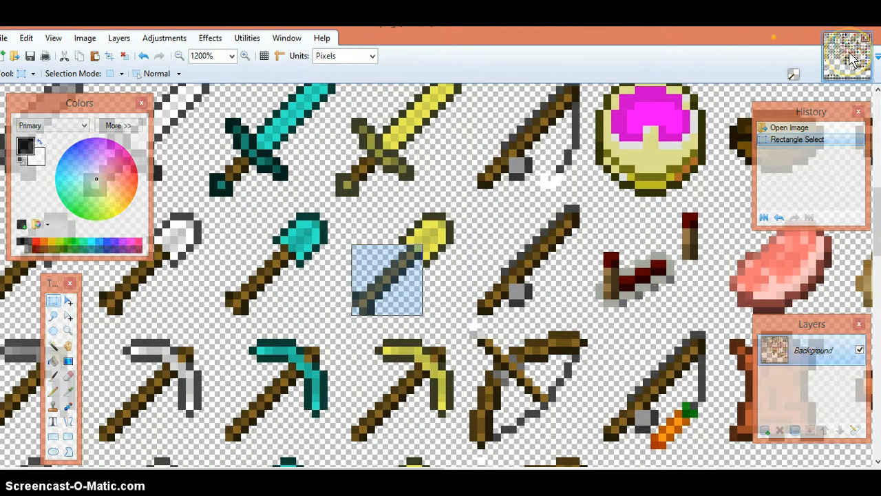
mouse_move(54, 258)
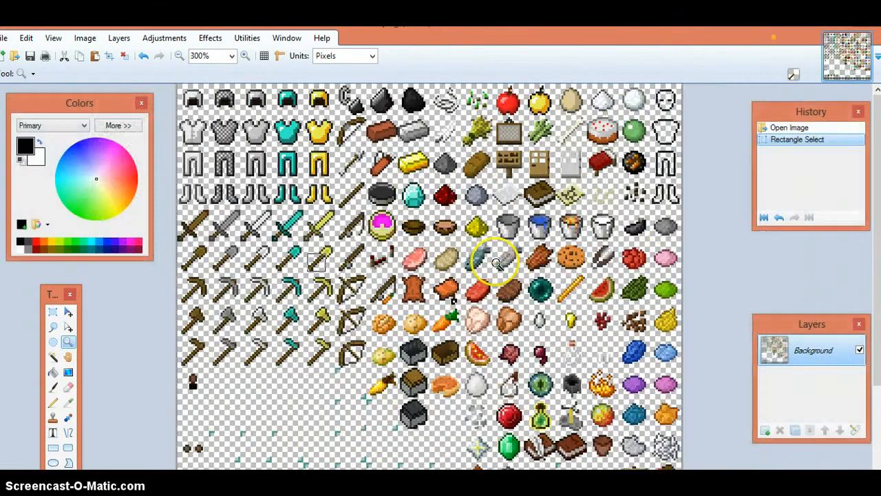
mouse_move(540, 336)
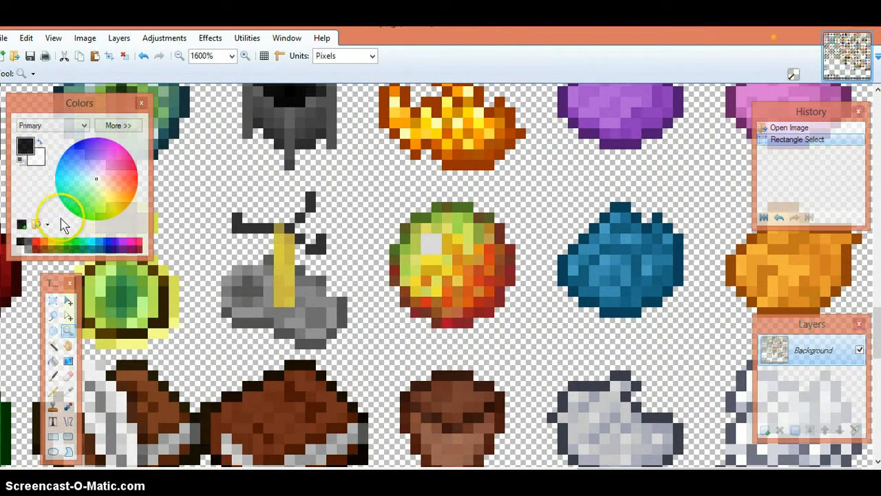
Rectangle-select the round fire charge sprite on the items sheet.
left_click(53, 300)
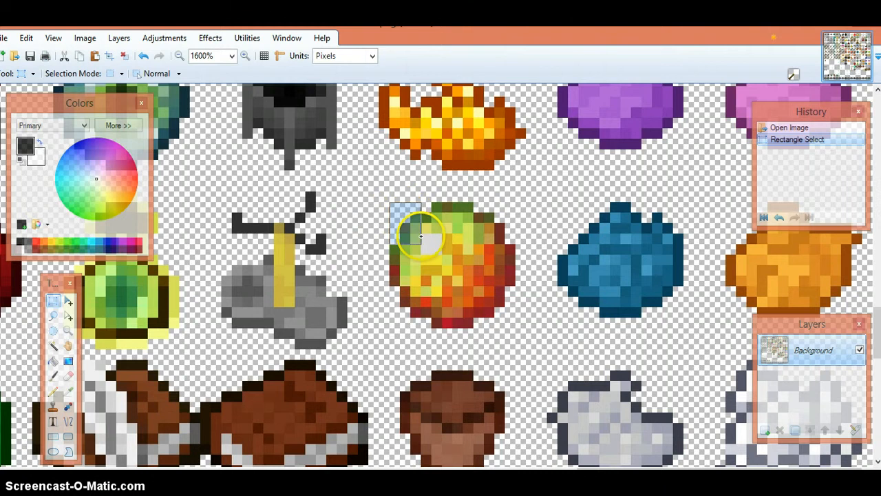
left_click_drag(420, 234, 506, 320)
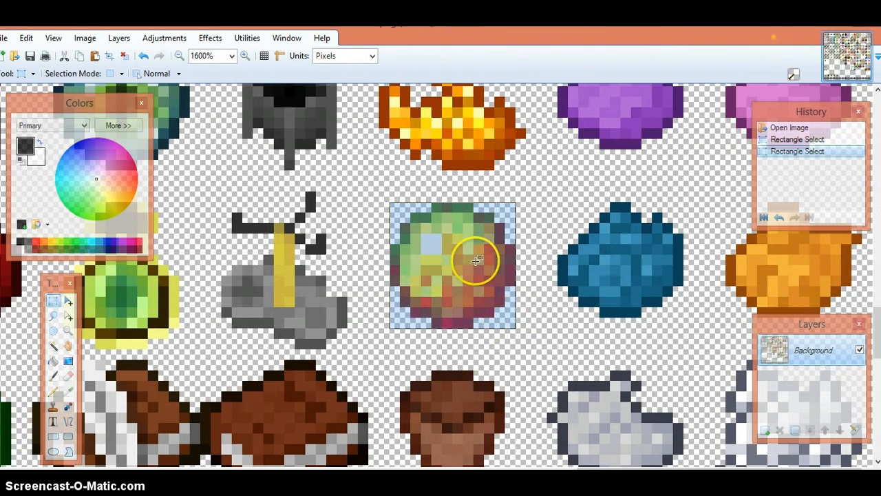
mouse_move(482, 182)
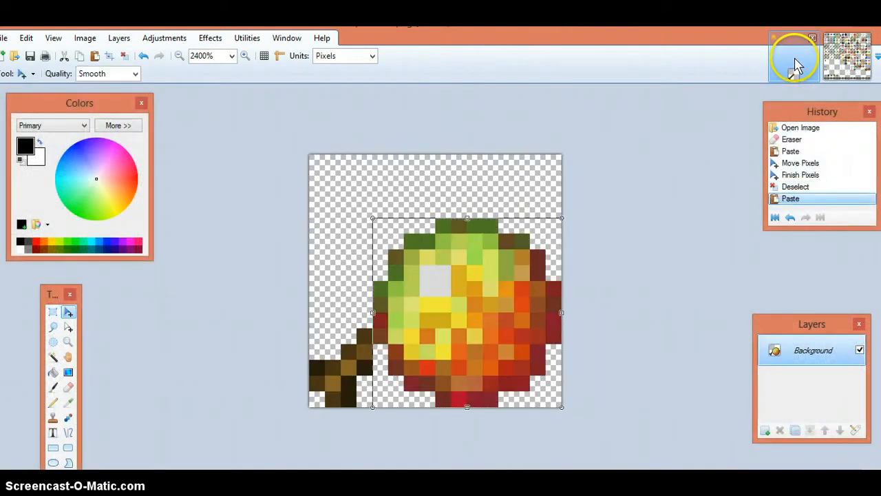
Shrink the pasted fireball and place it at the top of the wand handle.
left_click_drag(467, 312, 467, 265)
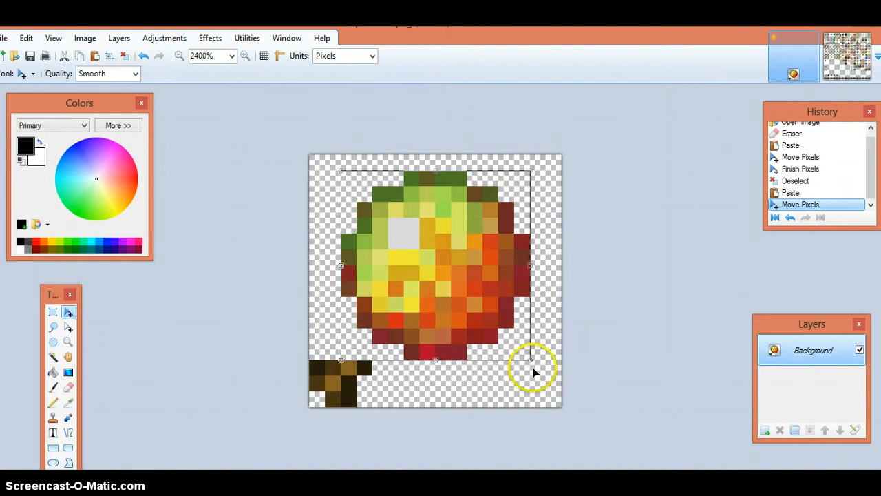
left_click_drag(533, 372, 425, 247)
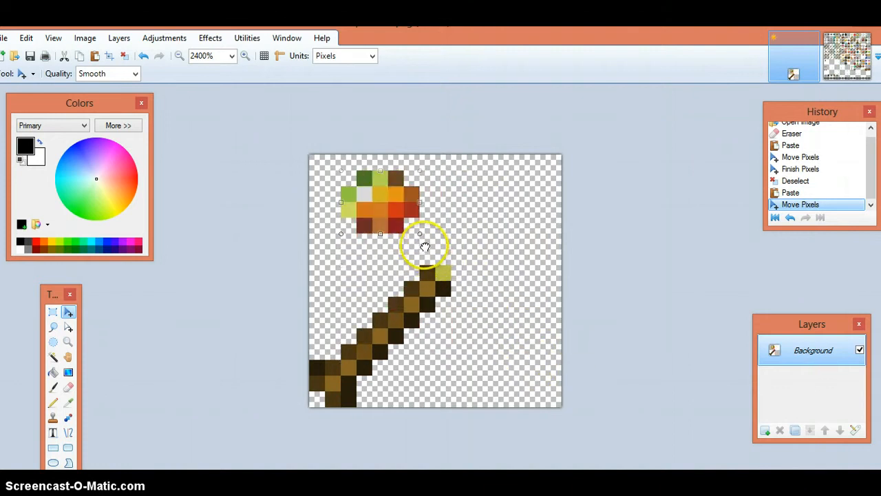
left_click_drag(426, 245, 389, 209)
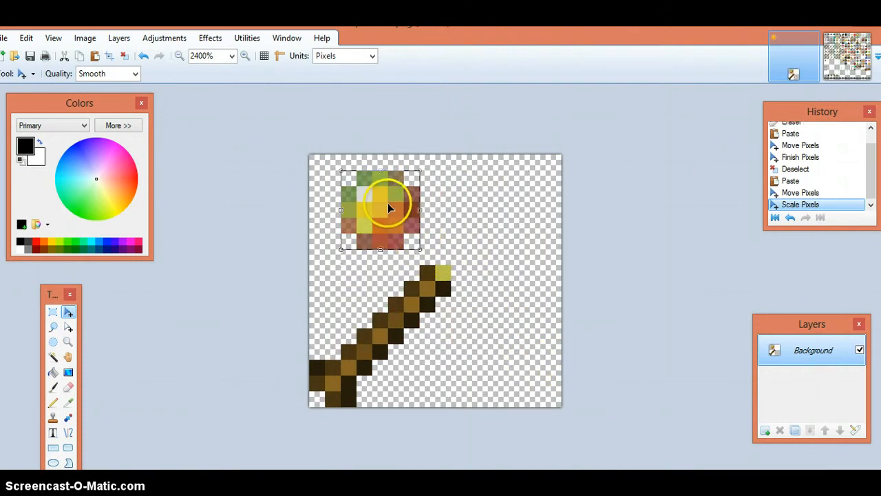
left_click_drag(380, 208, 474, 240)
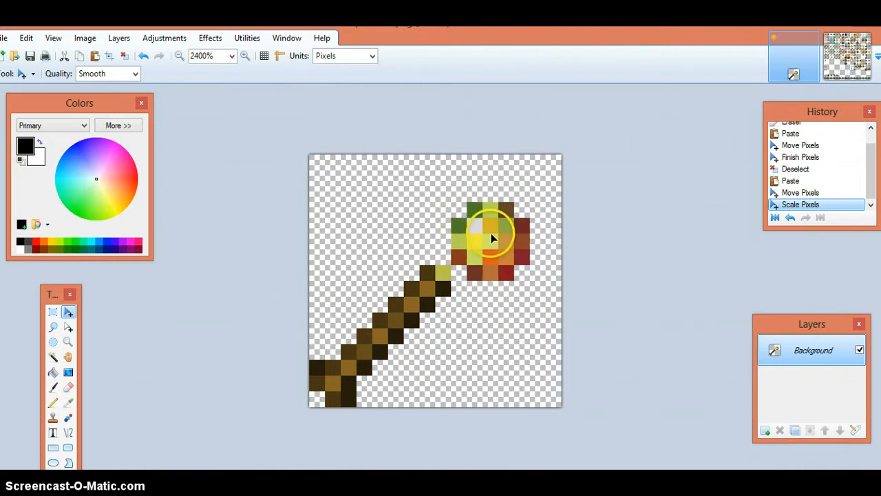
mouse_move(493, 242)
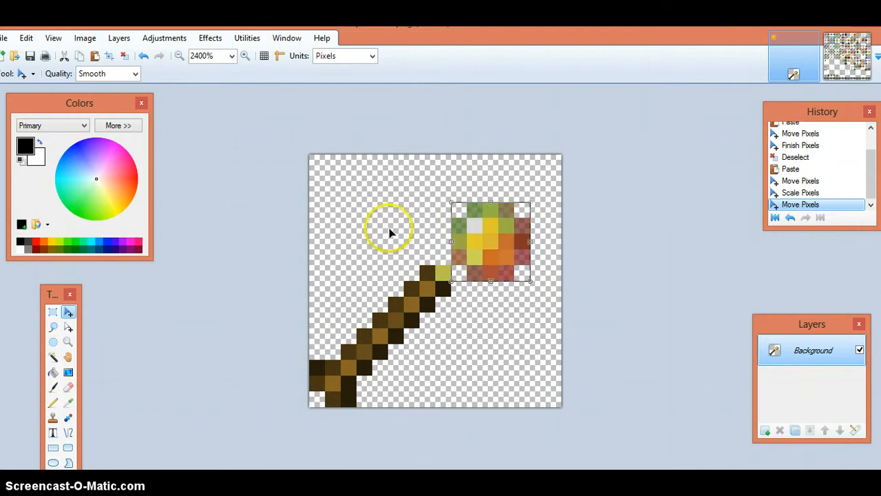
left_click(53, 311)
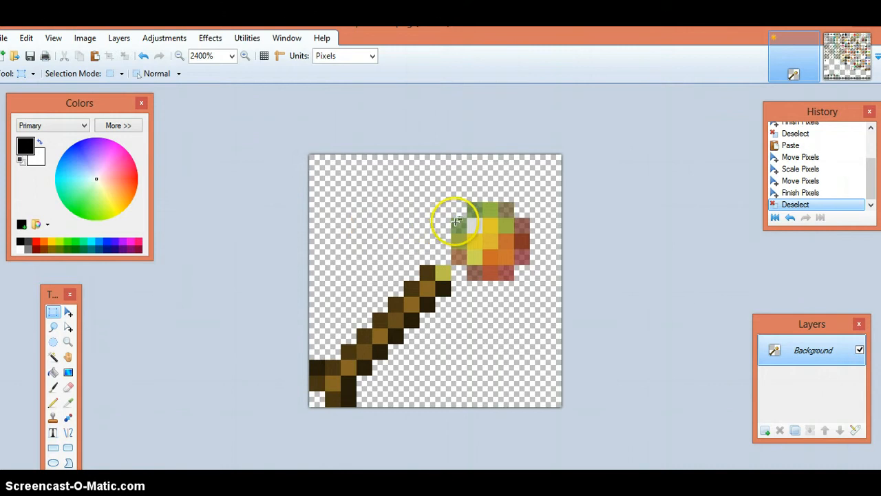
Shift strips of the fireball so the head joins the handle tip snugly.
left_click(53, 312)
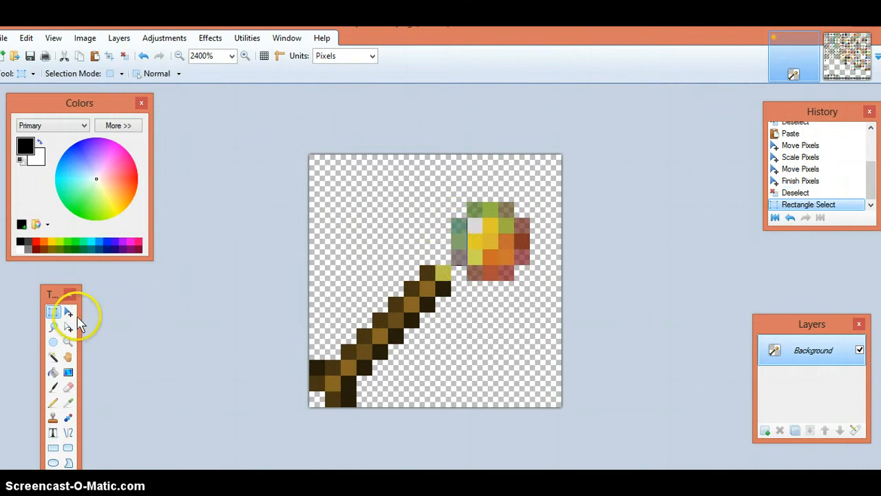
left_click(68, 311)
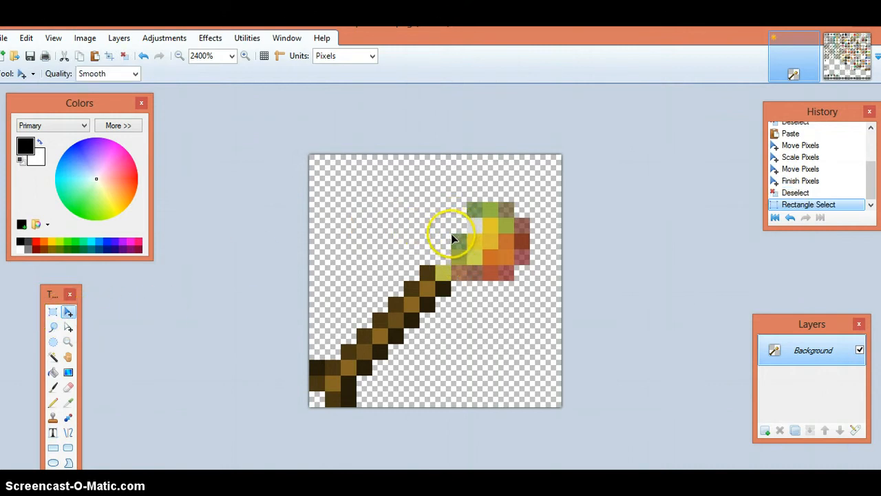
left_click_drag(454, 237, 444, 244)
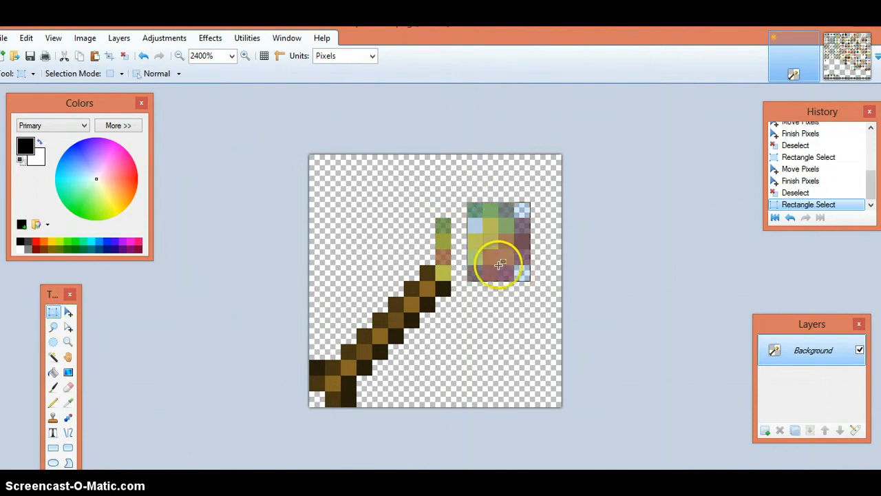
left_click(67, 311)
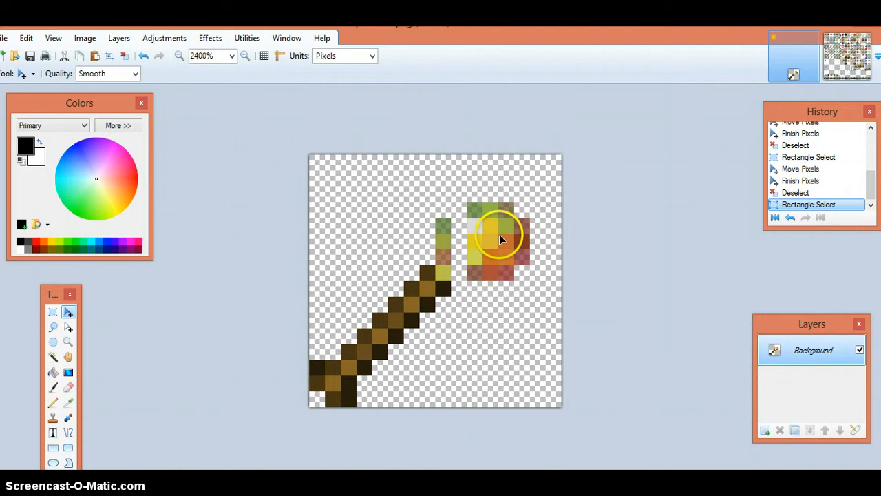
left_click_drag(496, 237, 475, 237)
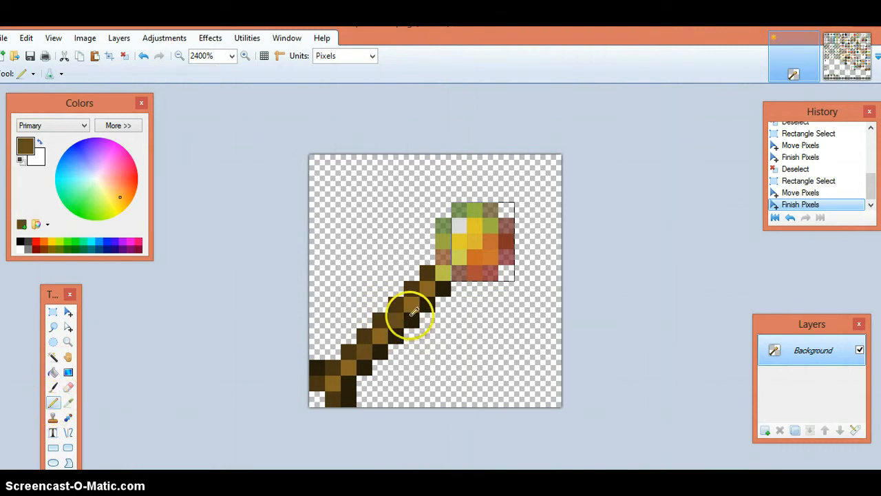
Redraw the stick-fireball joint with brown pencil pixels and clear the selection.
left_click(413, 313)
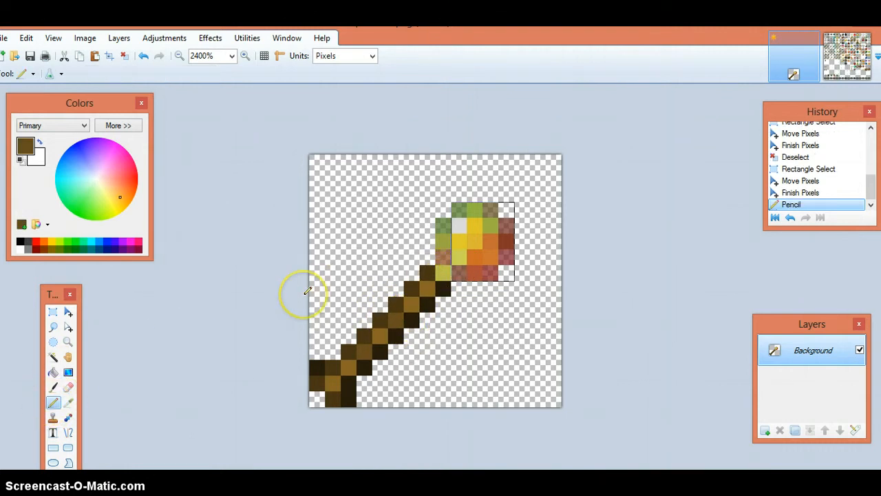
mouse_move(93, 288)
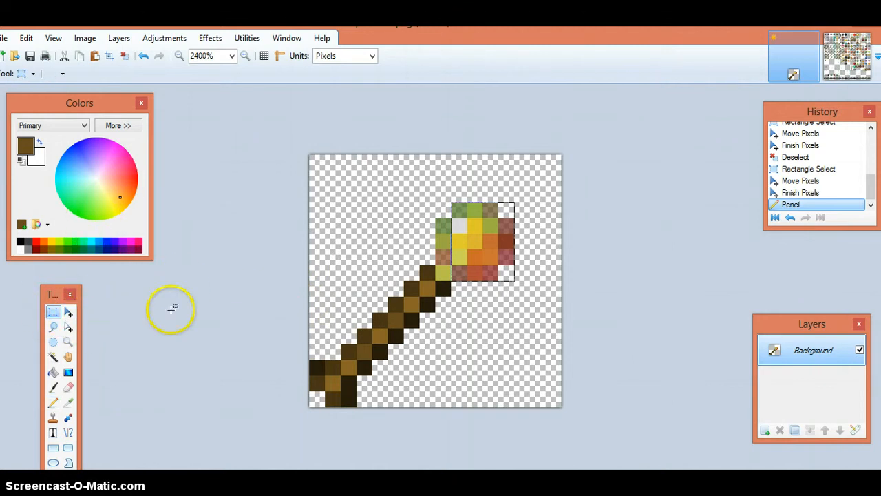
left_click(53, 402)
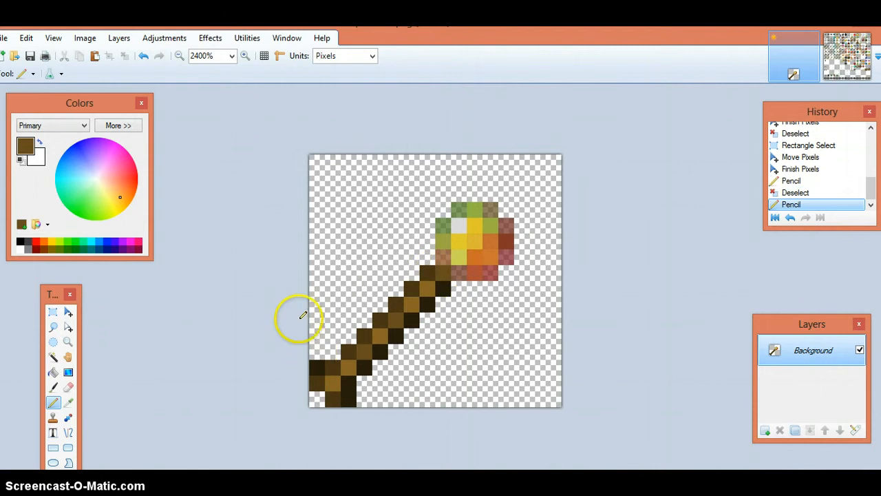
mouse_move(527, 159)
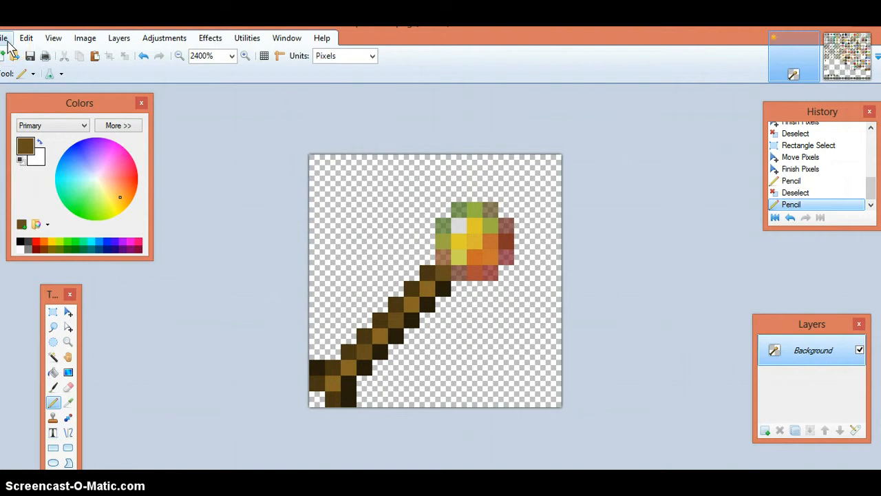
mouse_move(57, 151)
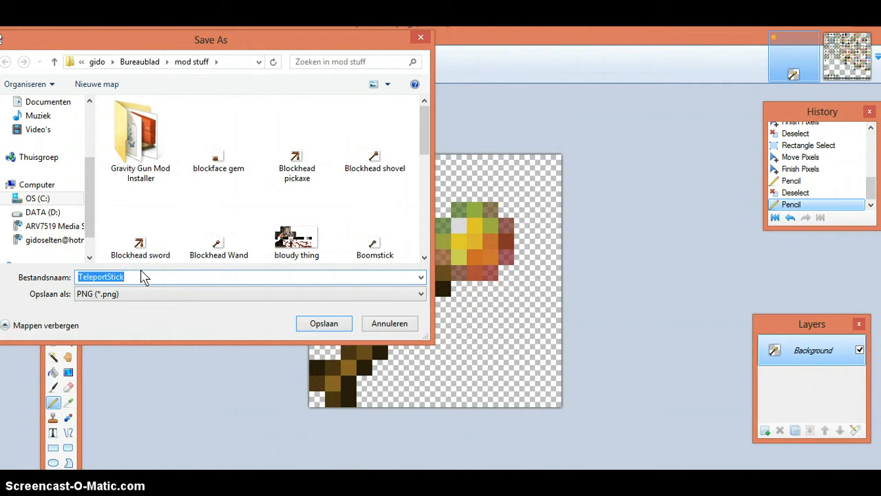
Save the wand image as FireWand PNG in the mod stuff folder.
type("W")
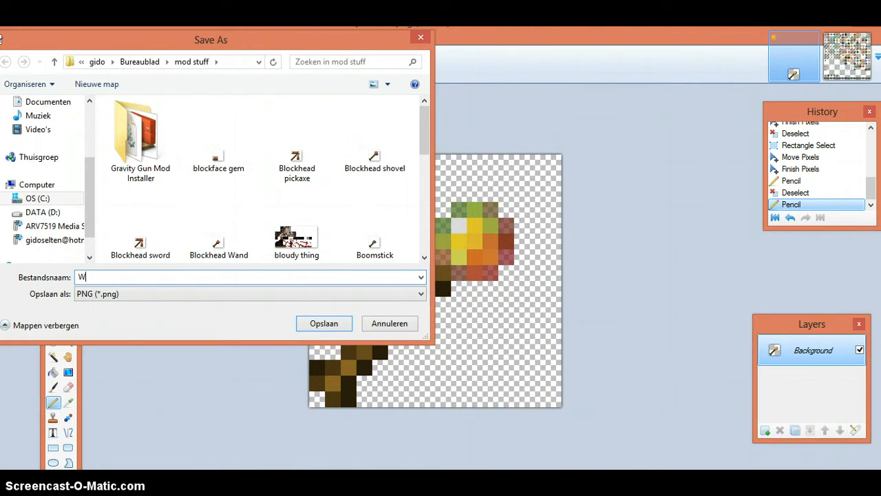
type("FireWand")
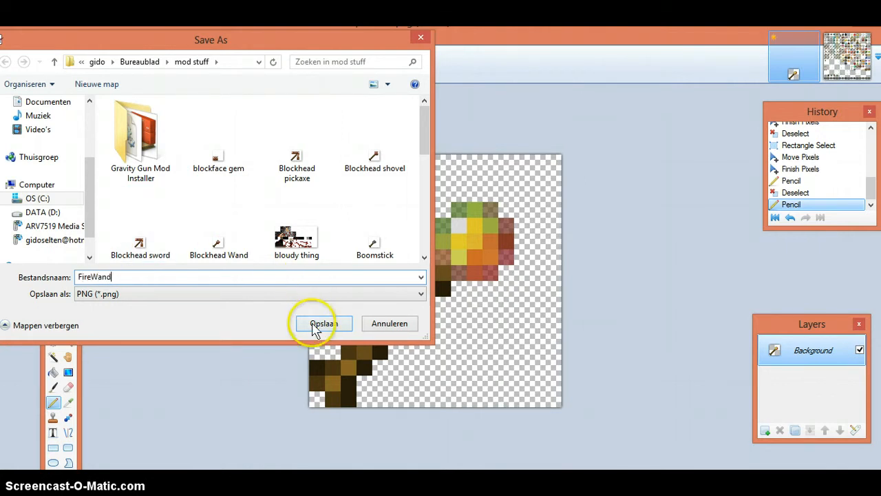
left_click(324, 323)
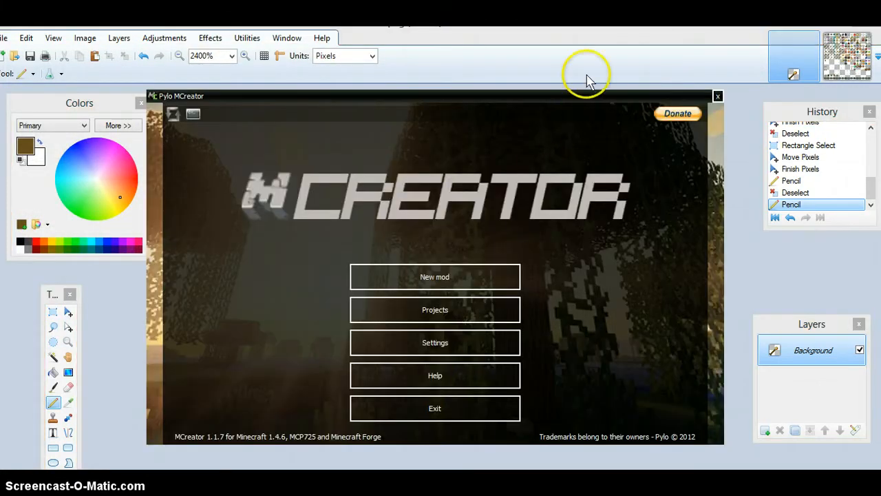
mouse_move(435, 282)
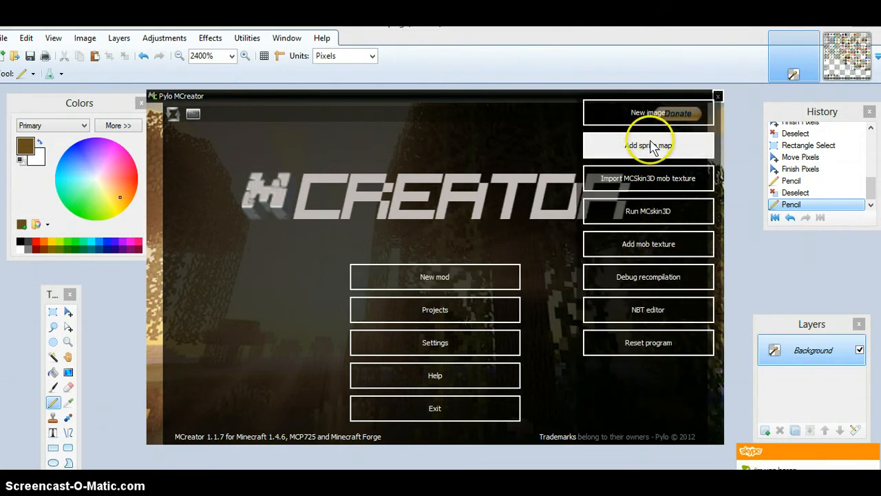
Open MCreator's texture tool and browse to the desktop's mod stuff folder for FireWand.
left_click(648, 145)
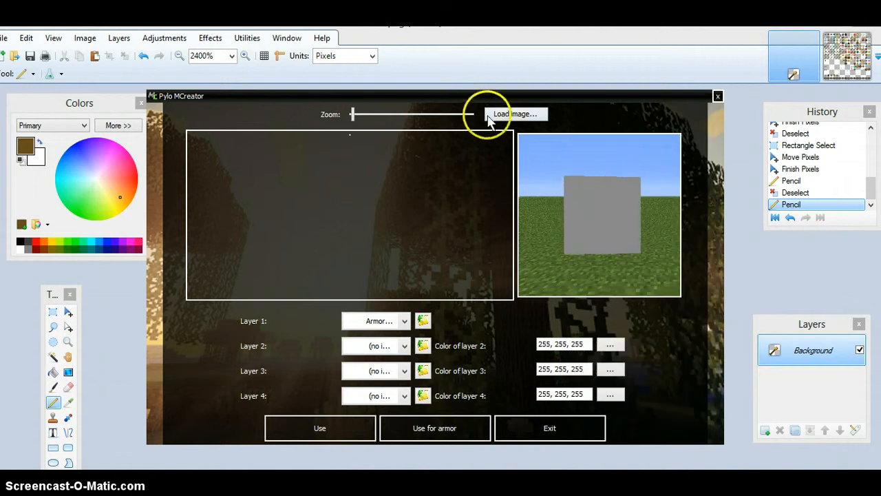
left_click(515, 113)
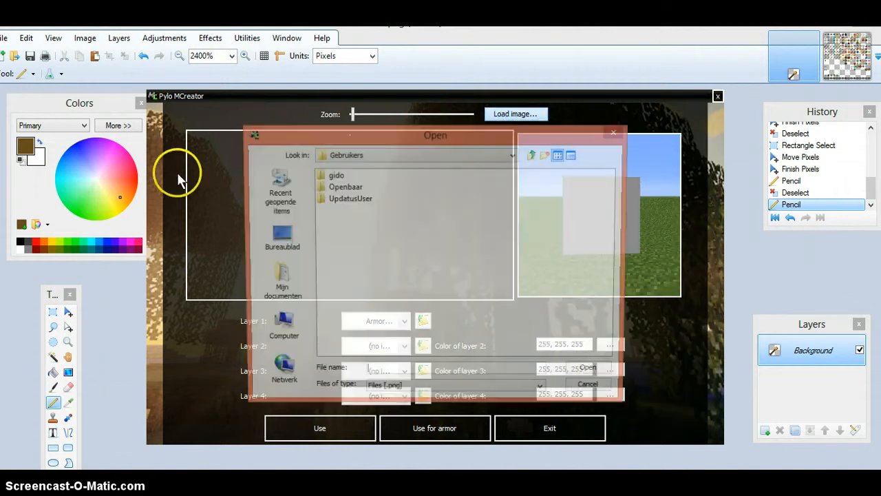
left_click(277, 236)
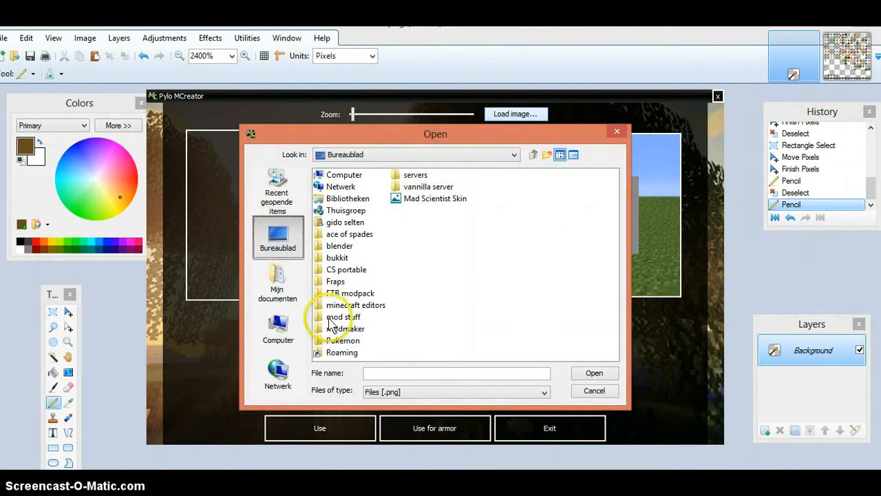
double_click(344, 316)
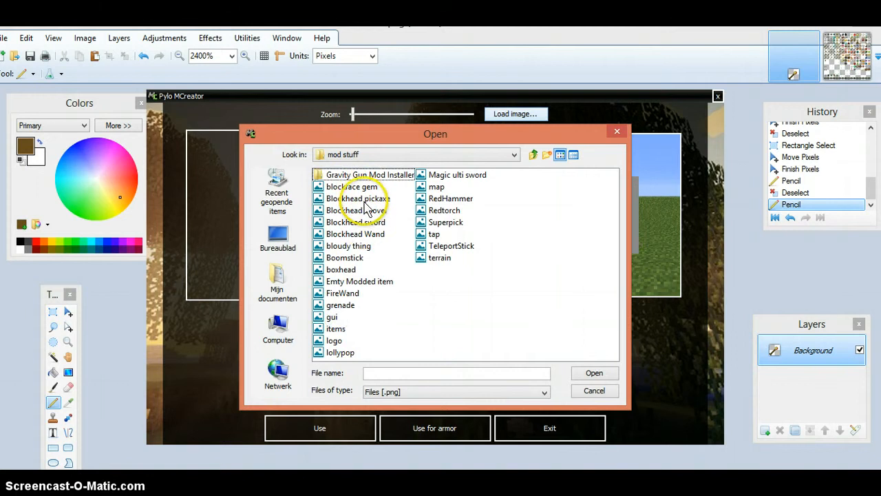
mouse_move(437, 210)
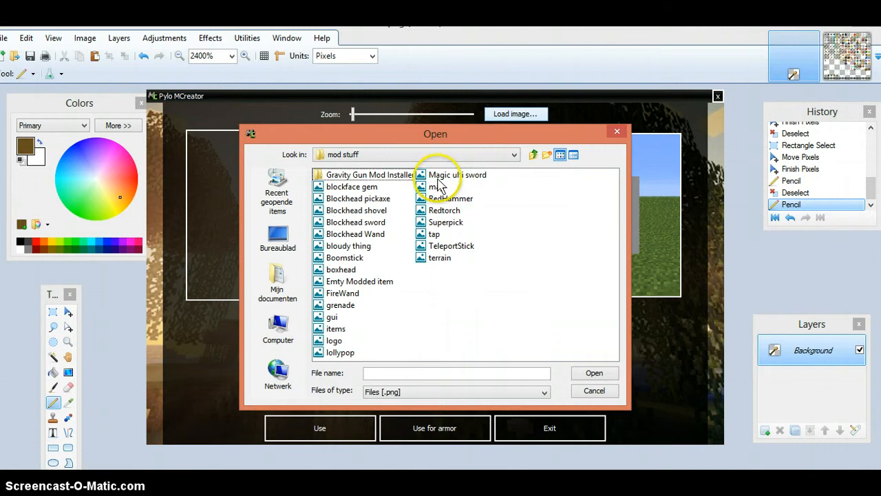
mouse_move(368, 258)
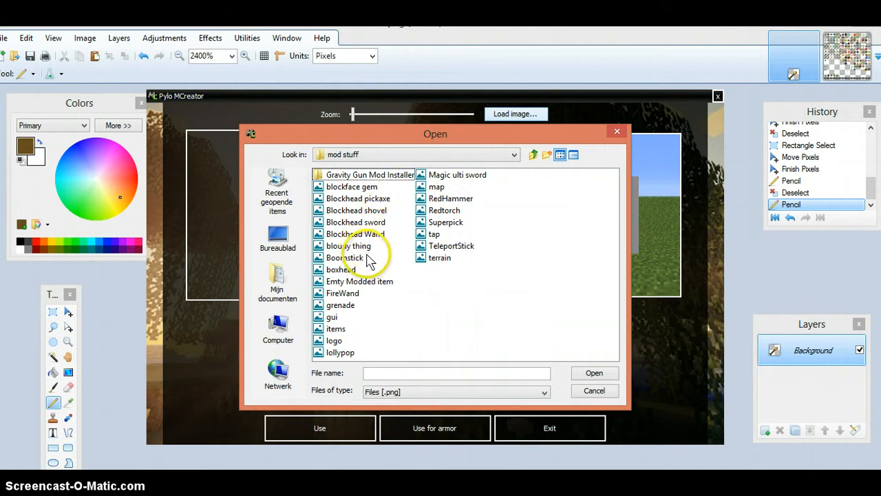
mouse_move(357, 311)
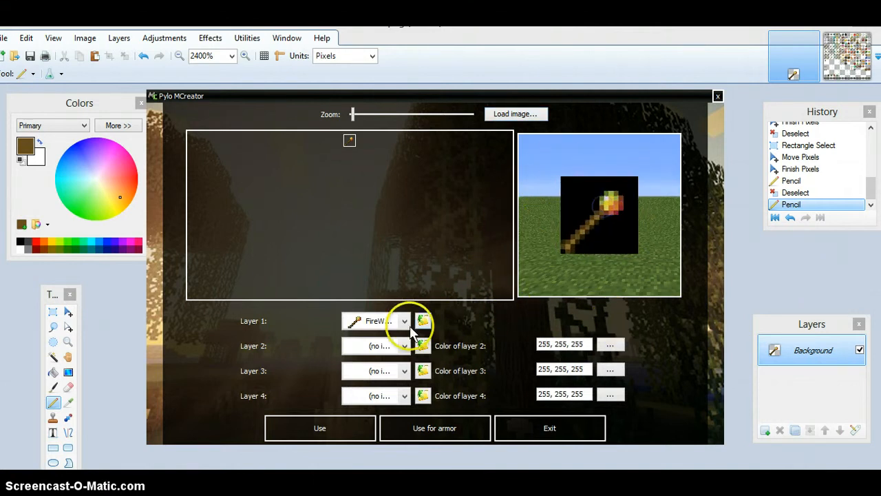
Store the drawn fire wand texture in an empty slot of the Blockheads.png sprite map.
left_click(319, 427)
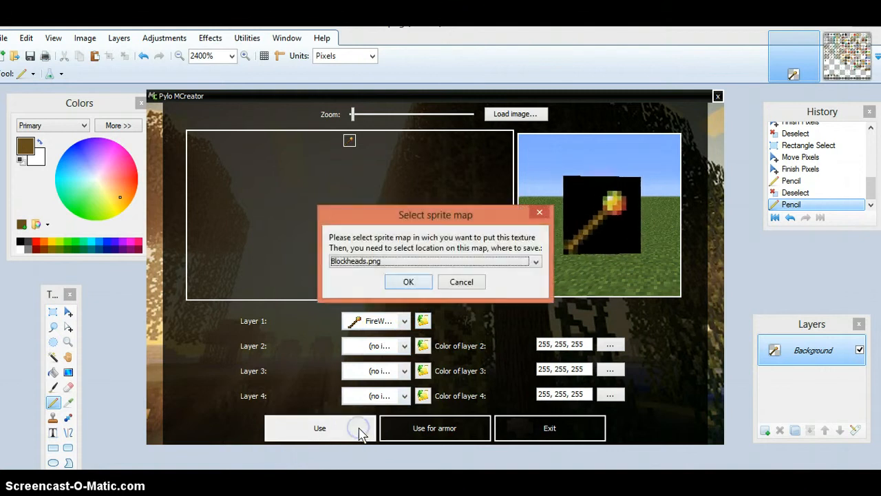
left_click(408, 282)
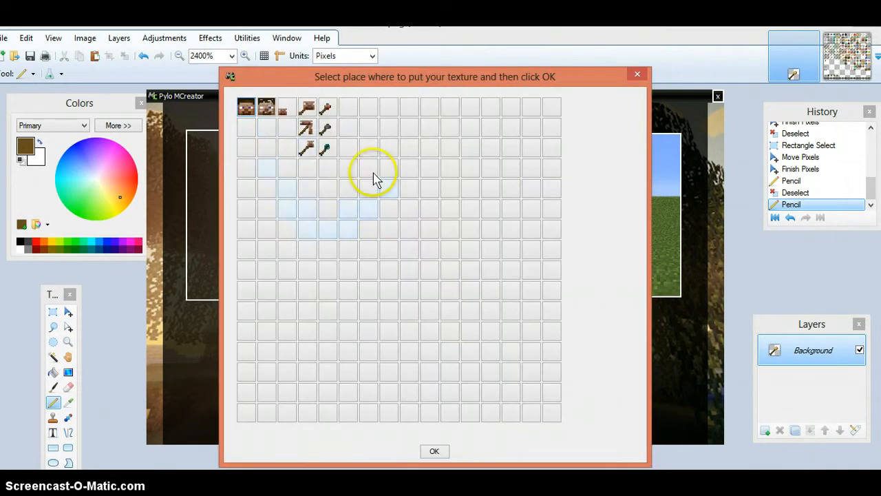
mouse_move(334, 153)
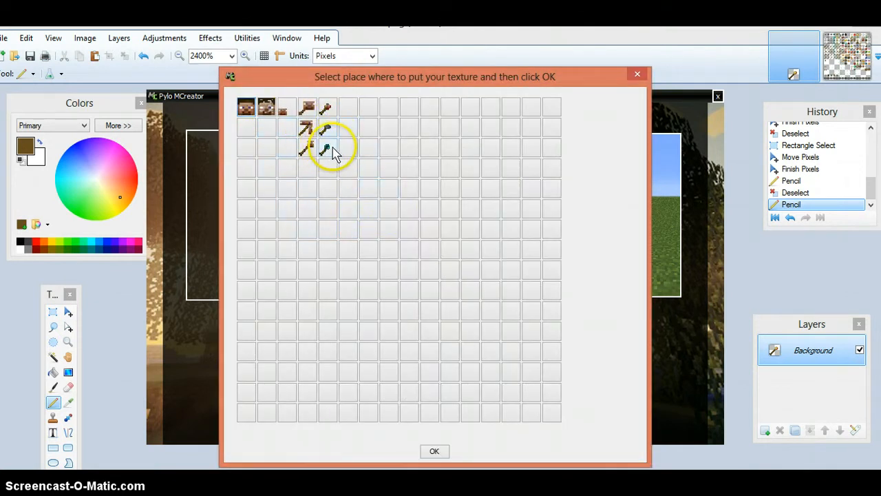
left_click(328, 148)
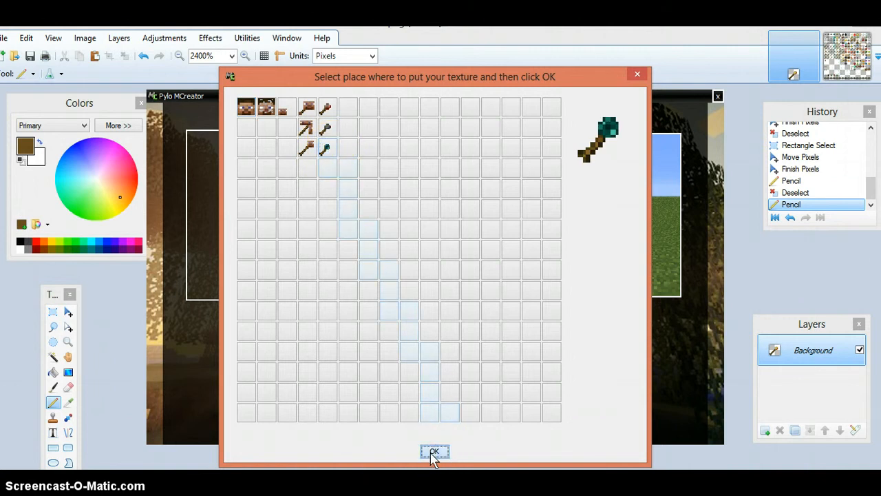
left_click(434, 453)
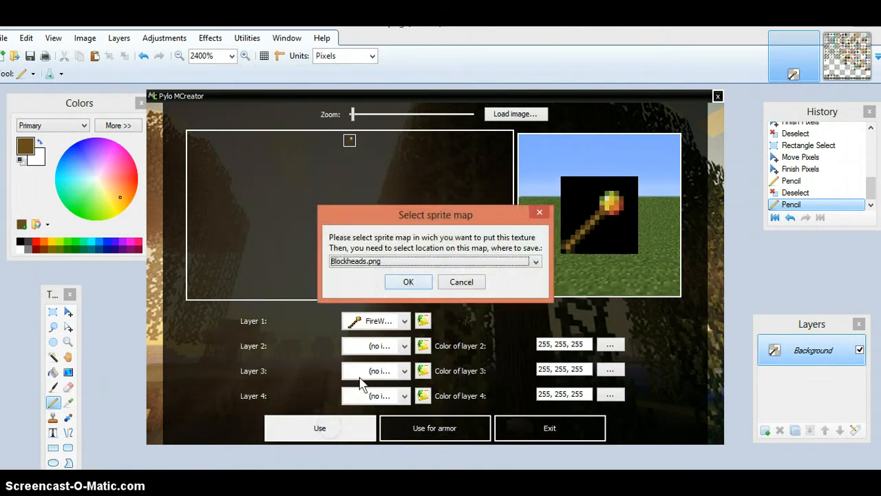
left_click(408, 281)
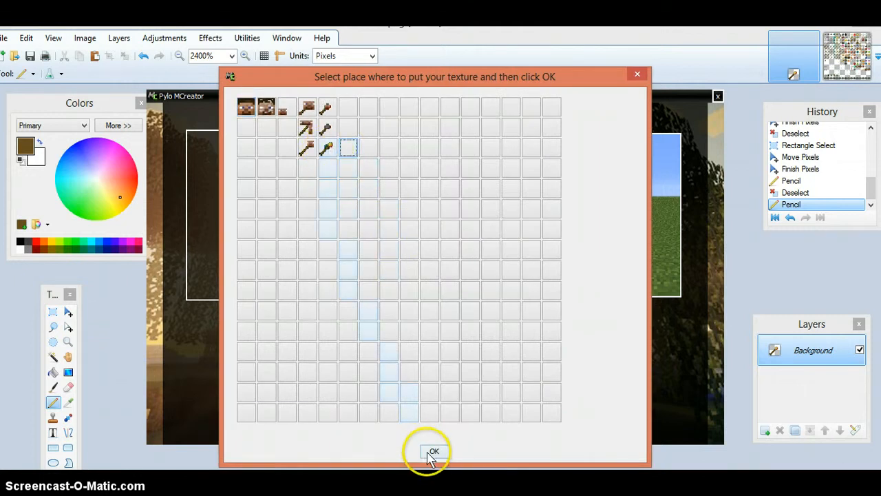
left_click(434, 451)
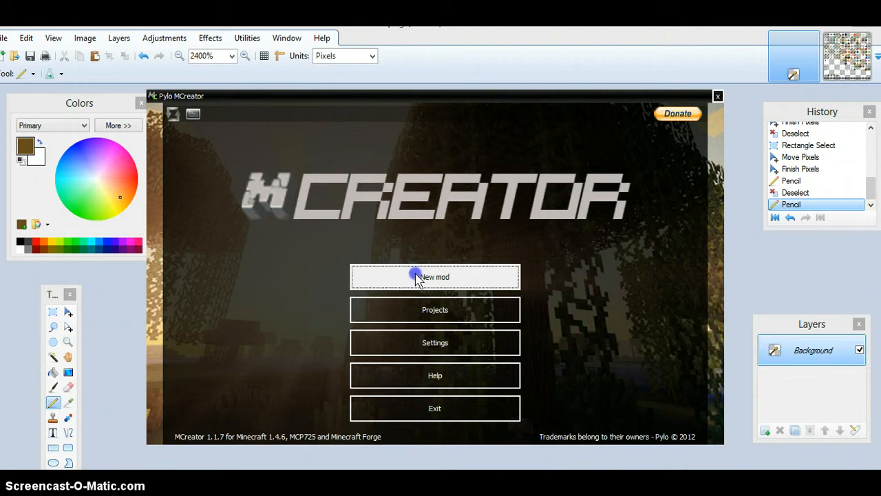
Create a new Item-type mod named Firewand.
left_click(435, 276)
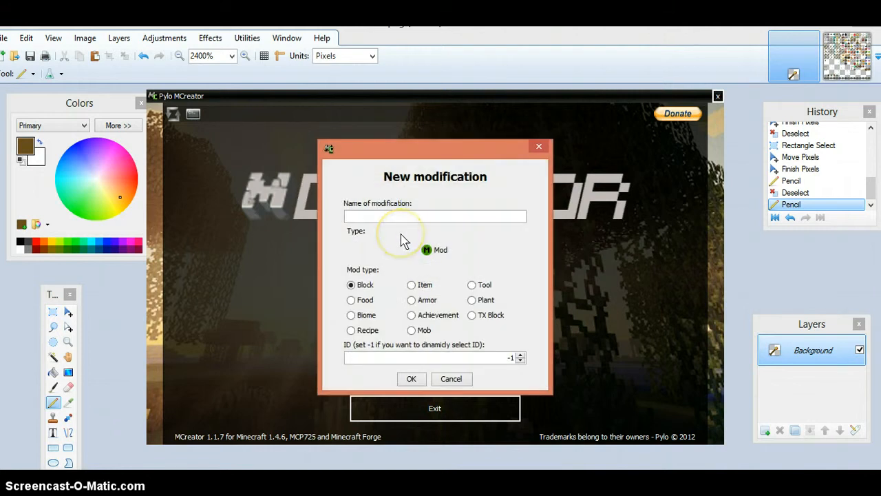
type("Firewand")
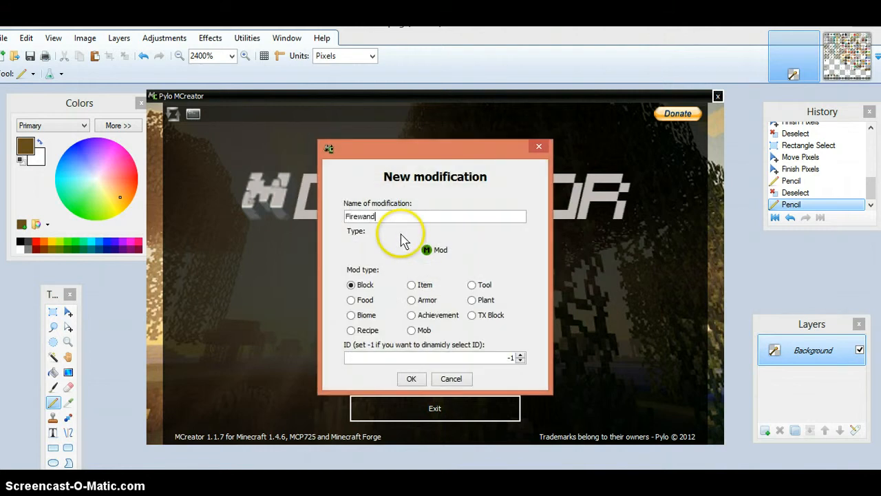
left_click(410, 285)
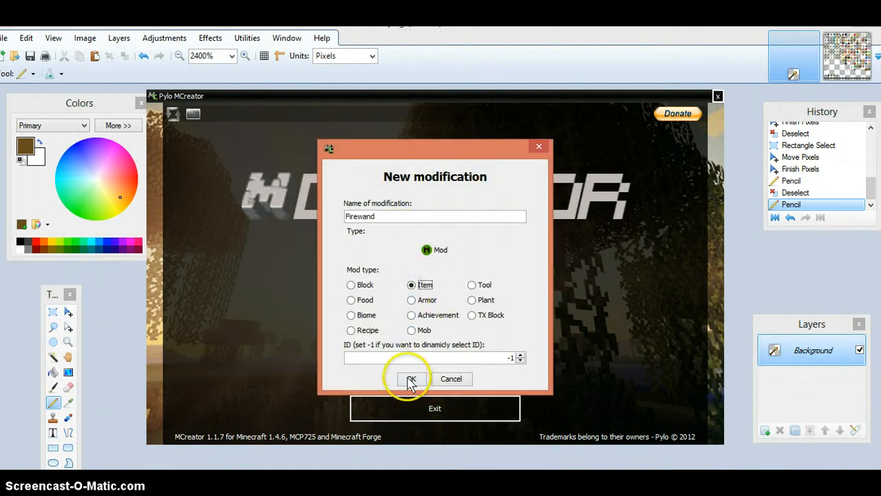
left_click(410, 379)
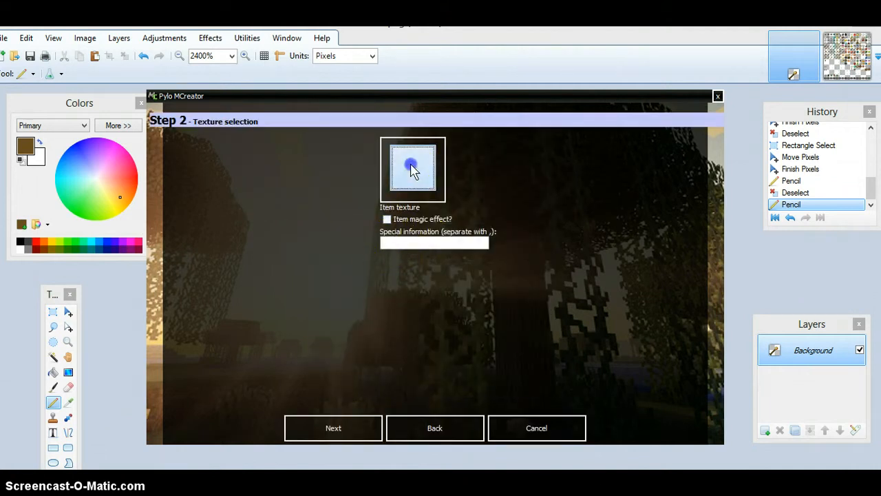
Use the wand sprite from the Blockheads.png grid as the texture and enable the item magic effect.
left_click(413, 169)
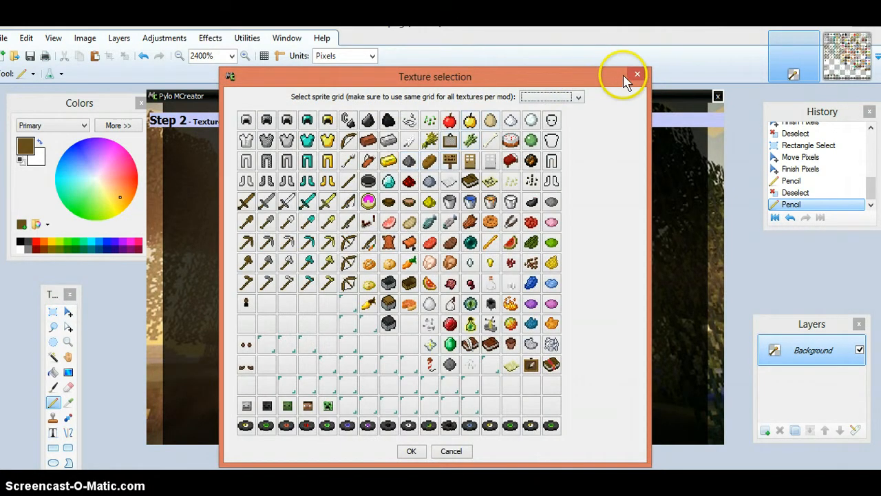
left_click(577, 96)
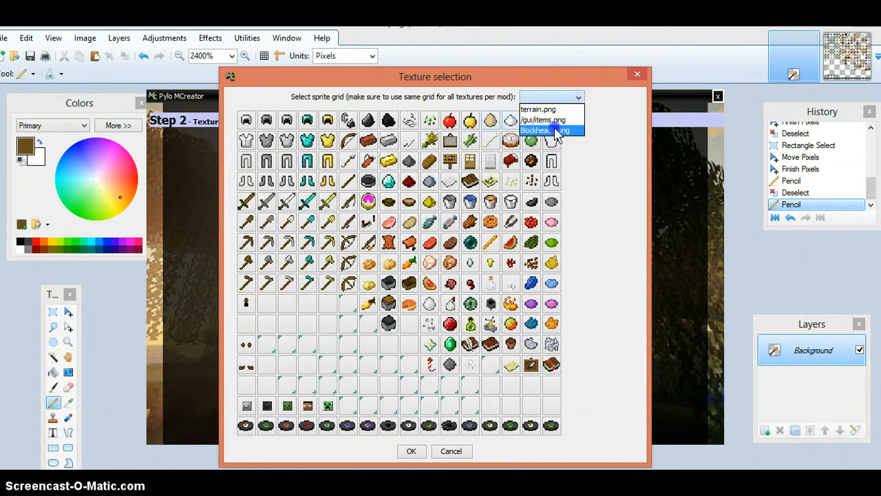
left_click(543, 130)
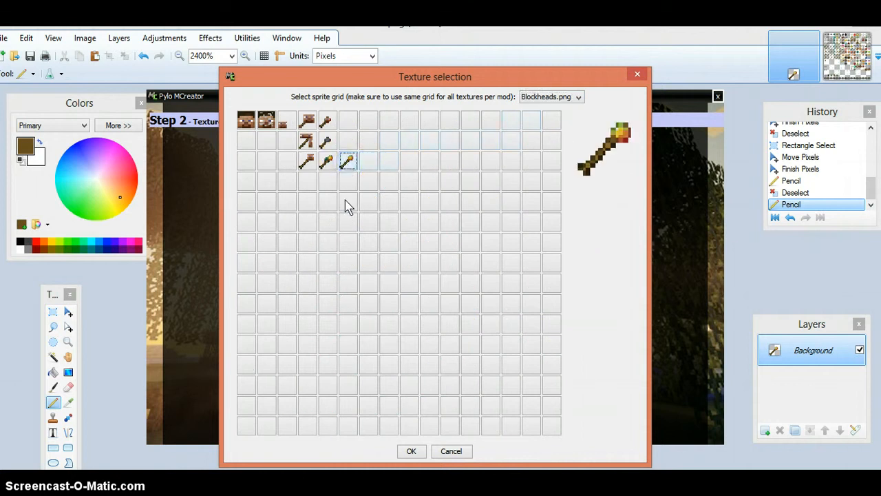
left_click(411, 451)
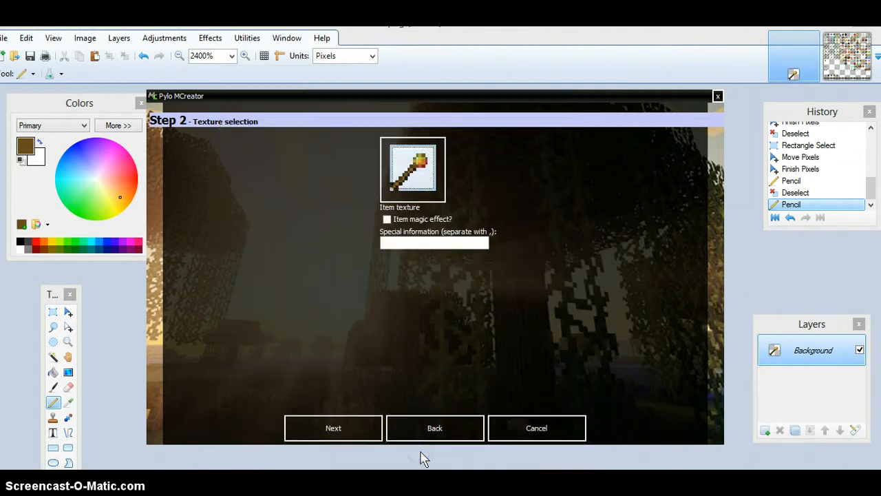
left_click(387, 219)
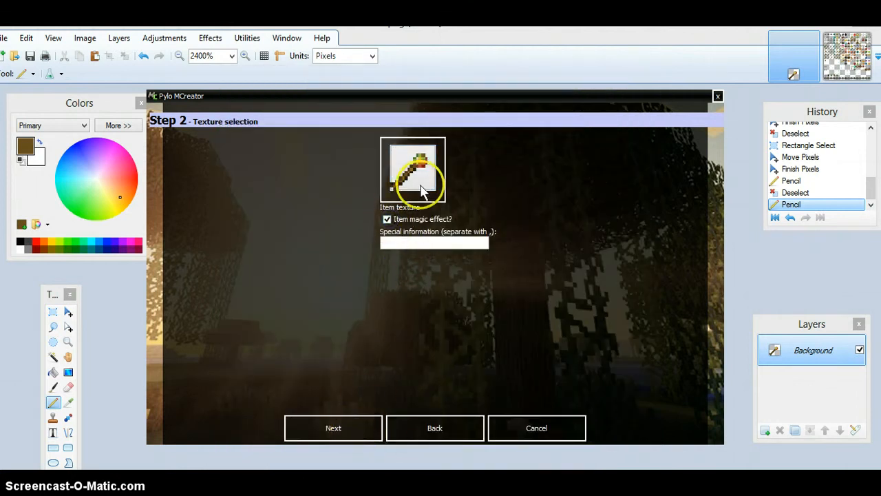
Name the item FireWand in the Tools creative tab, then add a right-click event.
left_click(334, 427)
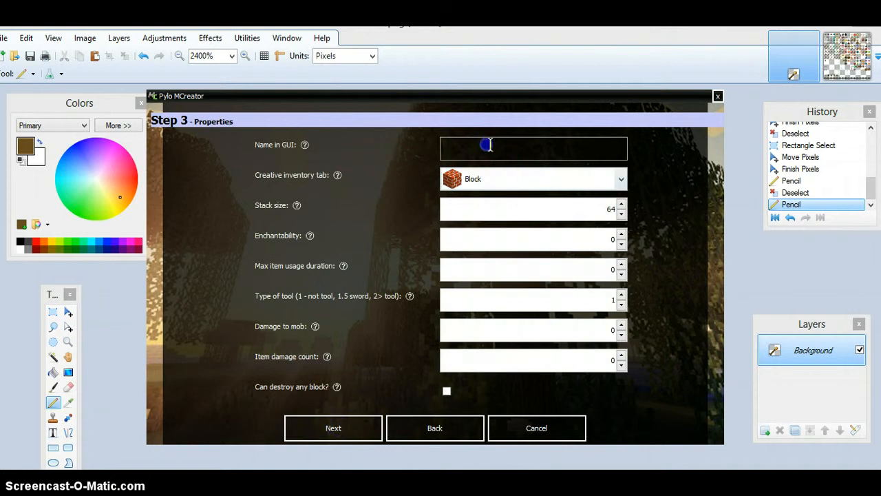
type("Firea")
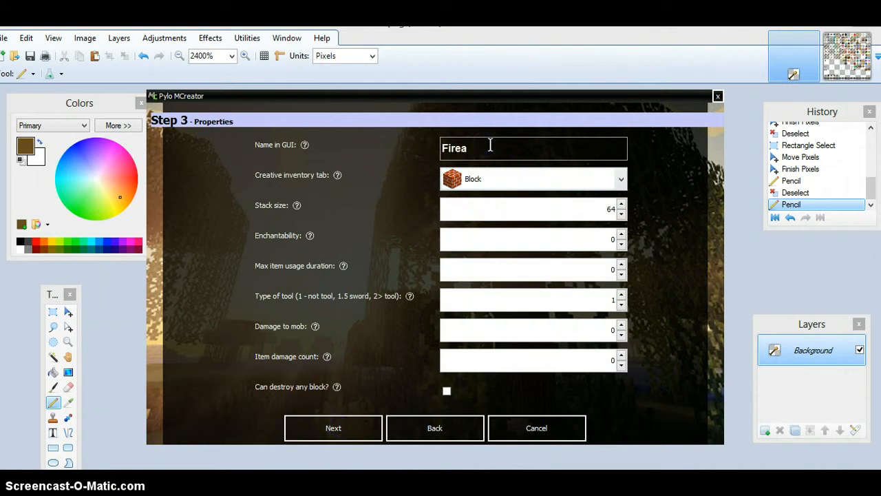
type("wand")
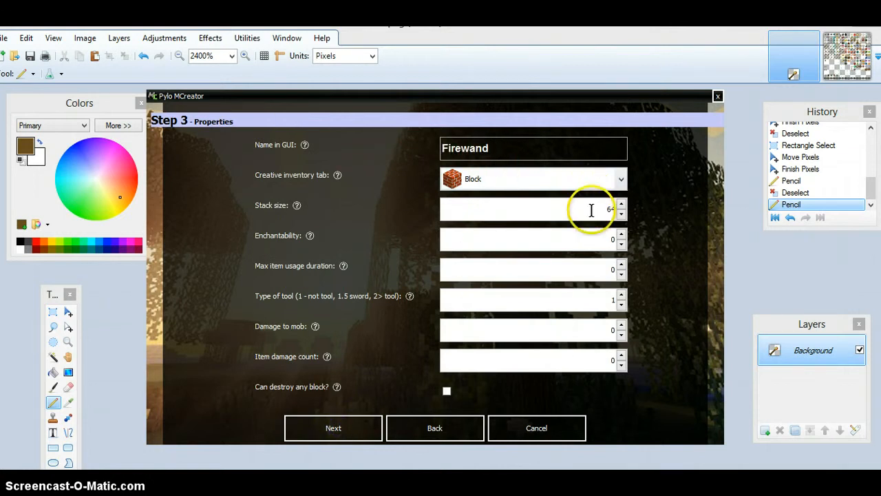
left_click(620, 178)
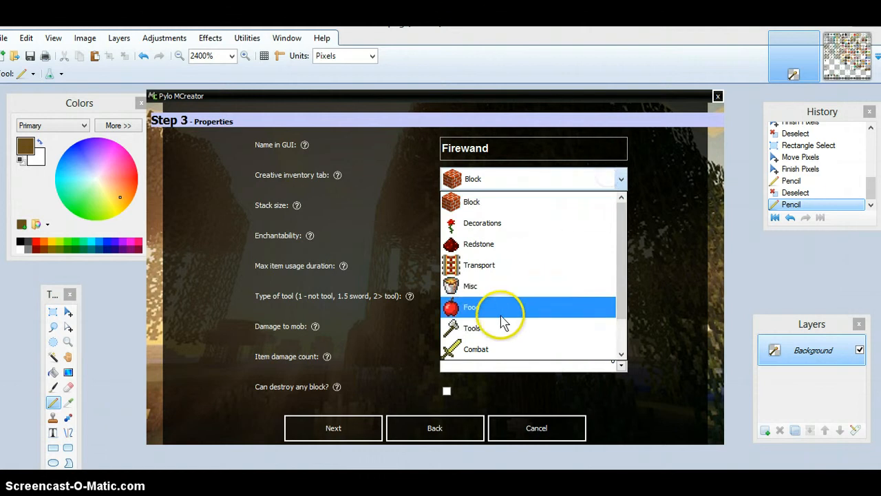
left_click(472, 328)
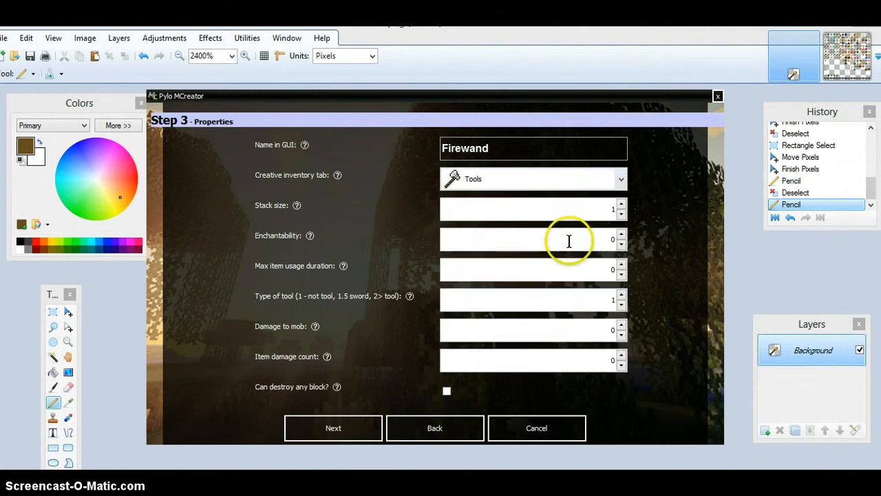
mouse_move(580, 299)
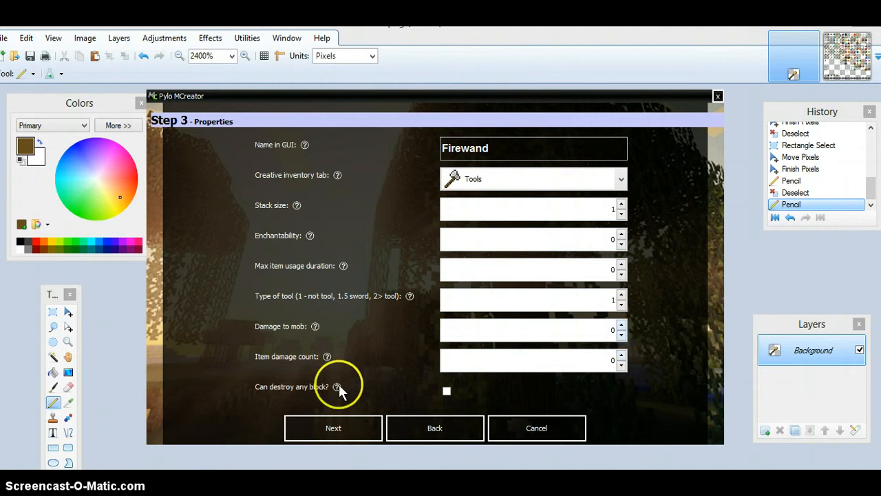
mouse_move(598, 208)
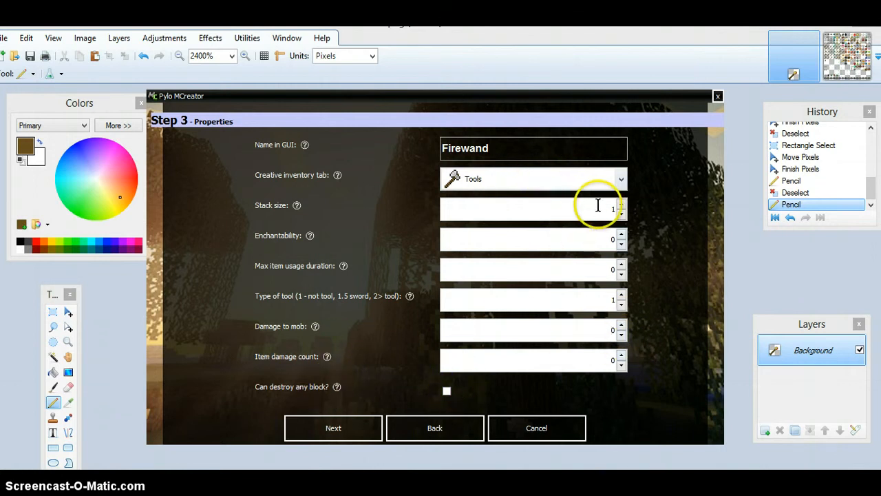
mouse_move(577, 300)
type("W")
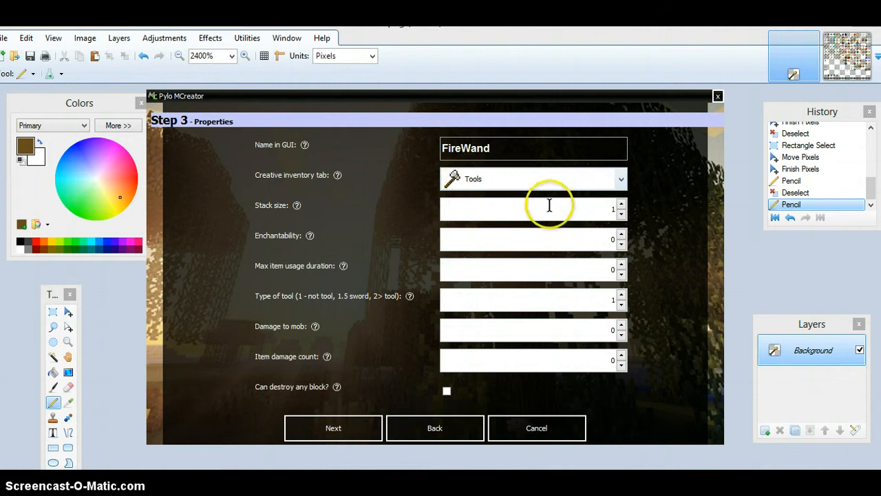
mouse_move(587, 201)
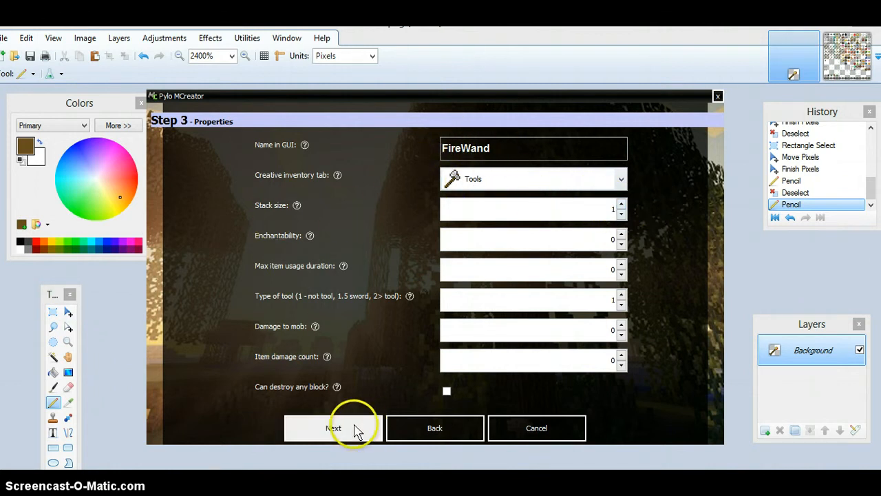
left_click(334, 428)
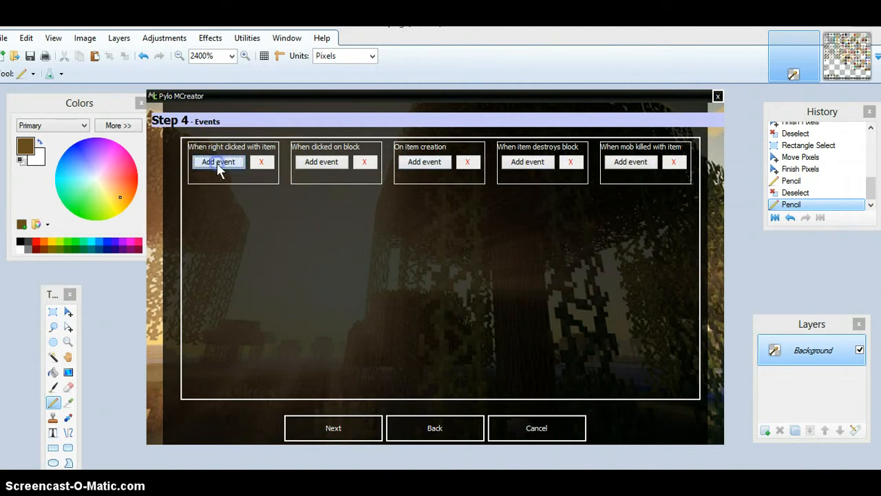
left_click(218, 161)
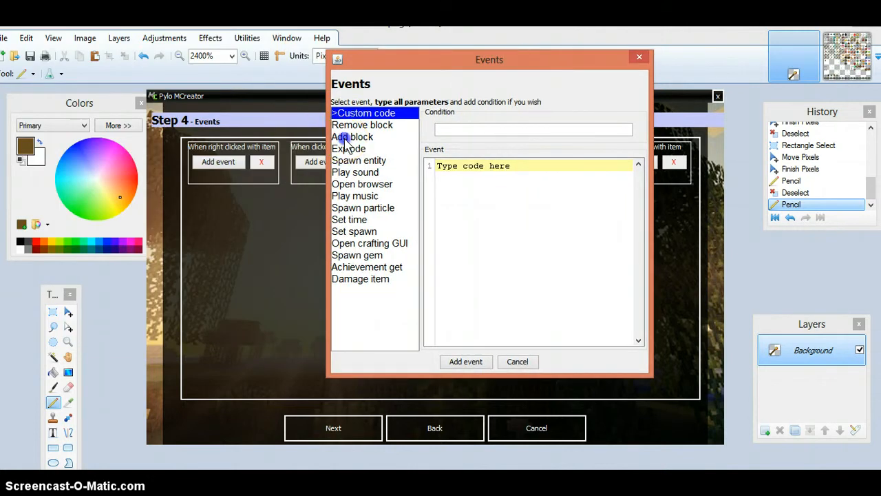
Choose the add-block event with still lava as the placed block.
left_click(355, 136)
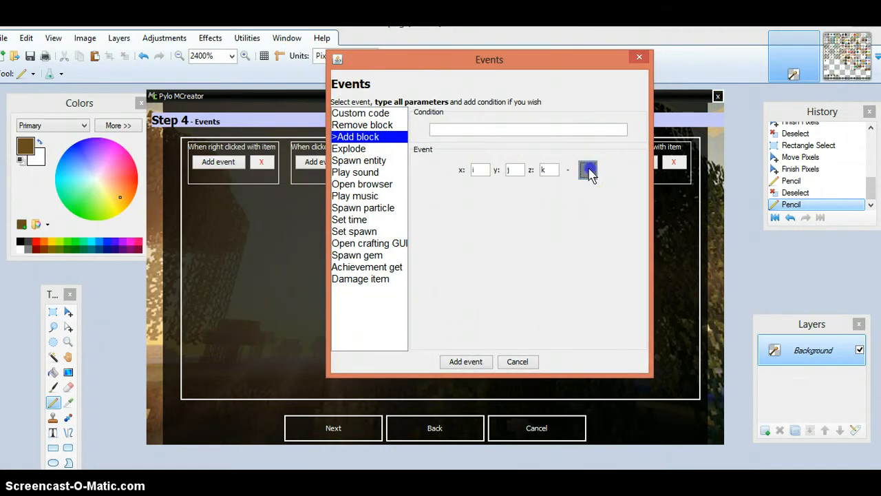
left_click(587, 170)
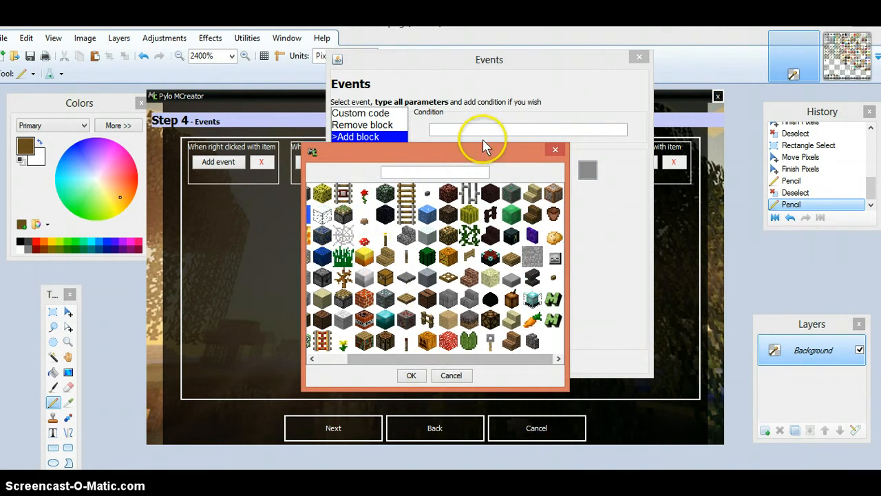
mouse_move(475, 217)
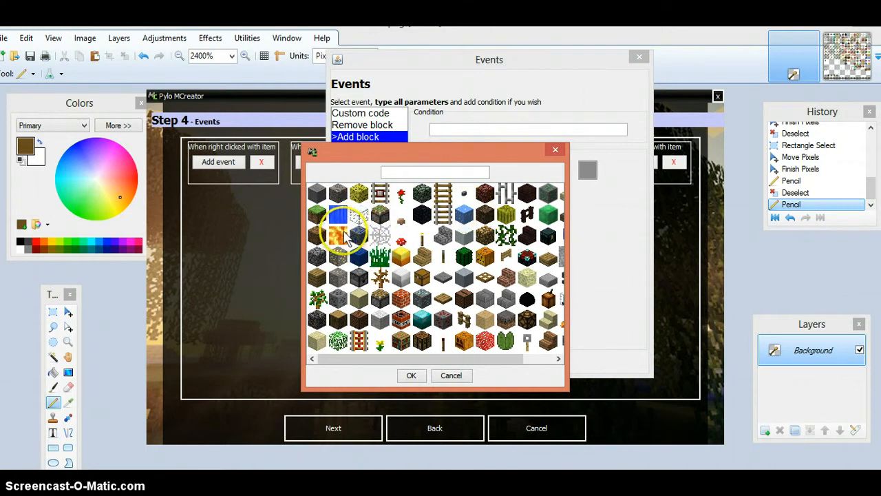
left_click(337, 236)
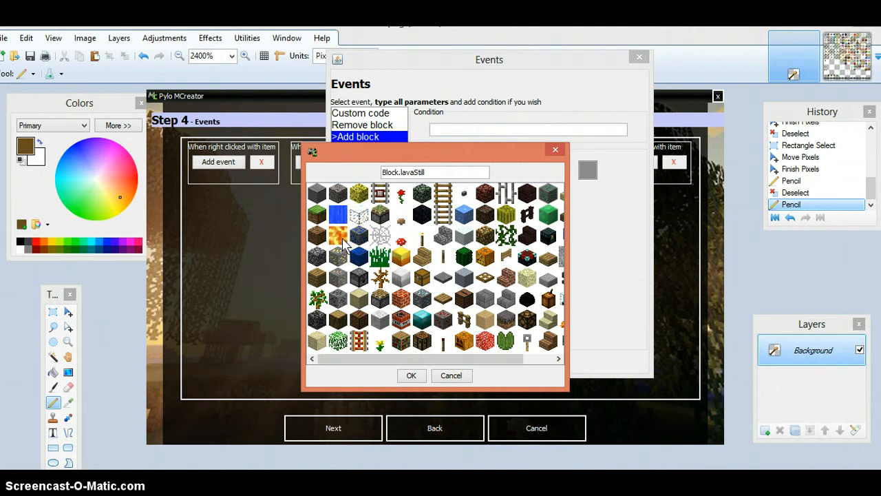
scroll("right", 3)
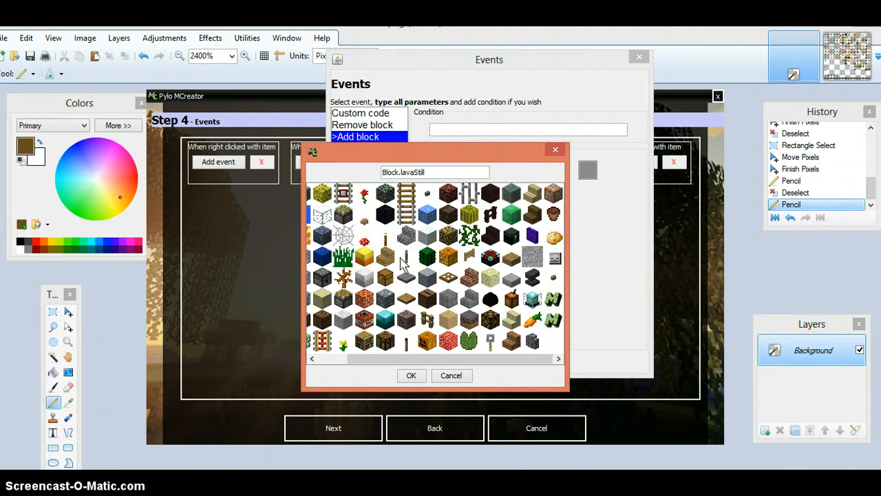
left_click(410, 375)
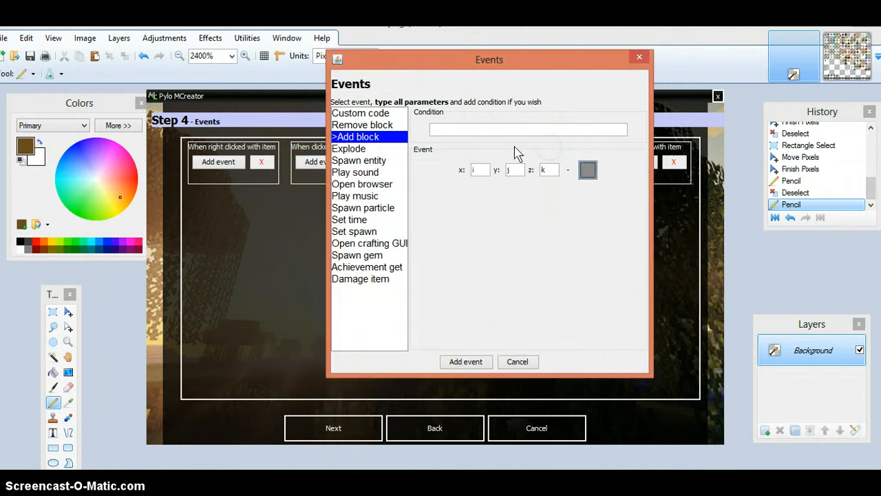
mouse_move(372, 238)
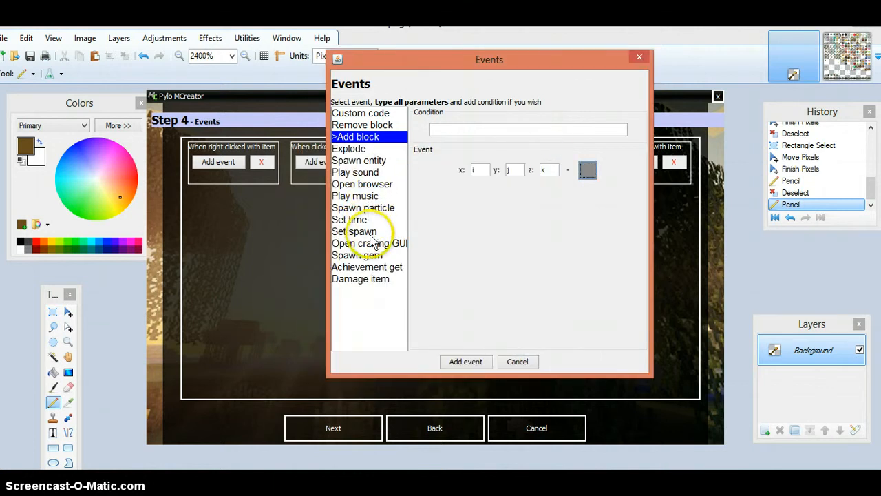
Preview the achievement, damage-item, remove-block and spawn-entity events, then open the entity ID list.
left_click(367, 266)
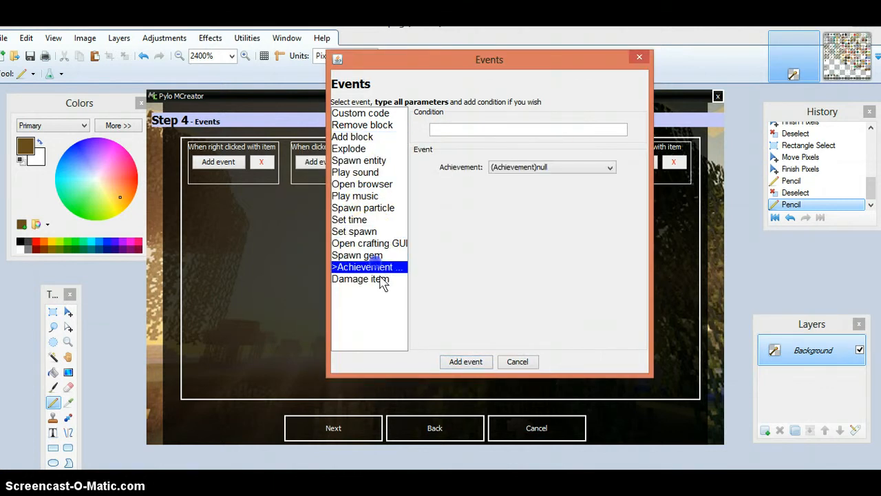
left_click(360, 278)
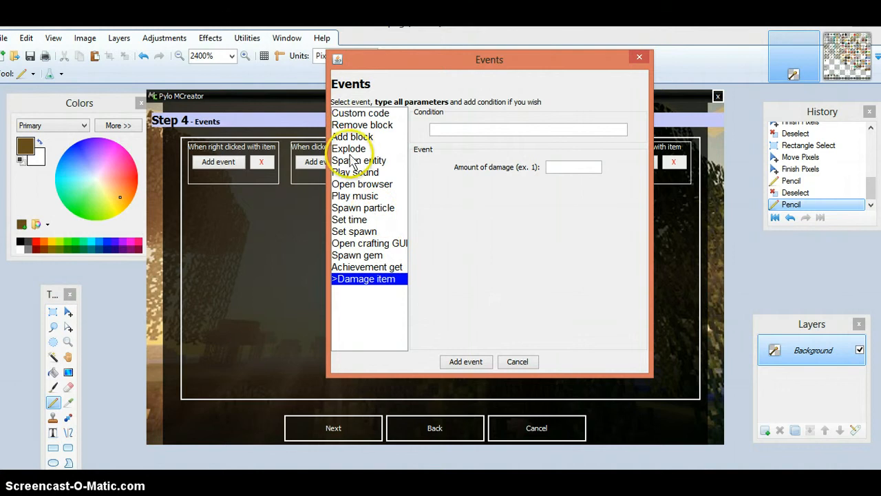
left_click(362, 124)
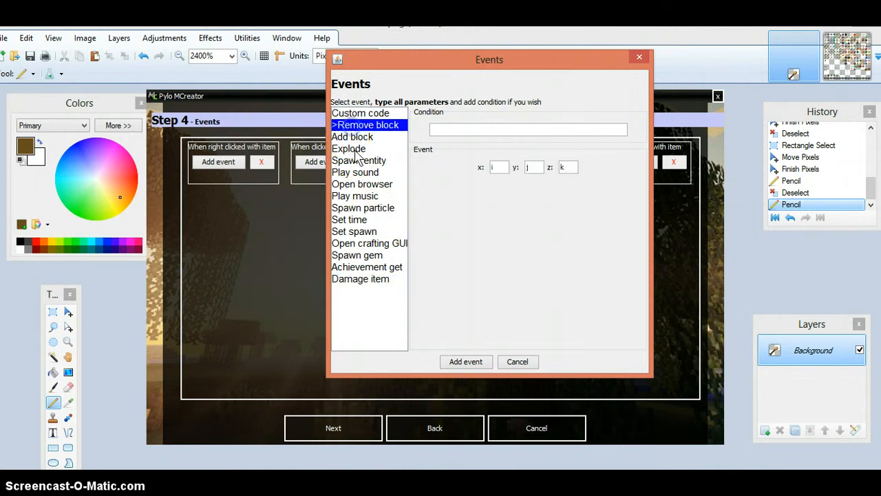
left_click(363, 160)
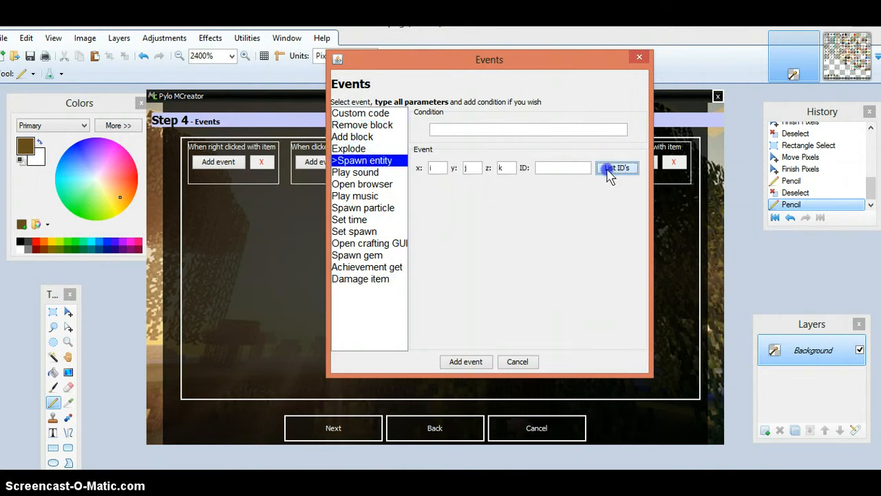
left_click(616, 168)
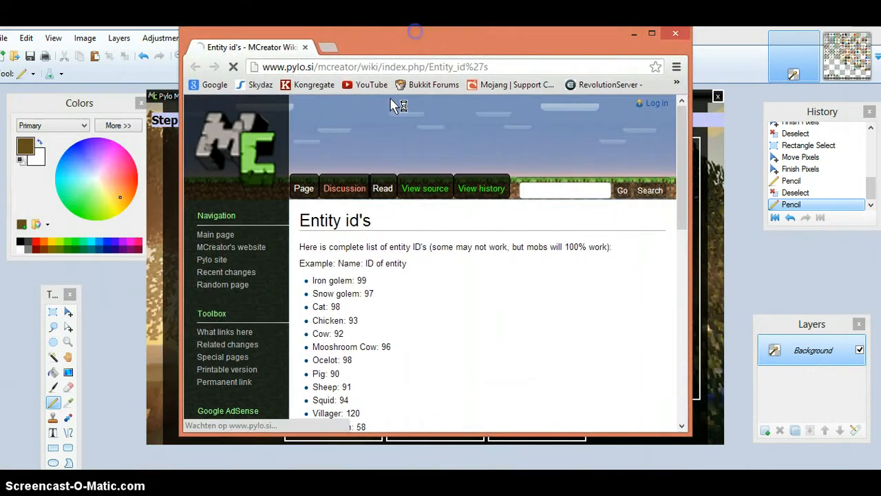
Scroll through the wiki's entity IDs, such as Blaze fireball 13 and Ender crystal 75.
scroll("down", 3)
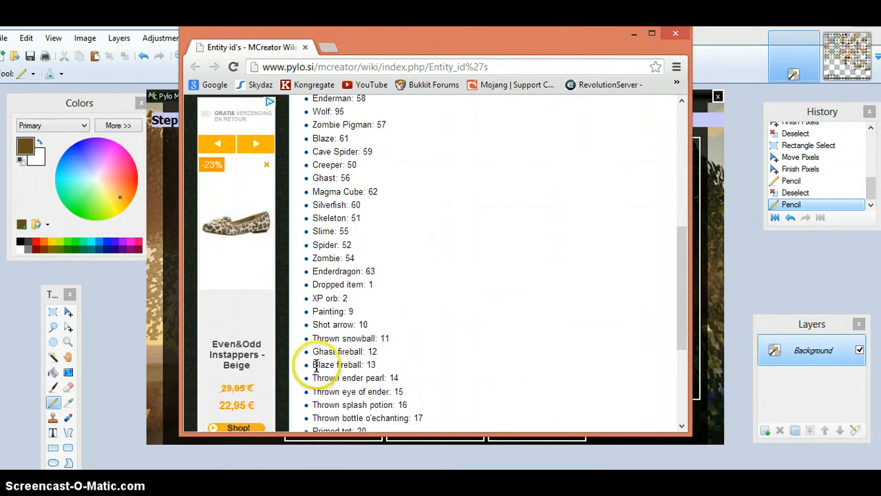
mouse_move(433, 385)
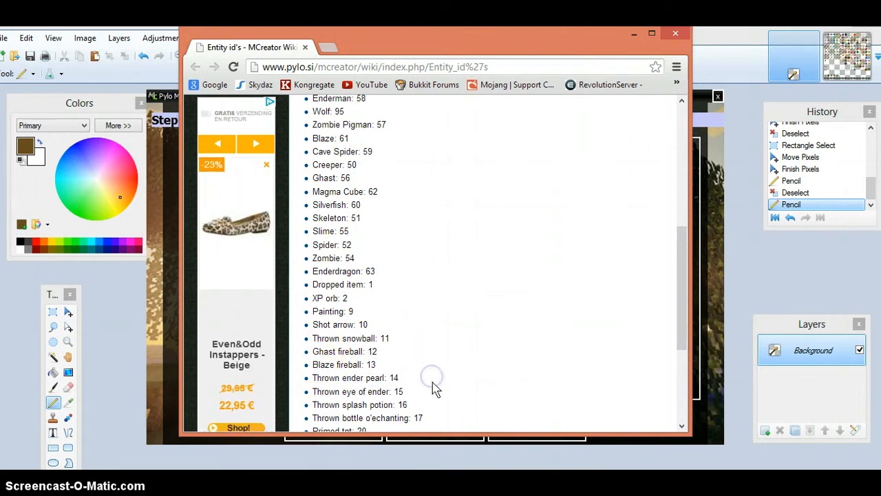
scroll("down", 3)
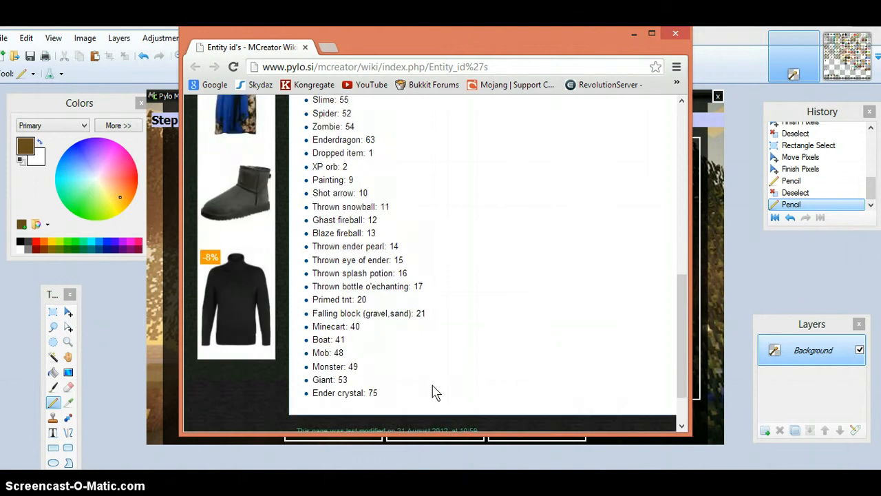
left_click(329, 376)
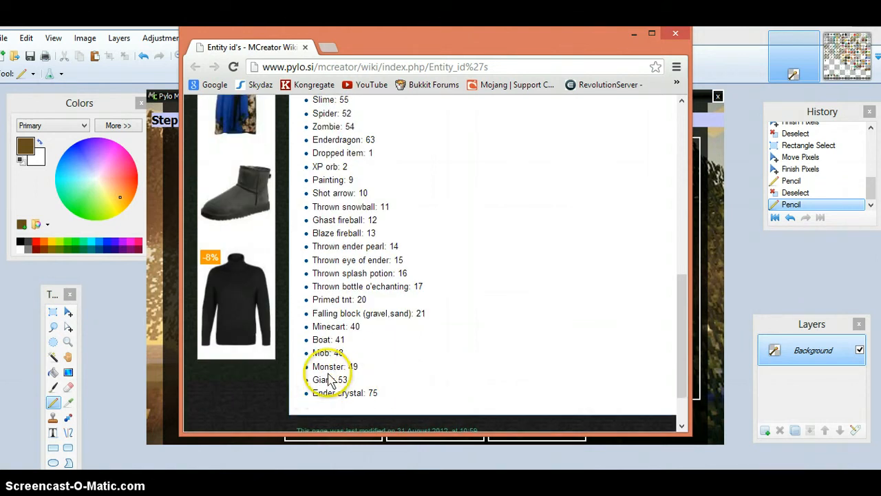
scroll("up", 3)
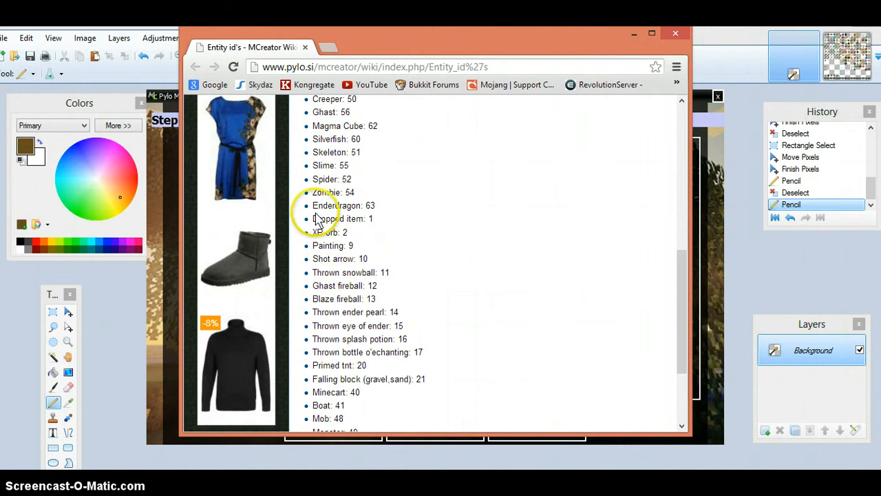
scroll("up", 3)
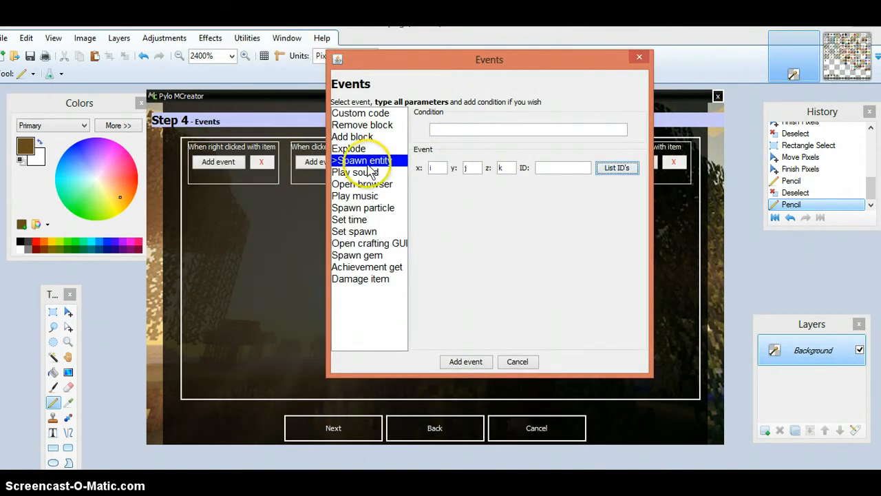
Preview the add-block, set-spawn and spawn-gem events, browsing spawn-gem items without picking one.
left_click(355, 137)
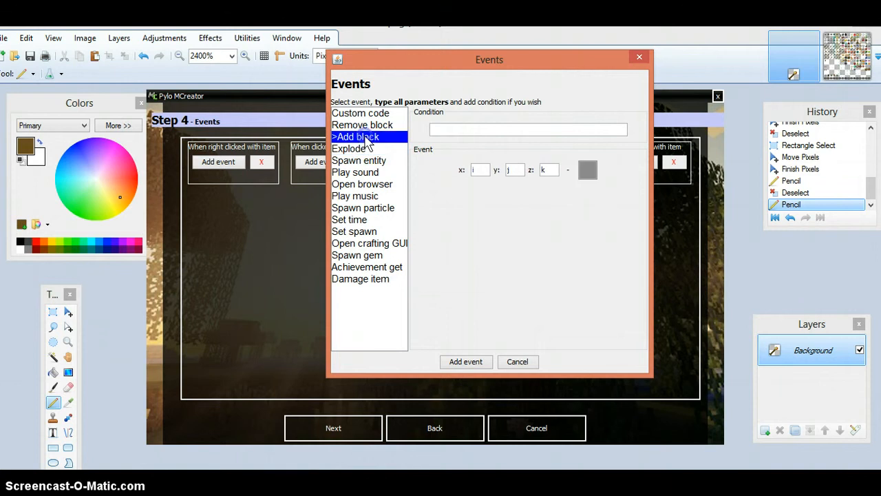
left_click(357, 230)
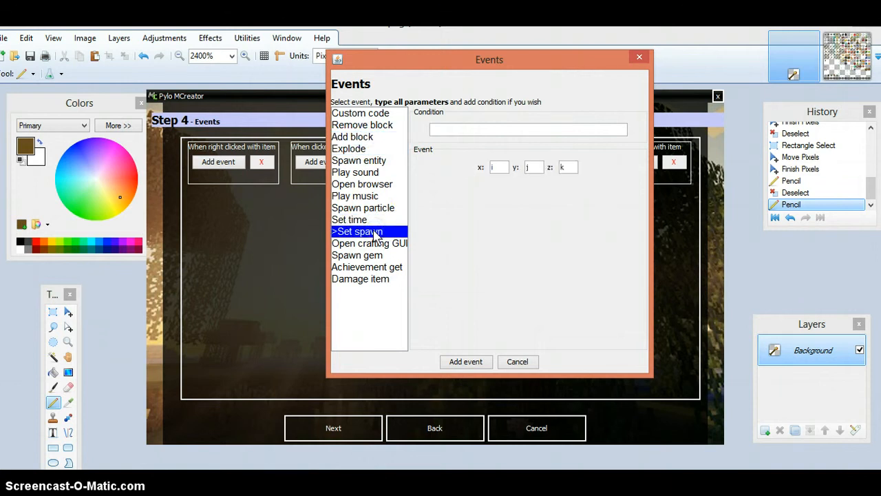
left_click(358, 255)
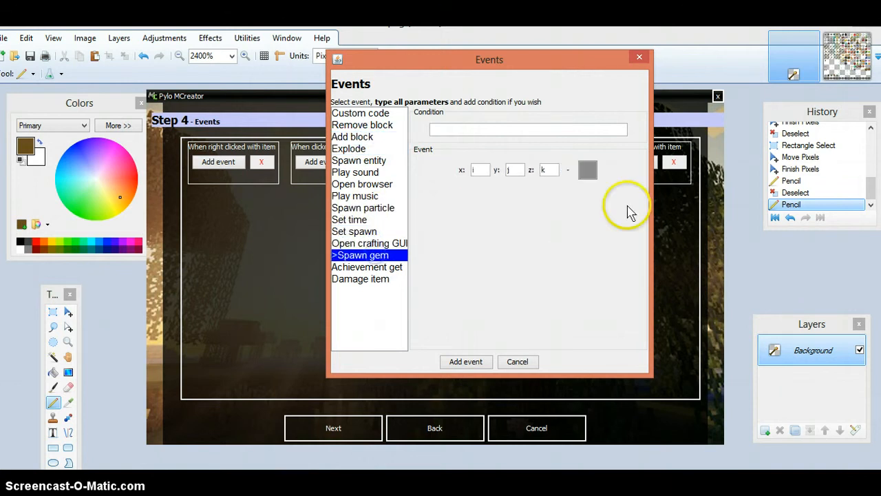
left_click(587, 170)
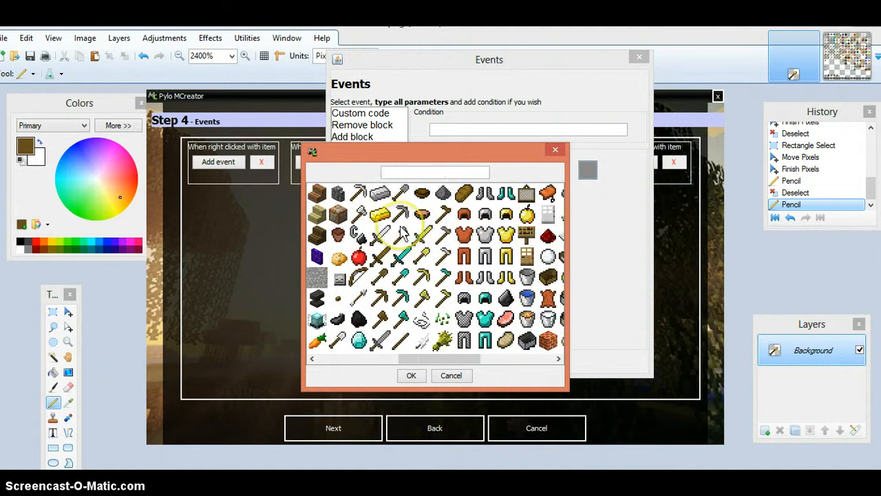
scroll("right", 3)
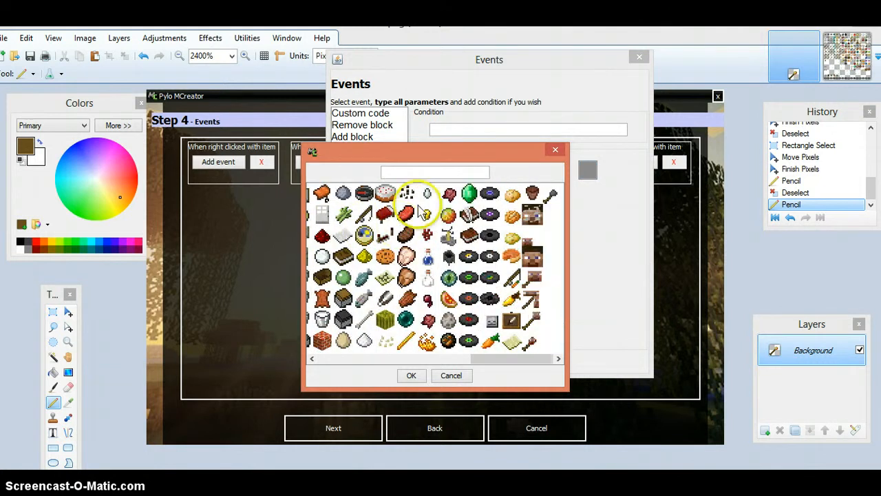
mouse_move(451, 342)
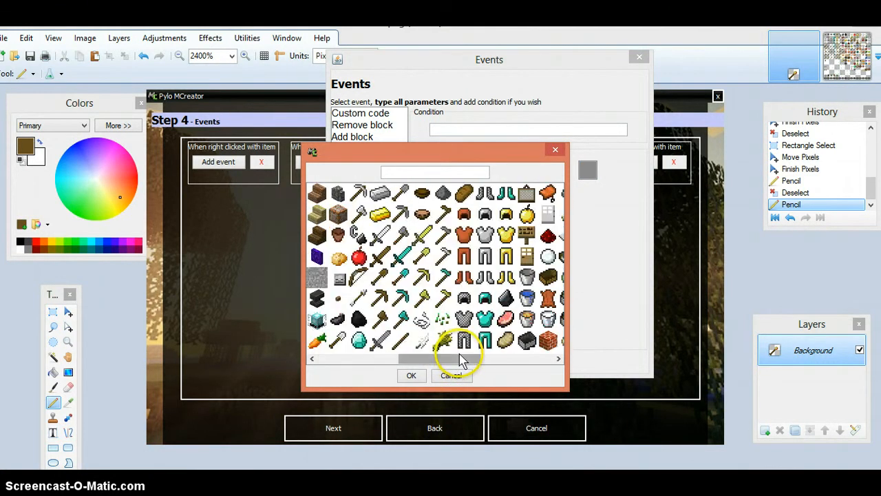
scroll("right", 3)
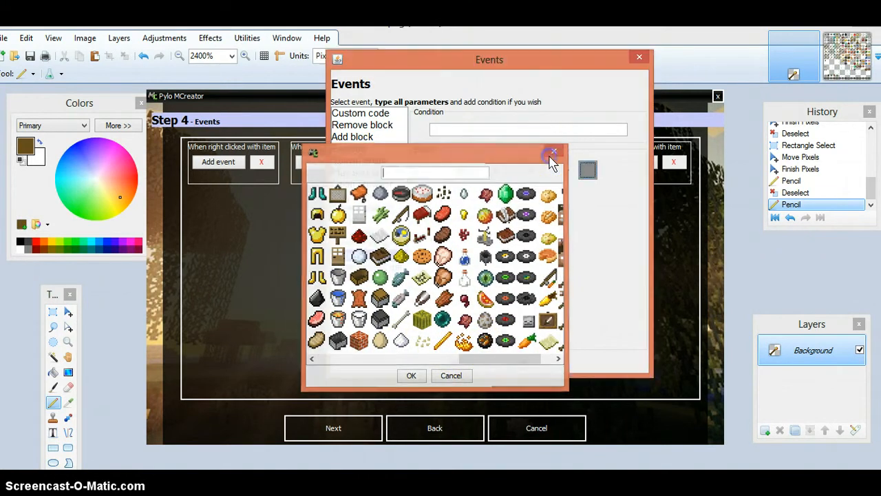
left_click(555, 151)
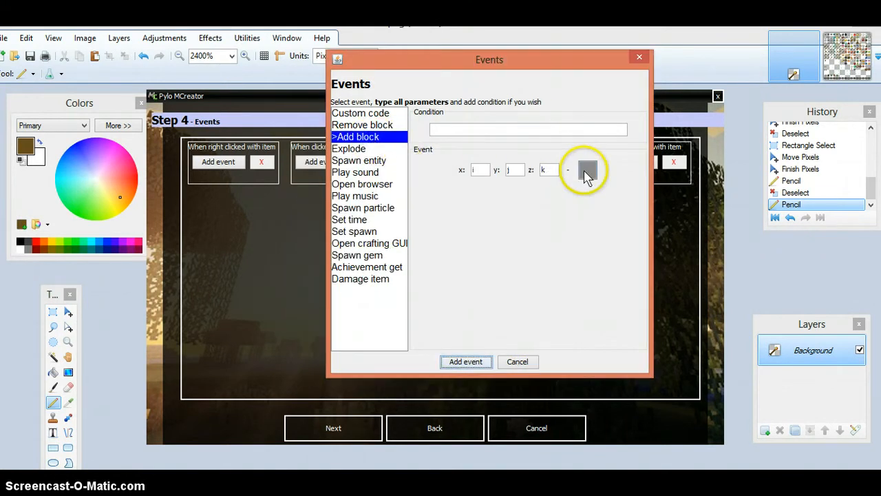
Set the add-block event to place Block.lavaStill and add it.
left_click(586, 170)
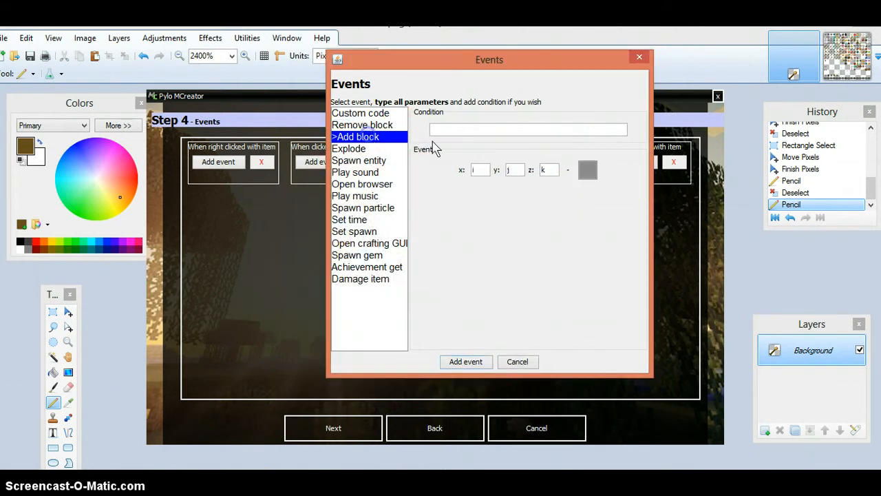
left_click(587, 170)
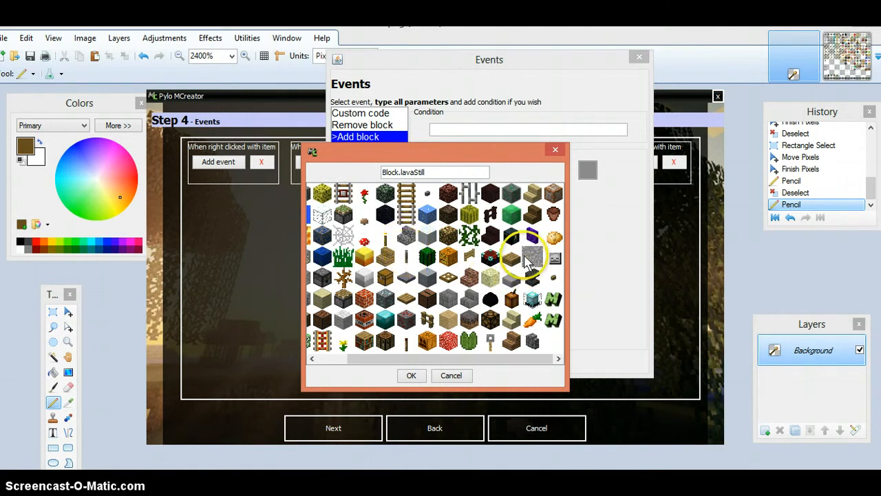
mouse_move(410, 378)
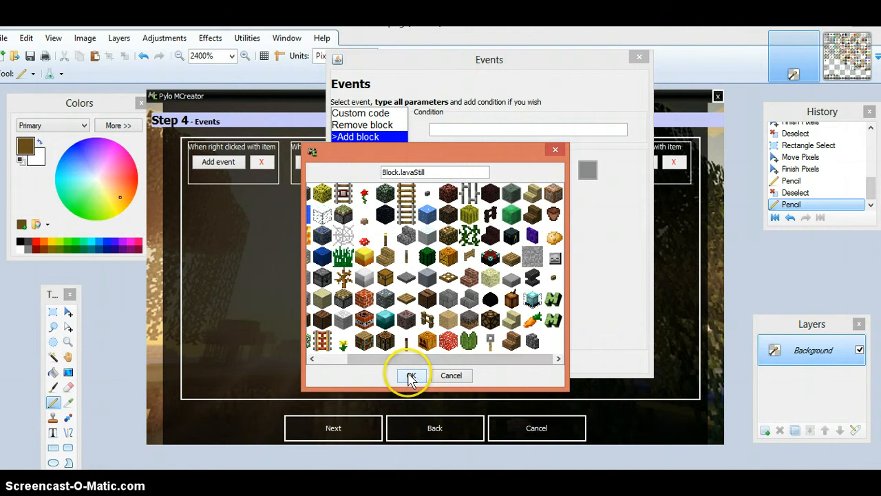
left_click(410, 375)
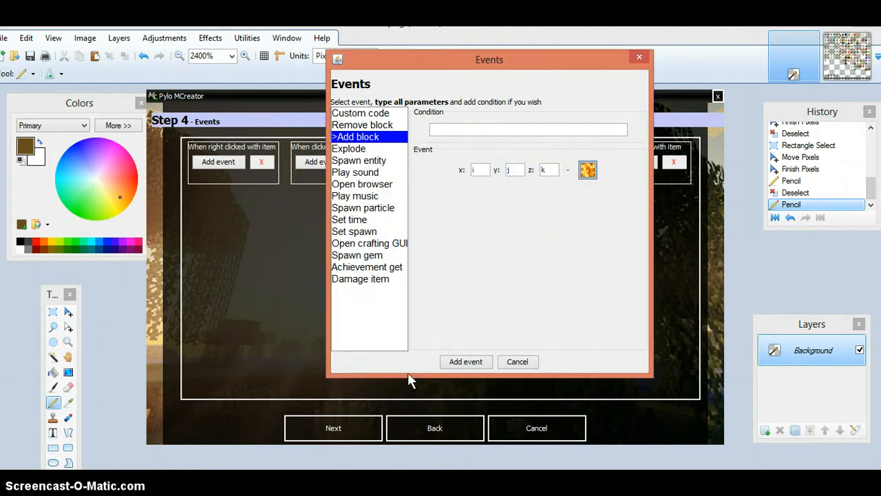
left_click(517, 361)
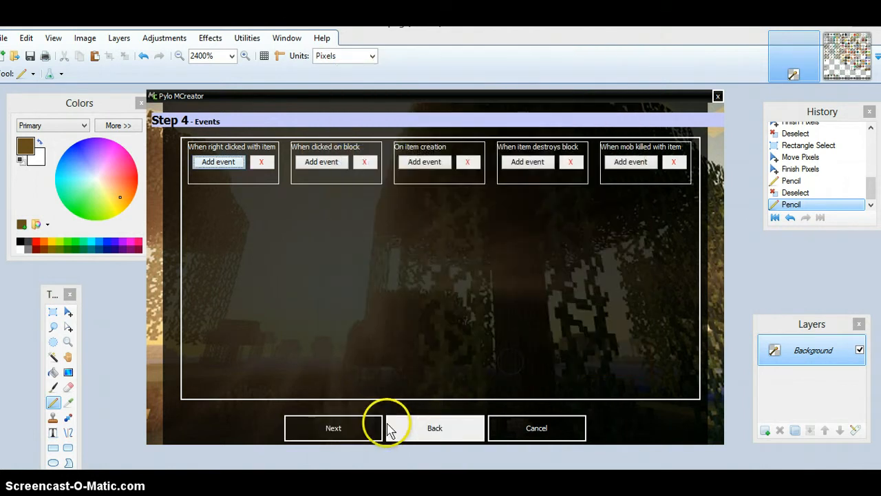
Go back from Step 4 Events to the Step 3 properties page.
left_click(435, 428)
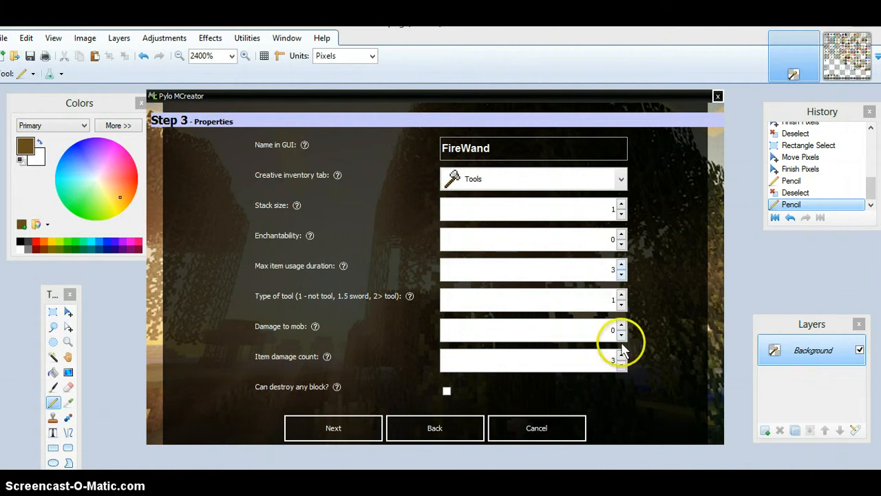
mouse_move(333, 427)
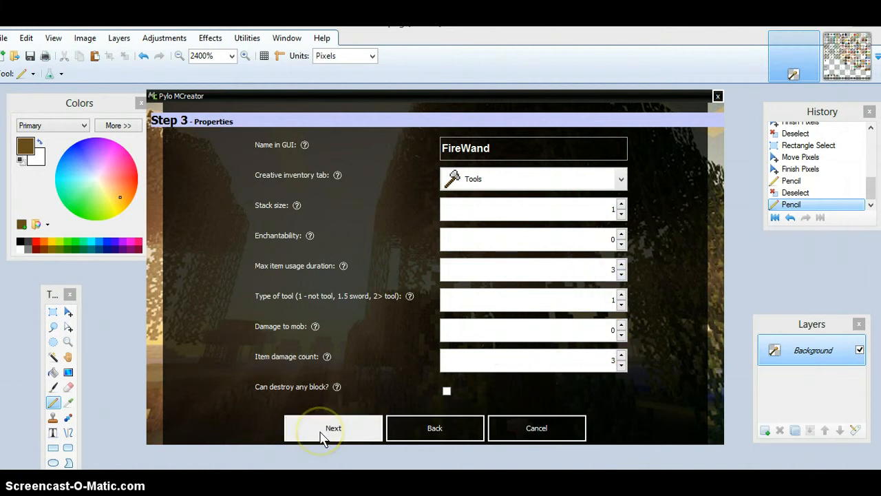
Add a right-click Add block event that places Block.lavaStill.
left_click(333, 427)
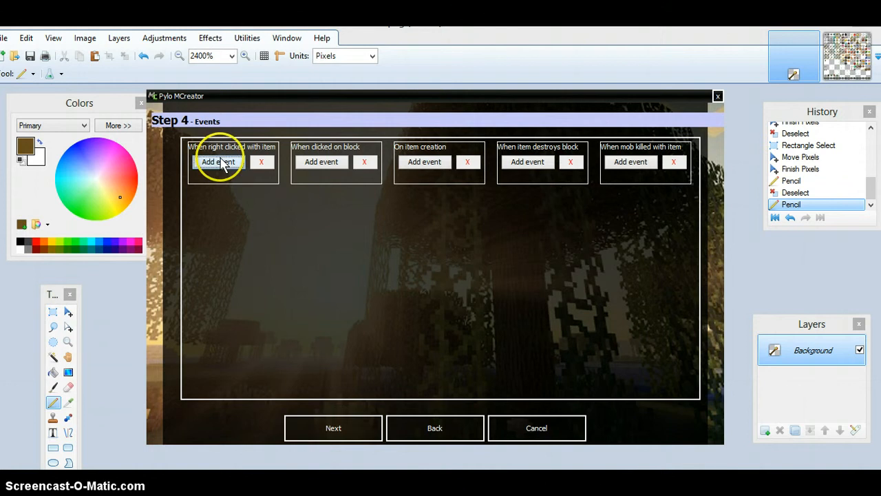
left_click(218, 161)
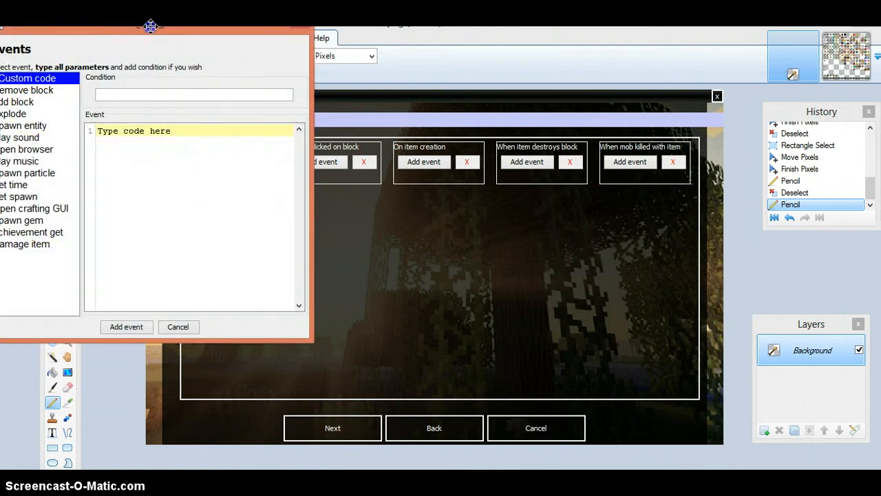
left_click_drag(150, 26, 333, 86)
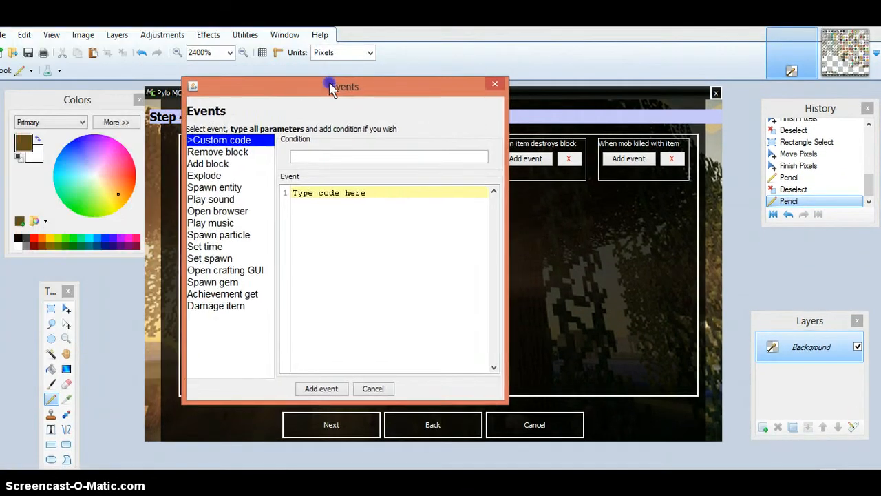
left_click(230, 162)
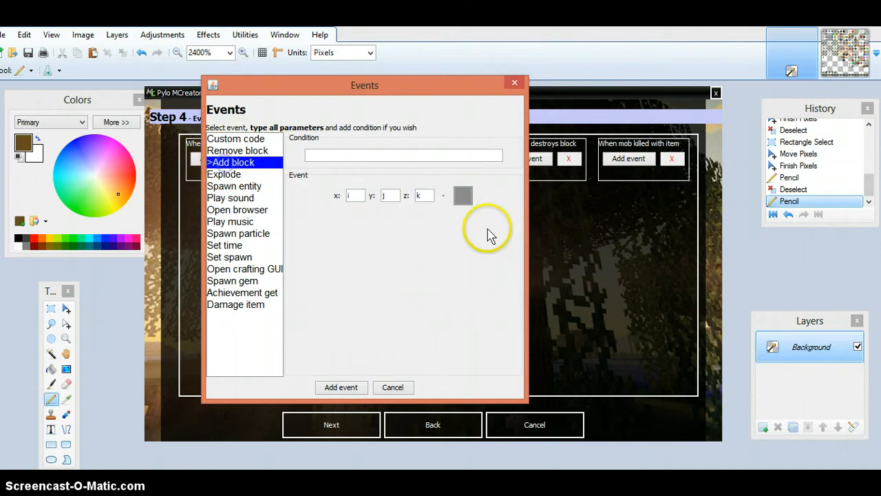
left_click(462, 196)
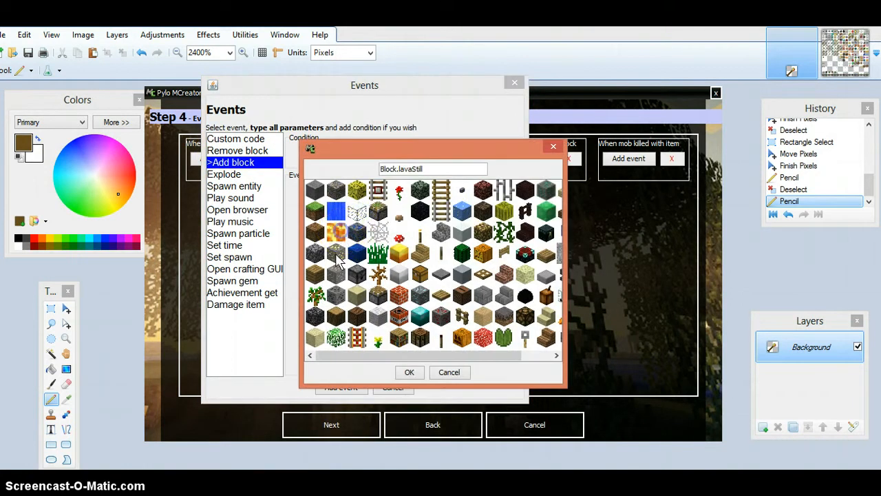
left_click(409, 372)
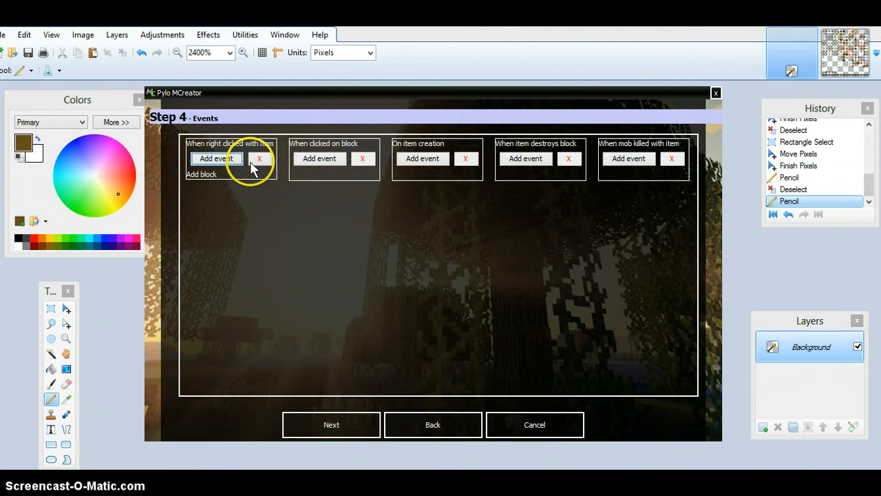
Add a right-click Damage item event with amount 1.
left_click(216, 158)
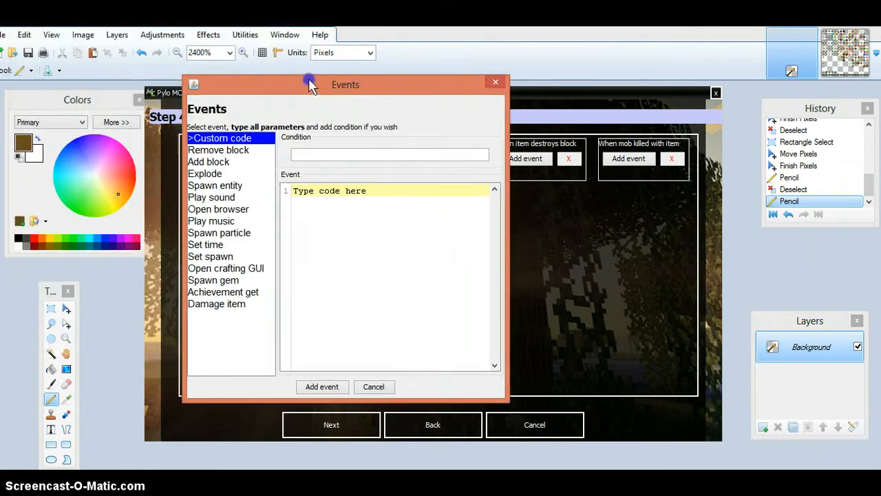
left_click(216, 304)
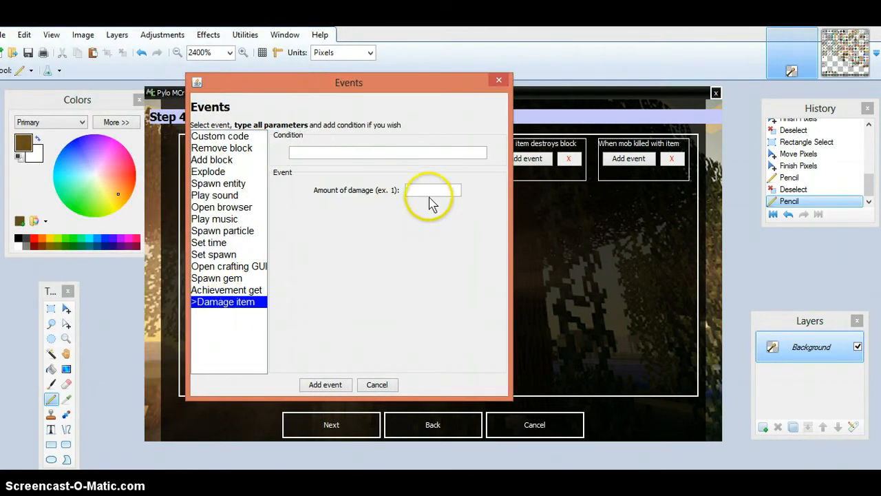
type("1")
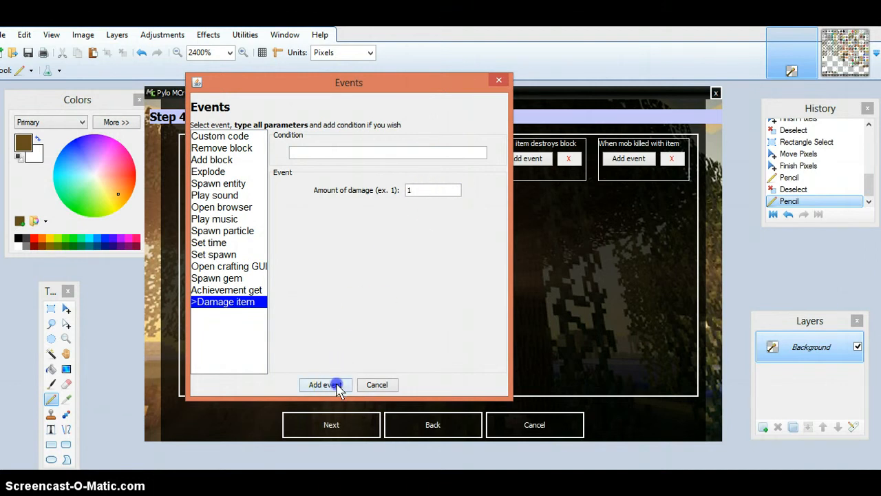
left_click(325, 384)
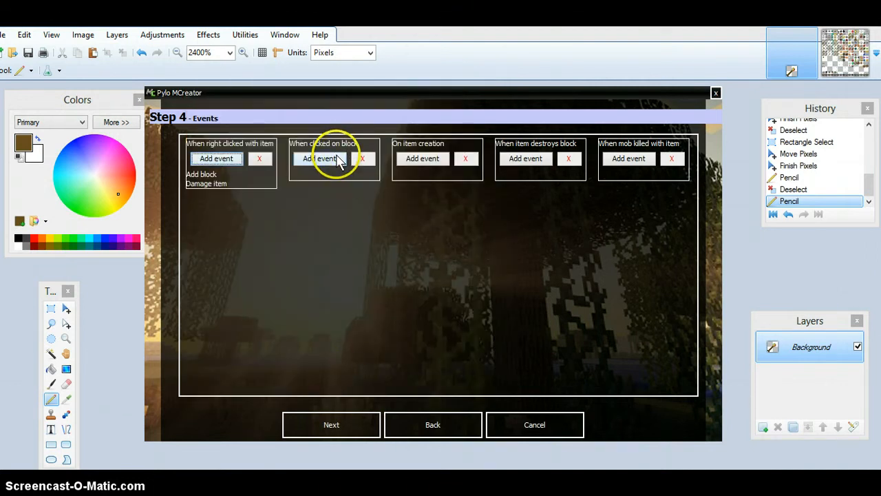
left_click(319, 159)
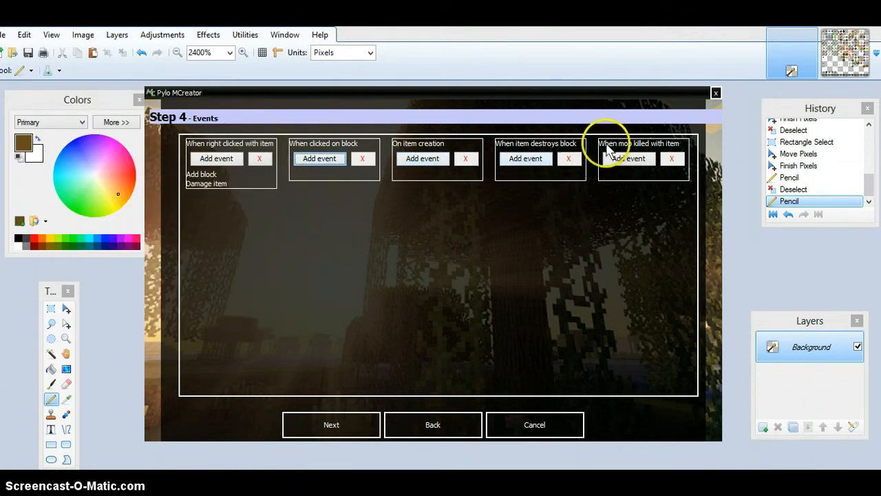
mouse_move(288, 345)
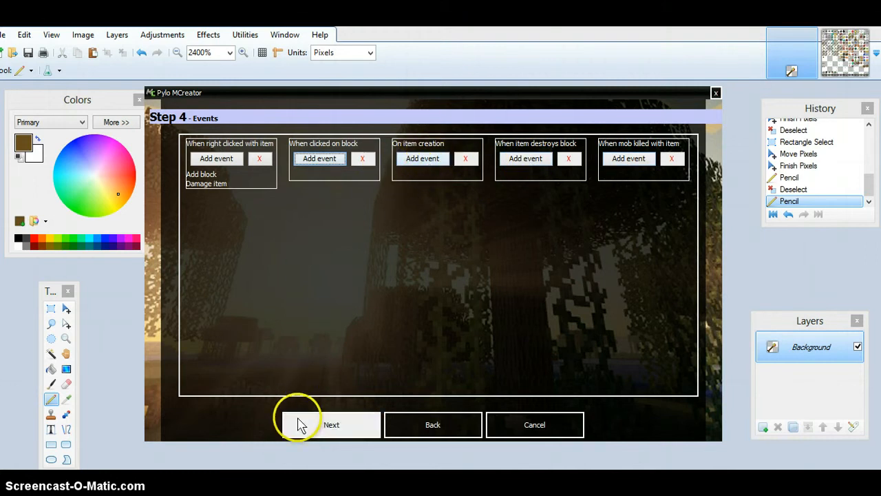
On the Step 5 recipe page, put cobblestone in the top-middle crafting slot.
left_click(331, 424)
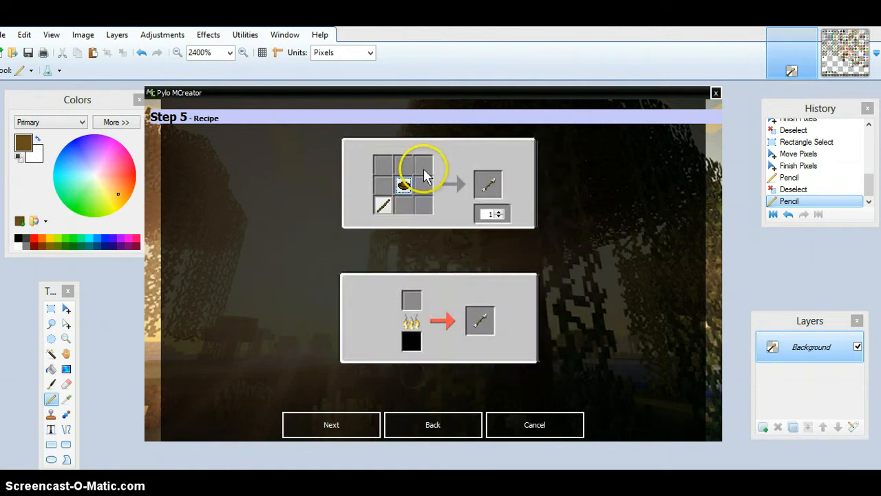
left_click(402, 184)
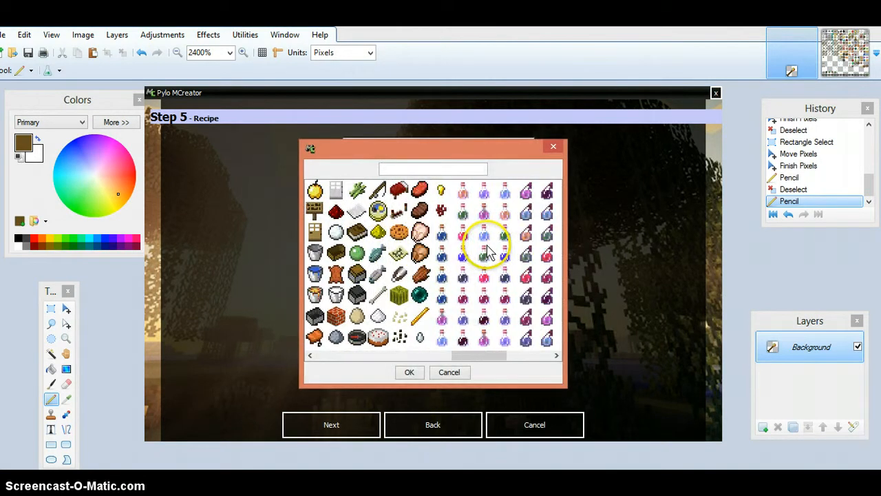
scroll("right", 3)
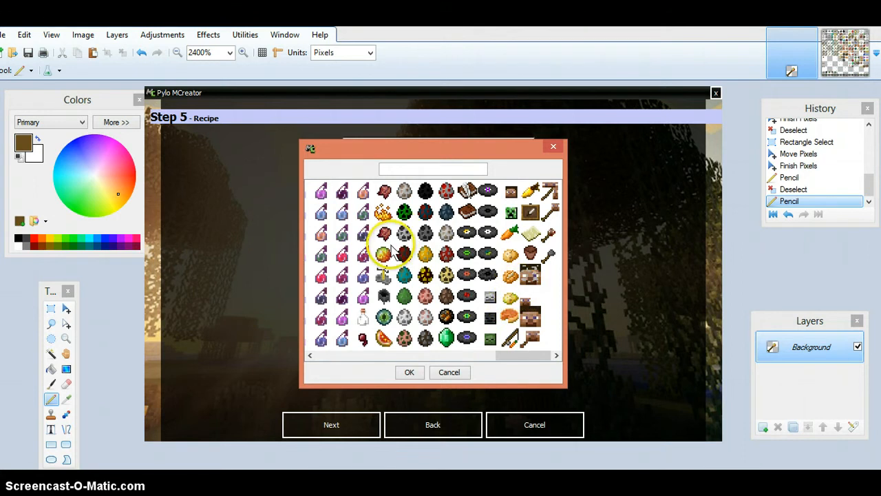
scroll("right", 3)
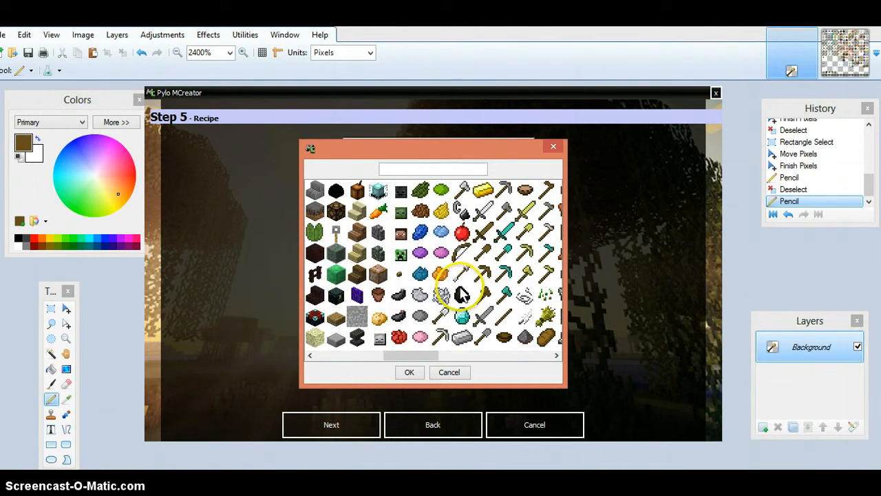
left_click(409, 371)
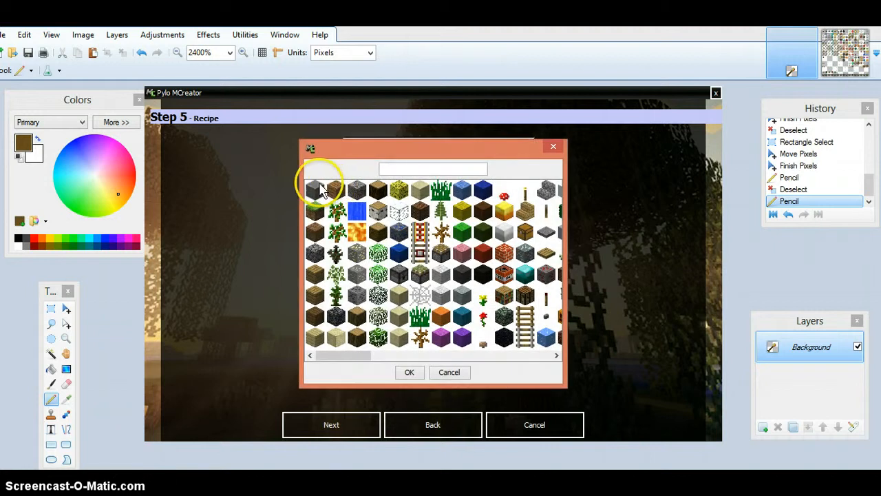
left_click(314, 190)
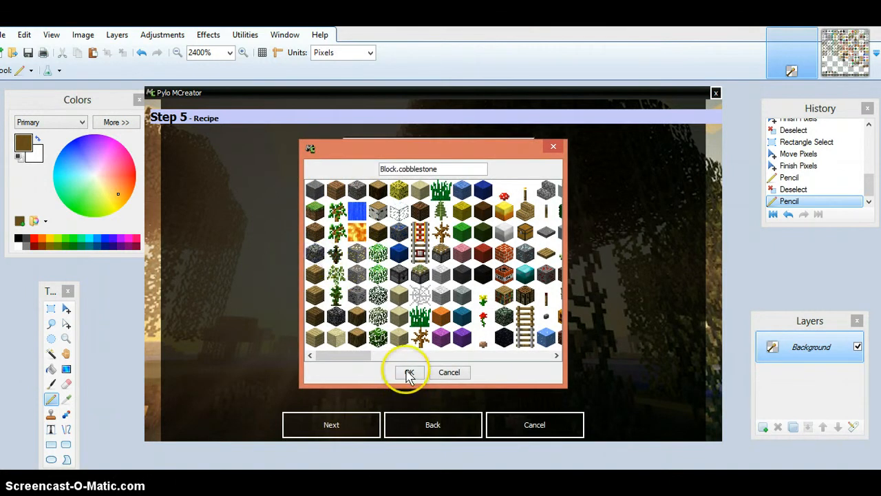
left_click(409, 371)
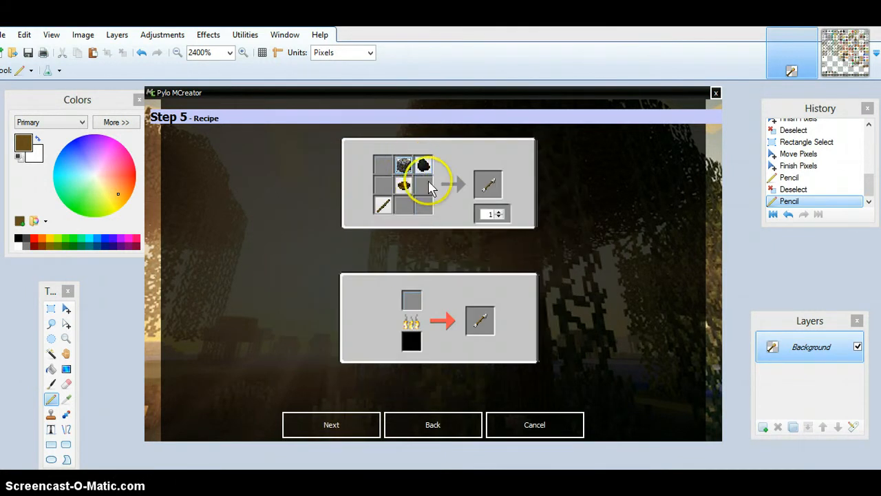
mouse_move(369, 406)
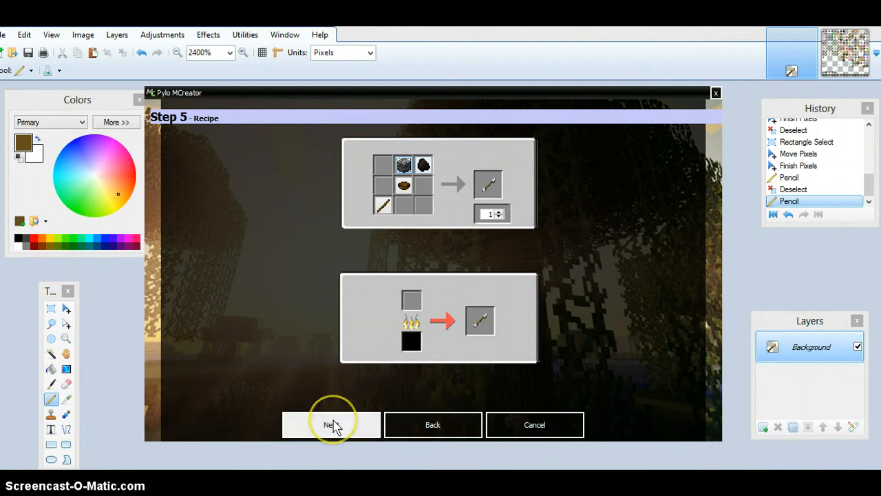
mouse_move(433, 424)
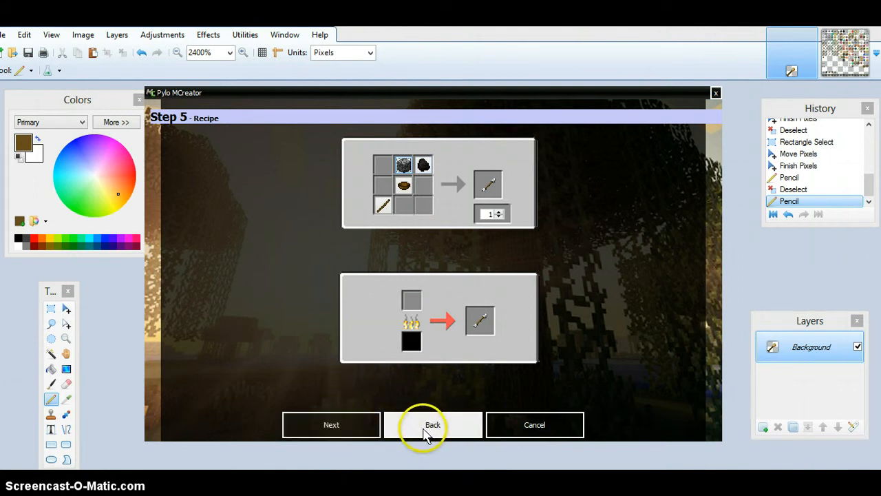
mouse_move(575, 413)
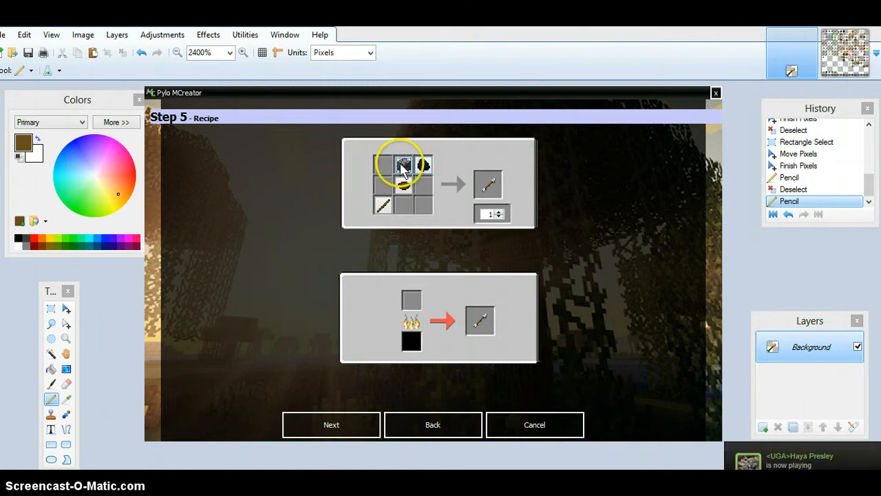
Replace the top-middle cobblestone with still lava (Block.lavaStill).
left_click(403, 167)
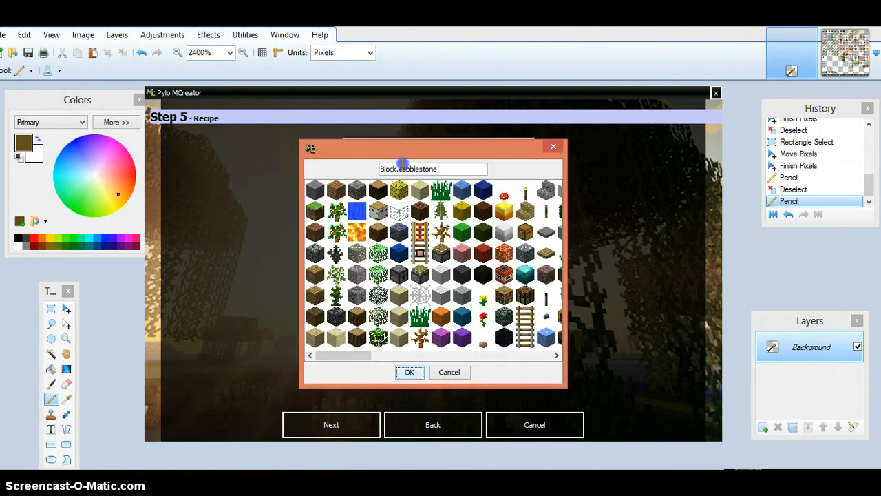
left_click(357, 232)
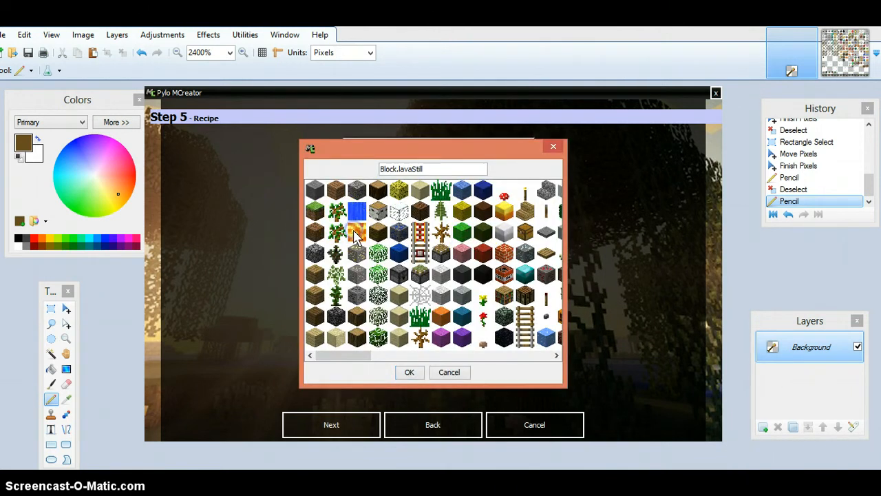
left_click(409, 372)
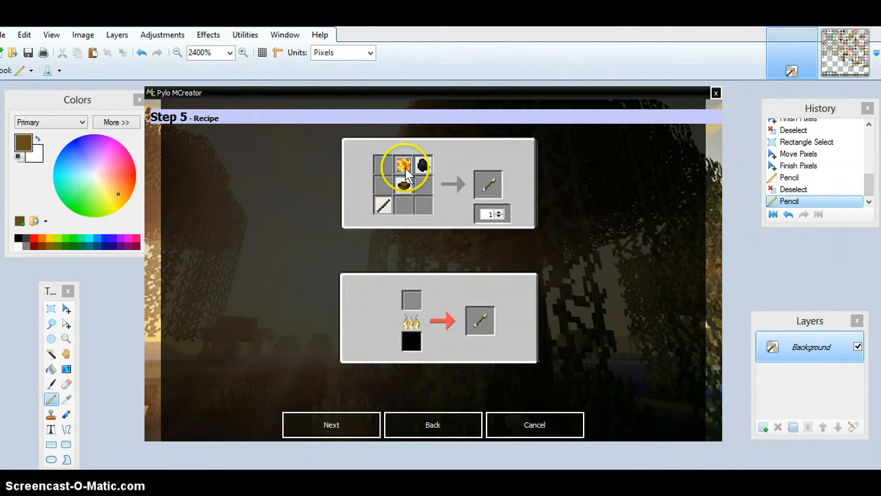
mouse_move(469, 248)
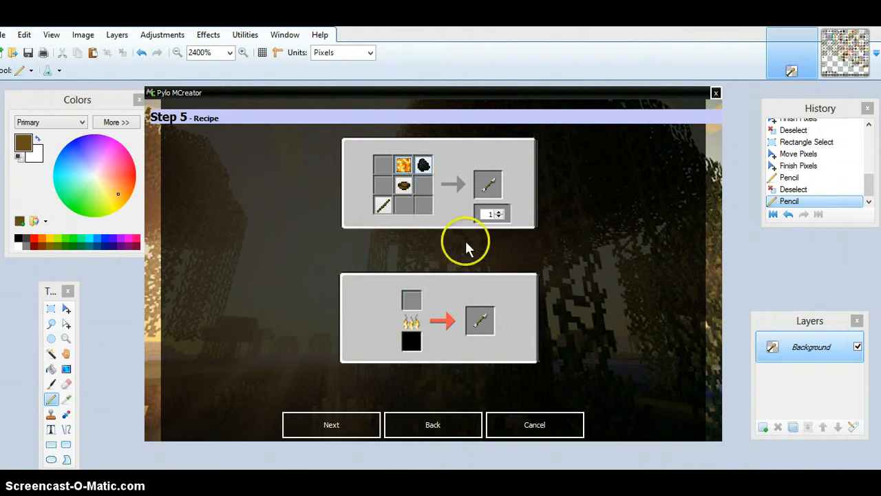
left_click(331, 424)
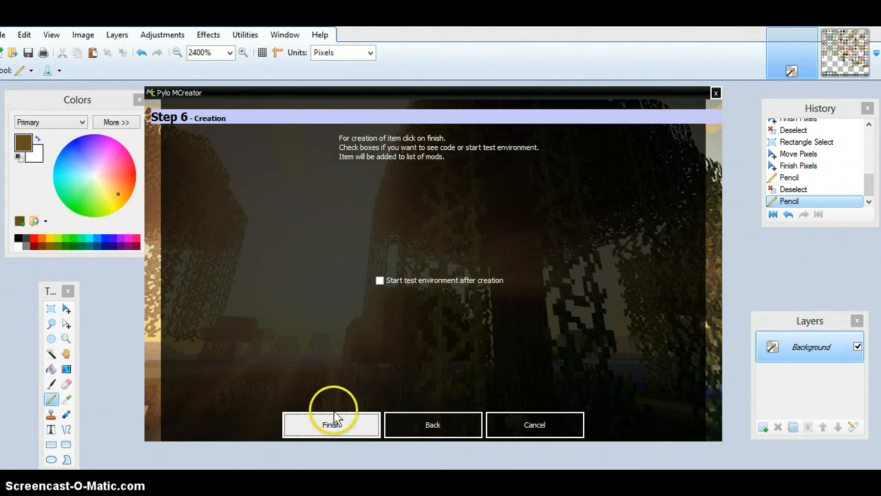
mouse_move(334, 361)
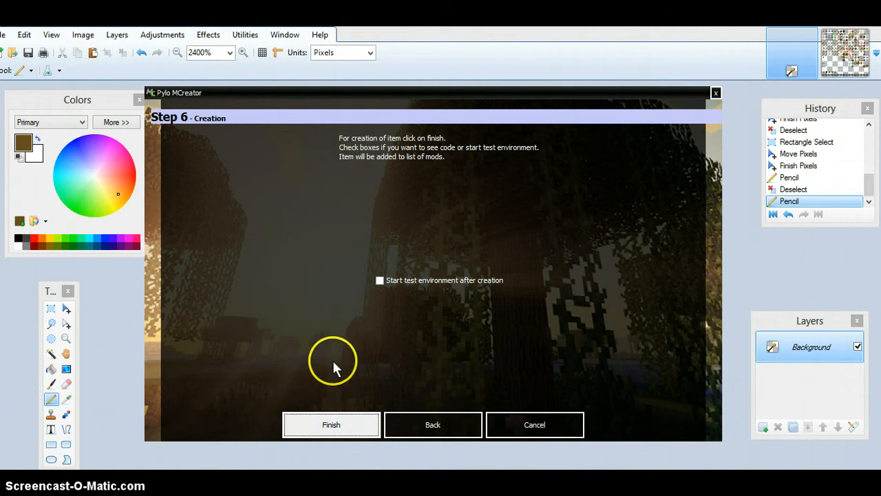
mouse_move(368, 344)
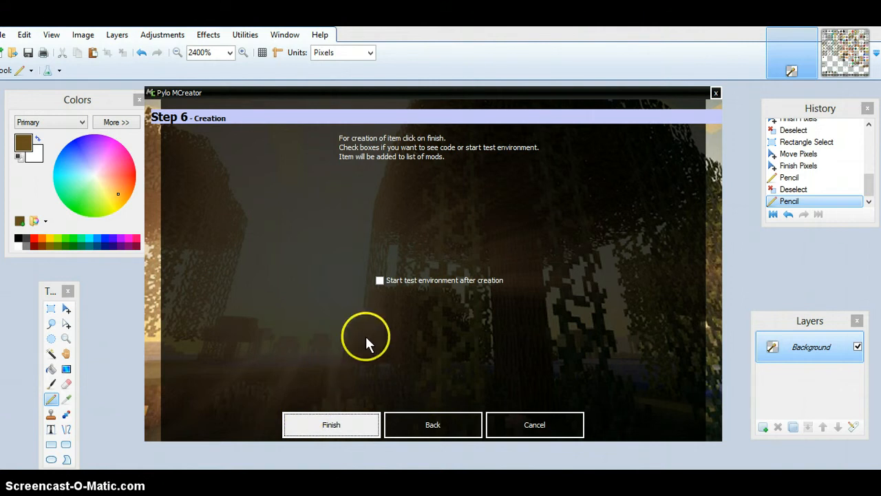
mouse_move(374, 336)
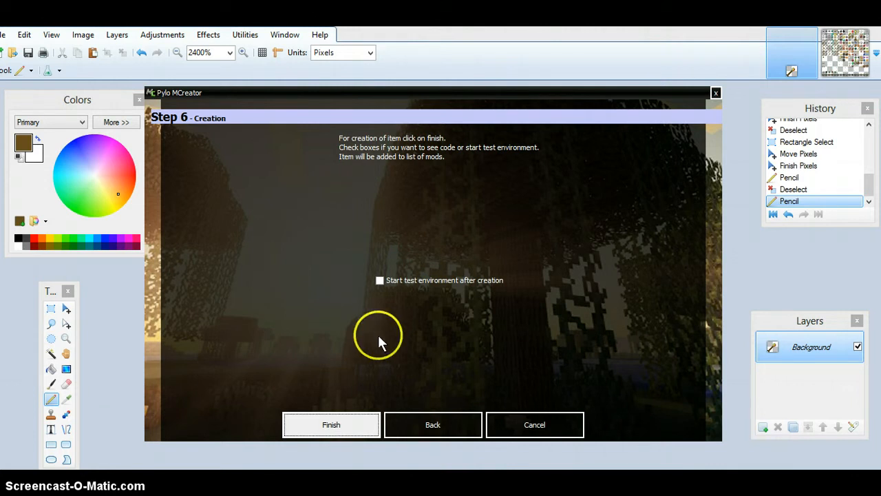
mouse_move(392, 354)
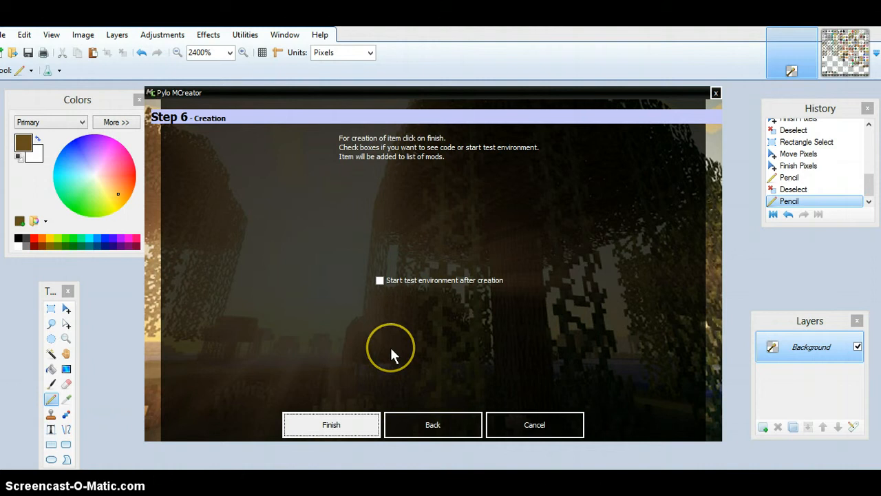
mouse_move(393, 355)
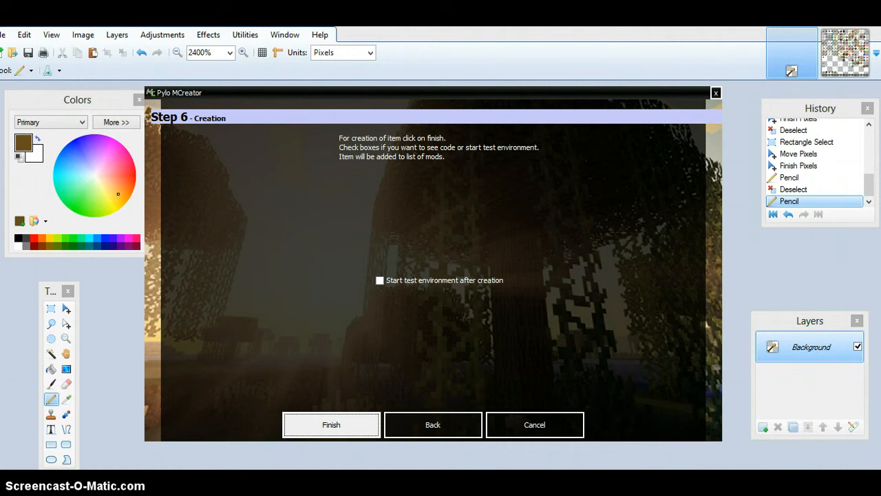
Finish the FireWand, dismiss the recompile message, and start a Recipe mod named Getlava.
left_click(331, 424)
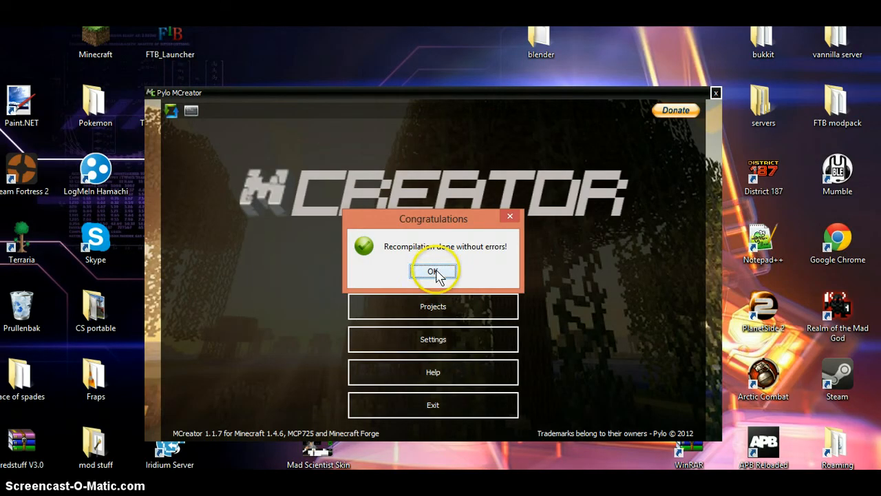
mouse_move(430, 238)
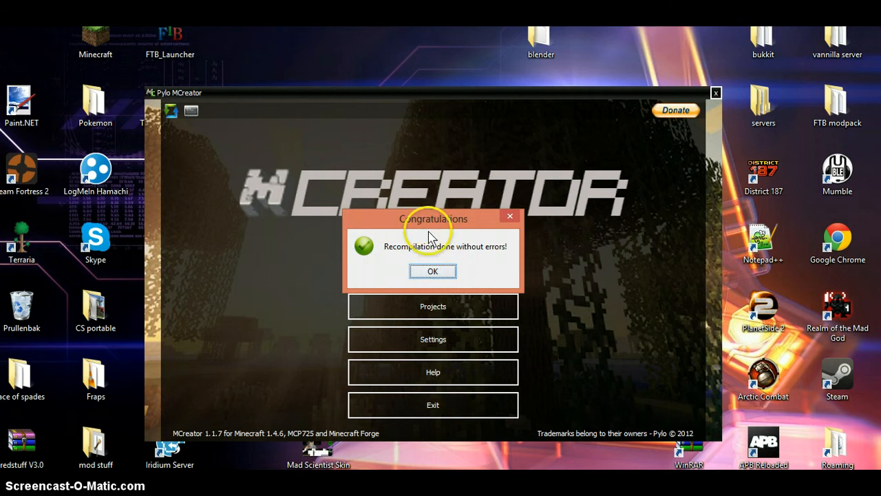
left_click(432, 270)
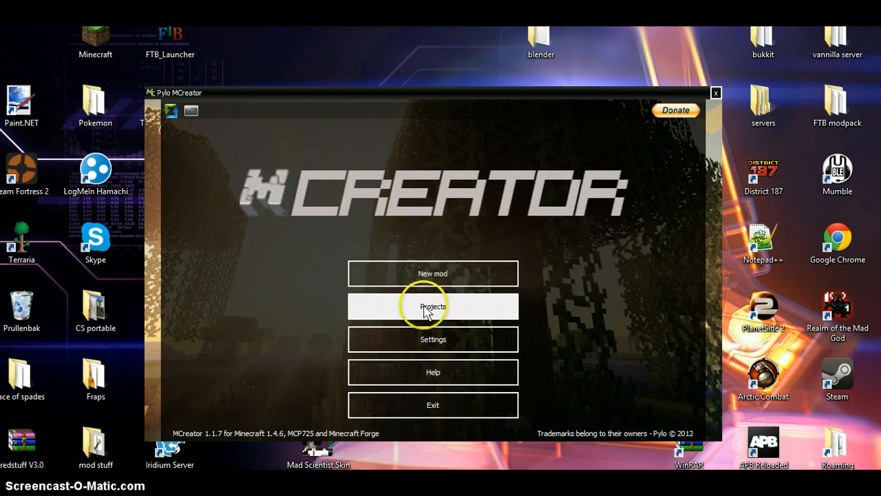
left_click(433, 274)
type("Getlava")
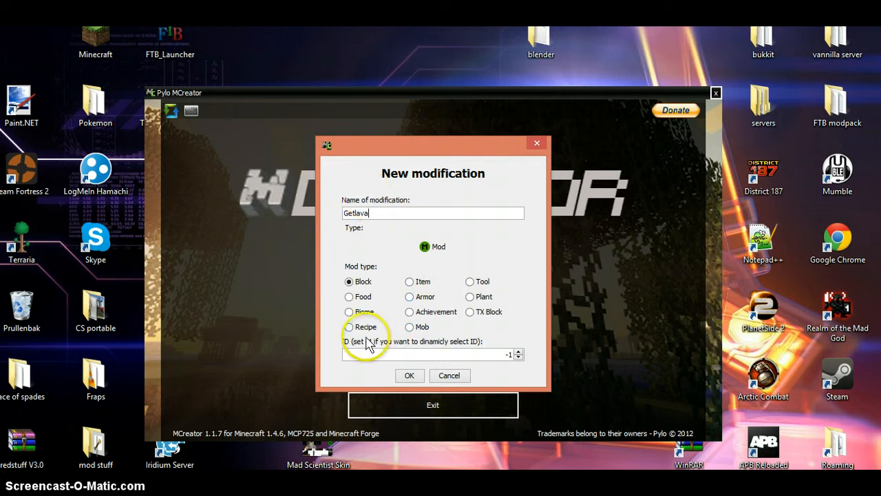
left_click(349, 327)
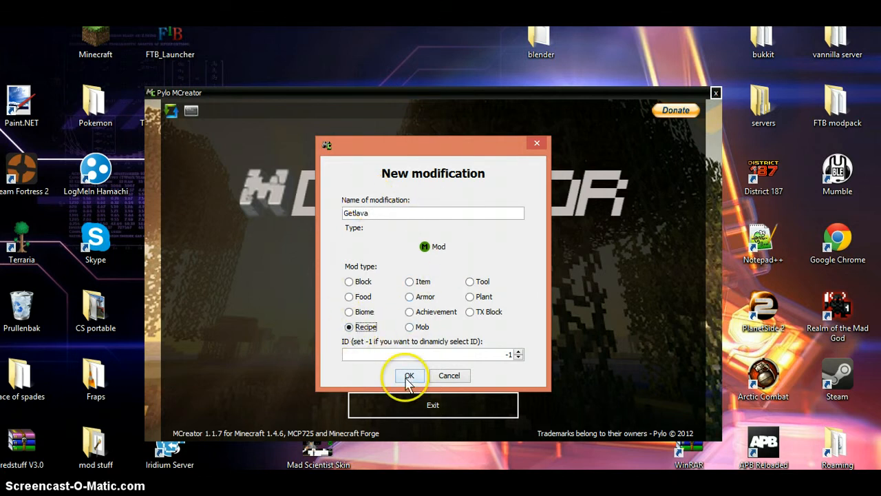
Make the Getlava furnace recipe take Block.stone as input and output Block.lavaStill.
left_click(409, 376)
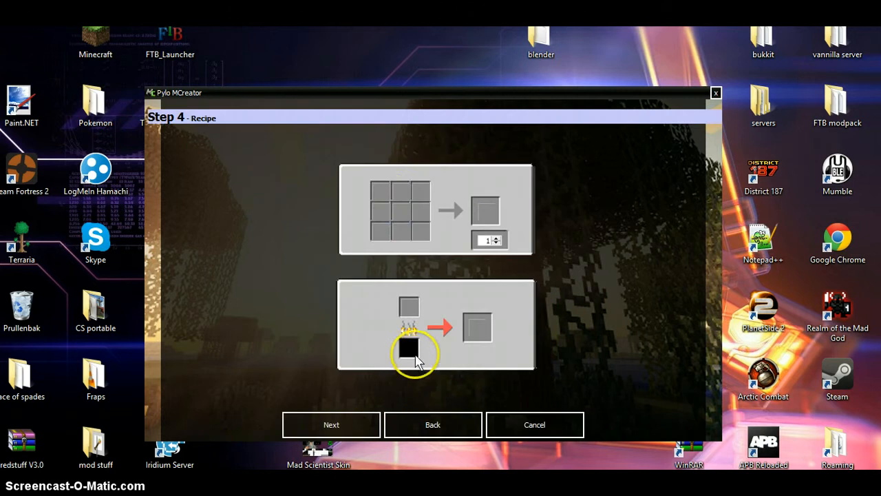
left_click(408, 351)
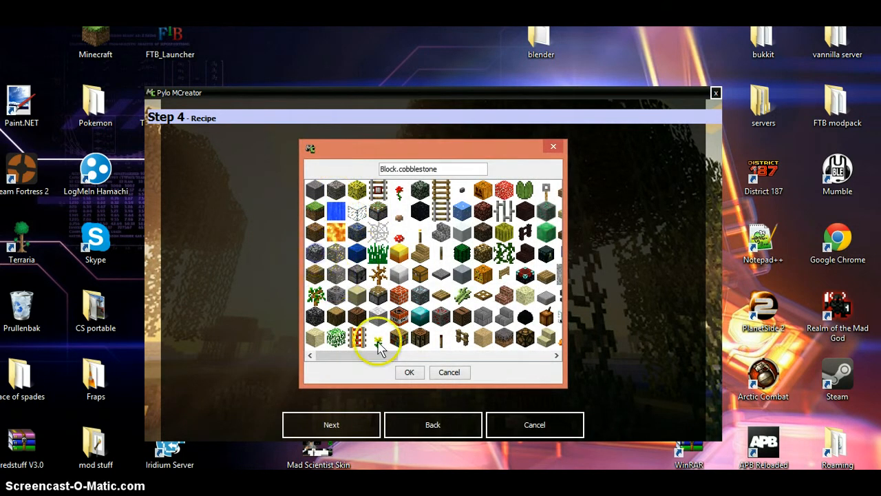
left_click(409, 372)
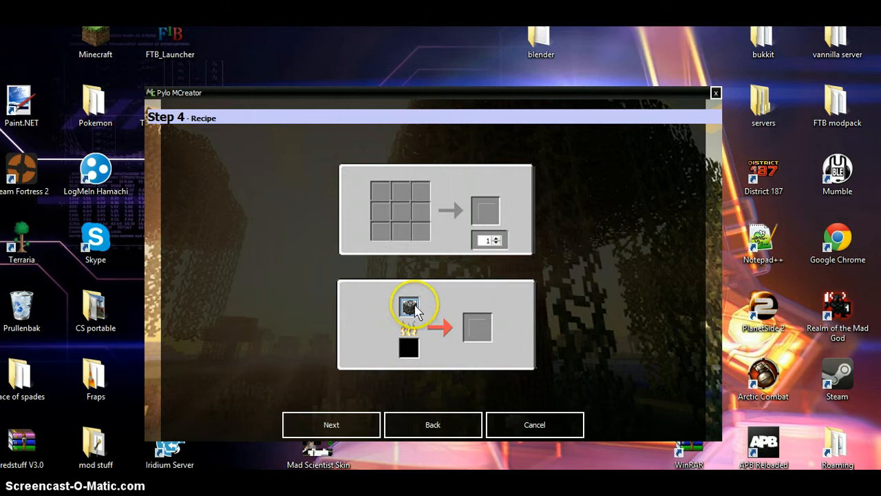
left_click(407, 306)
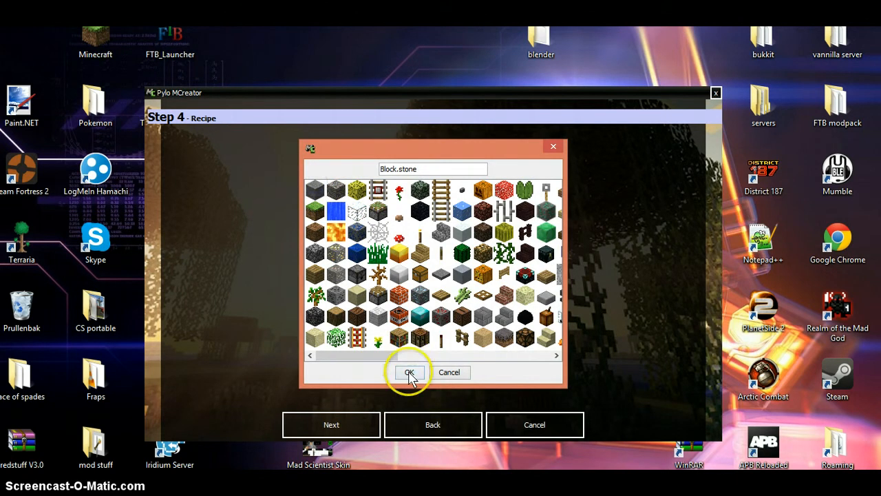
left_click(409, 372)
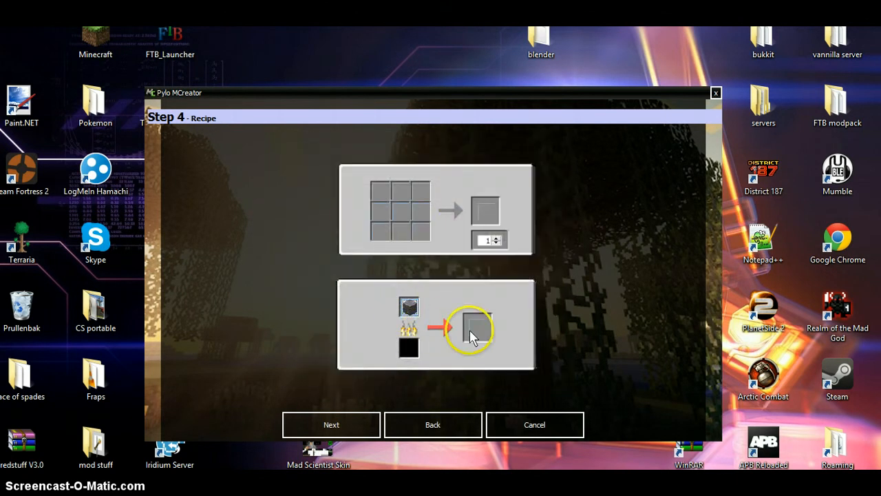
left_click(471, 328)
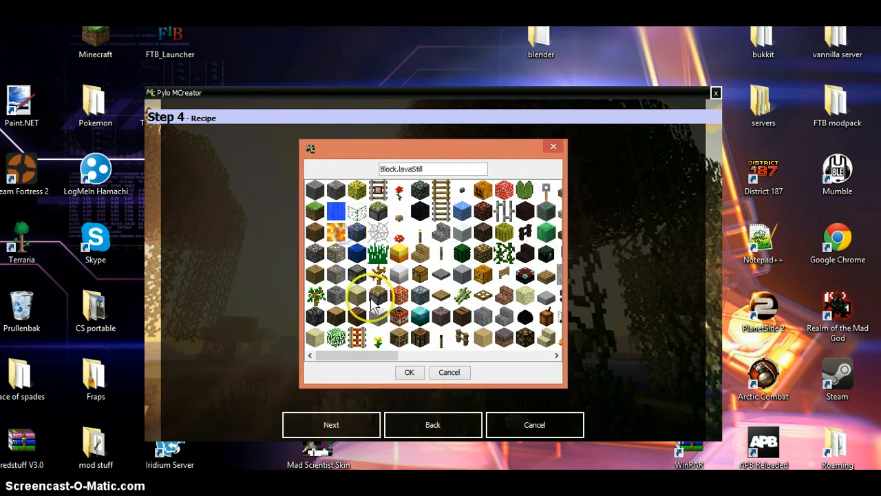
left_click(409, 372)
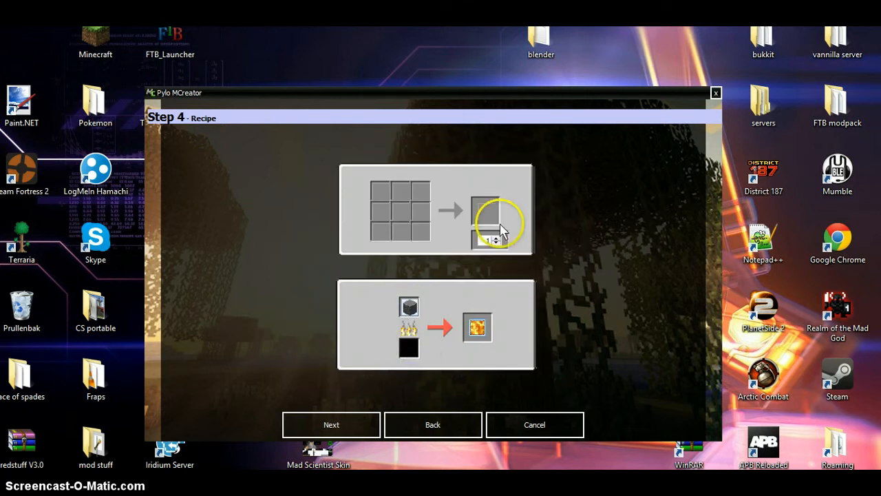
Create Getlava with 'Start test environment after creation' ticked, then dismiss the success message.
left_click(331, 424)
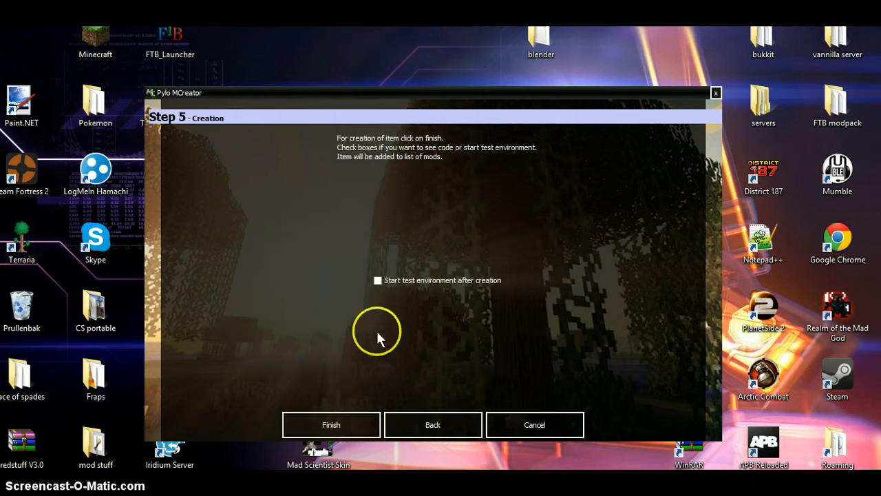
left_click(377, 280)
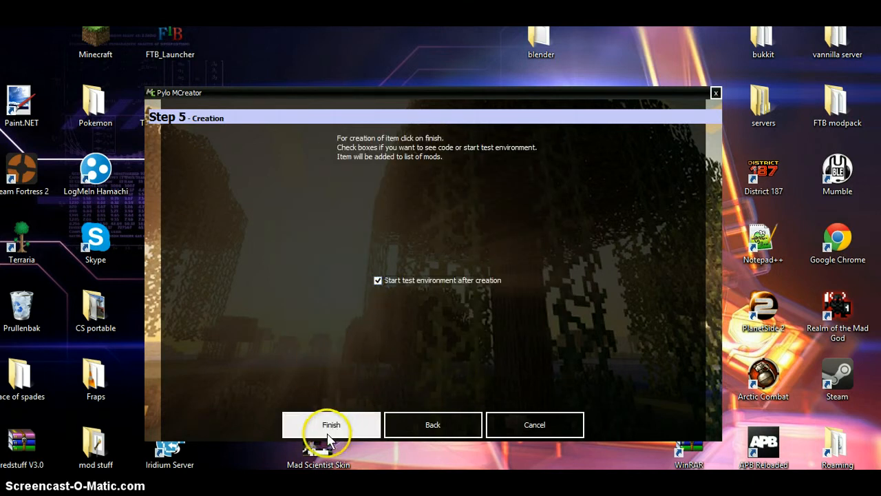
left_click(331, 424)
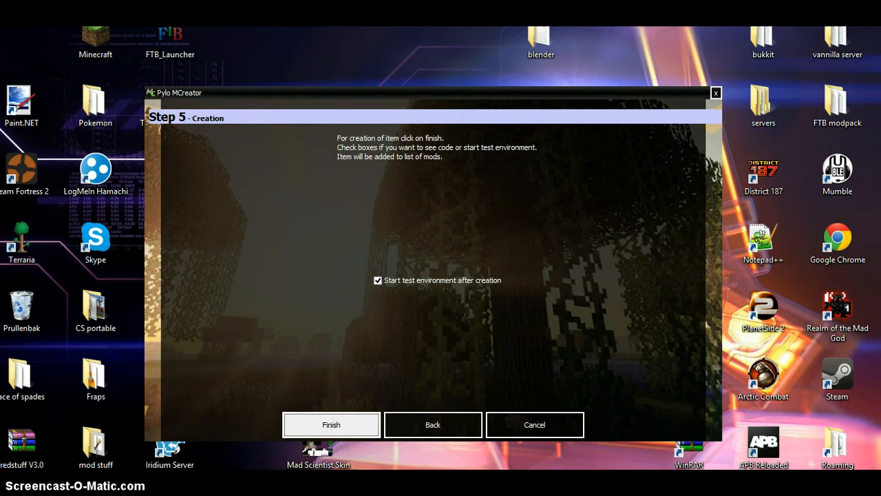
mouse_move(356, 34)
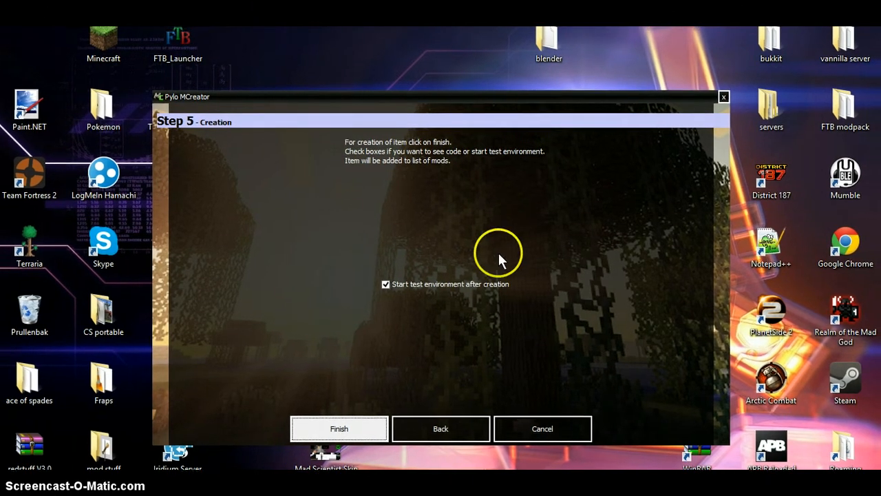
left_click(339, 428)
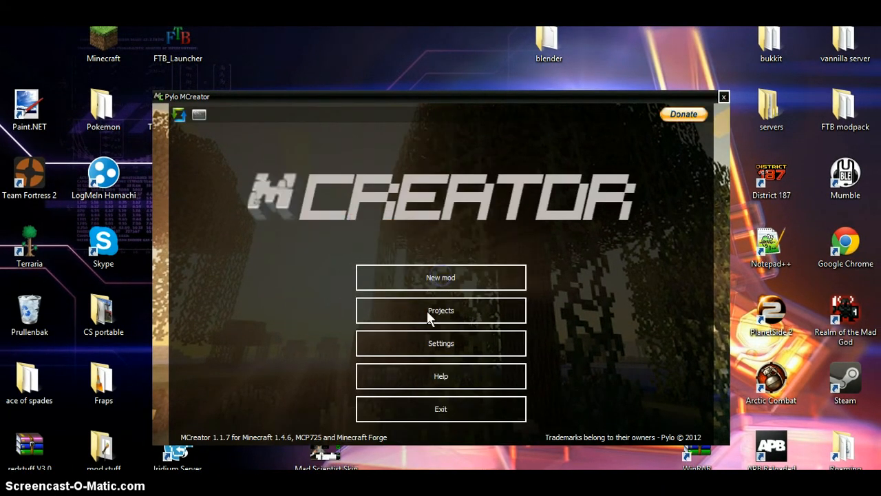
mouse_move(576, 88)
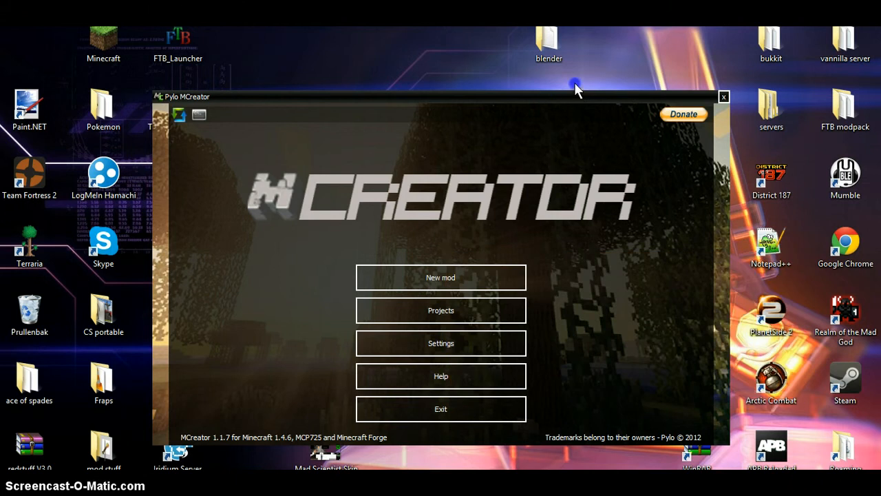
Wait for the Minecraft test client to load past the Mojang splash to the main menu.
left_click(724, 96)
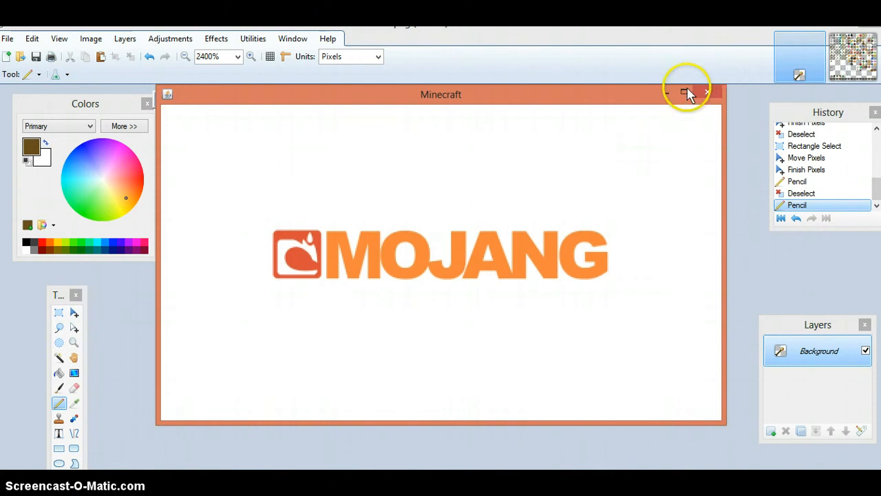
mouse_move(683, 62)
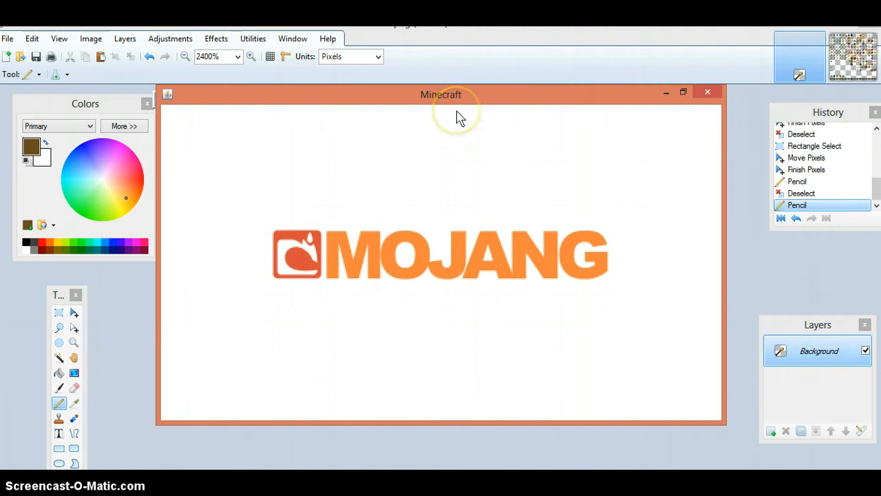
mouse_move(460, 115)
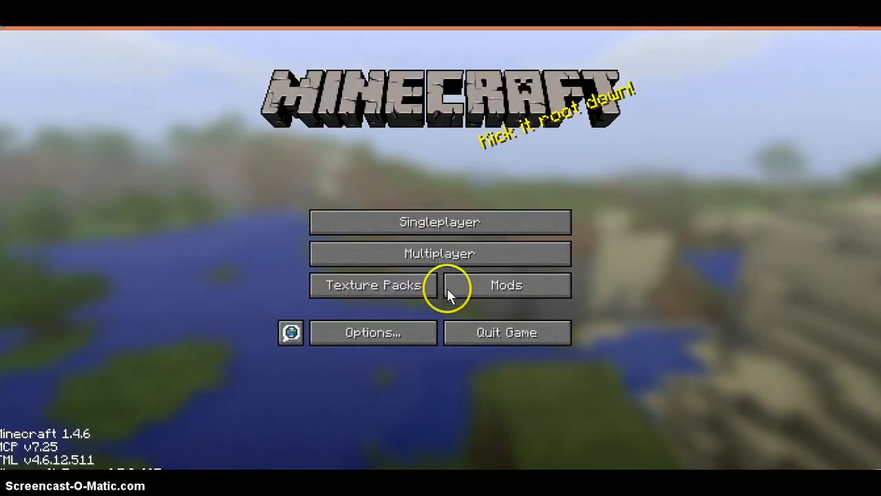
Load the Blockheads single-player world and open the creative inventory.
left_click(439, 253)
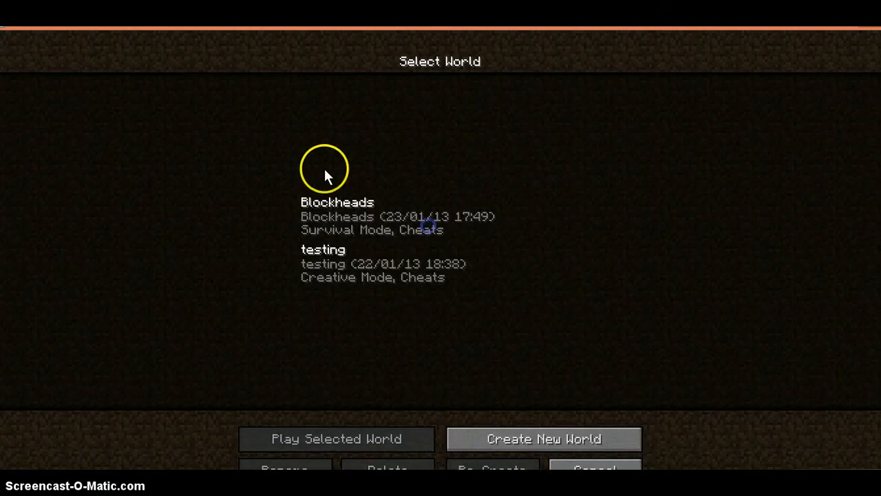
left_click(337, 439)
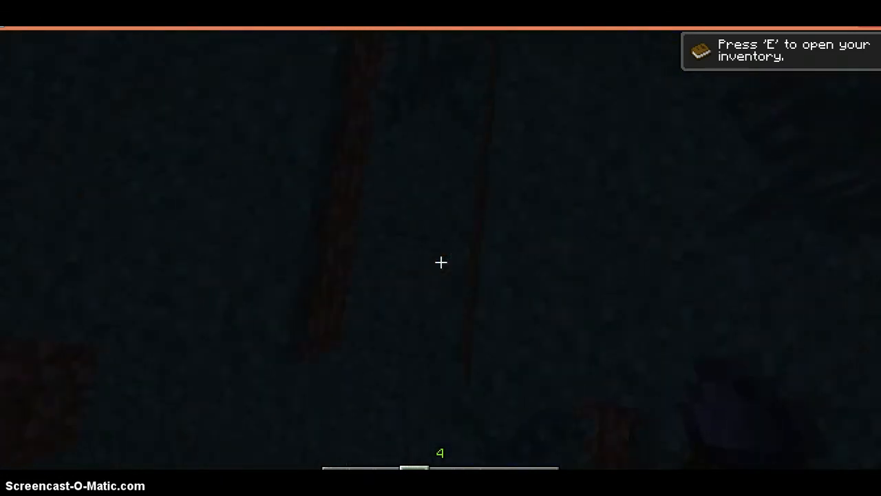
key("e")
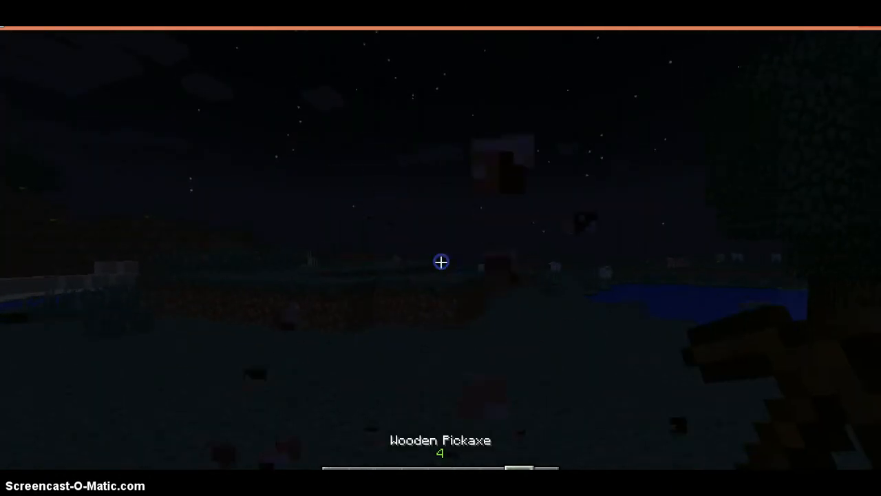
mouse_move(441, 262)
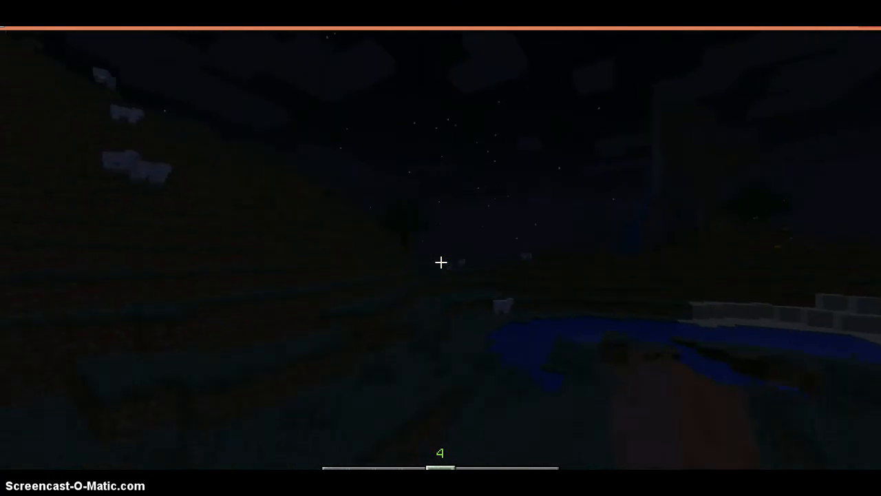
key("e")
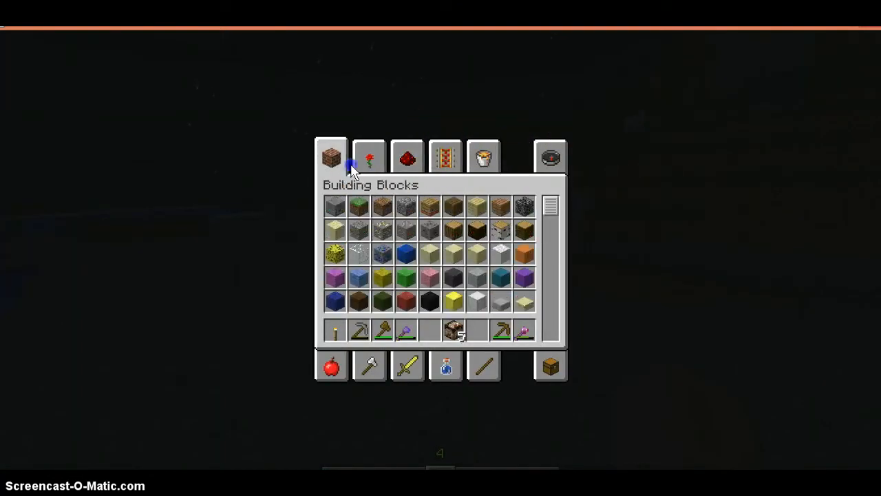
Take a crafting table, furnace, torches, coal and a bowl from the creative tabs.
left_click(369, 157)
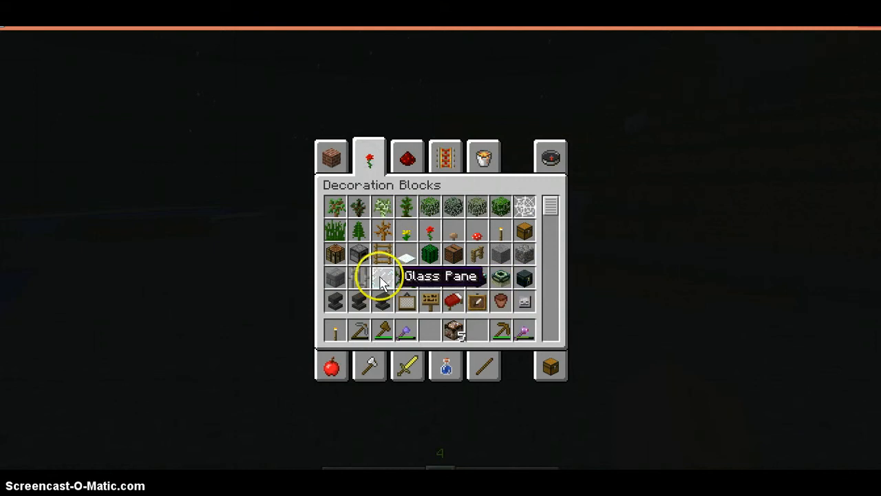
mouse_move(335, 331)
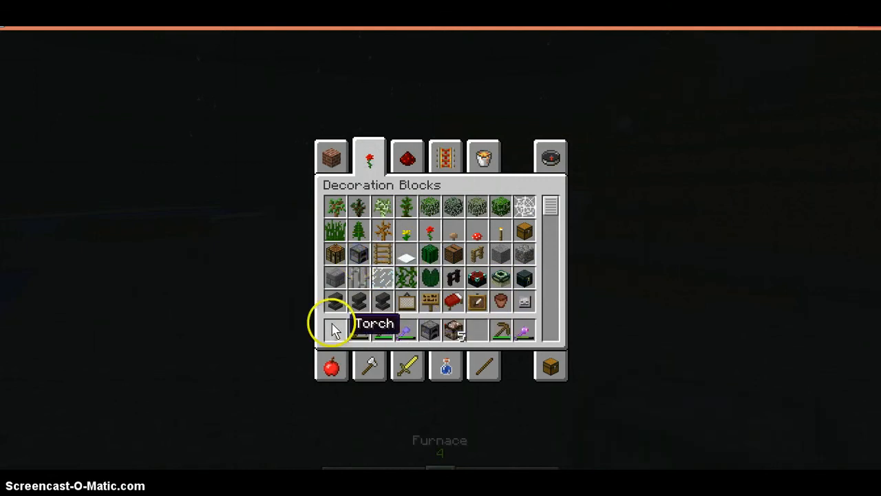
mouse_move(344, 318)
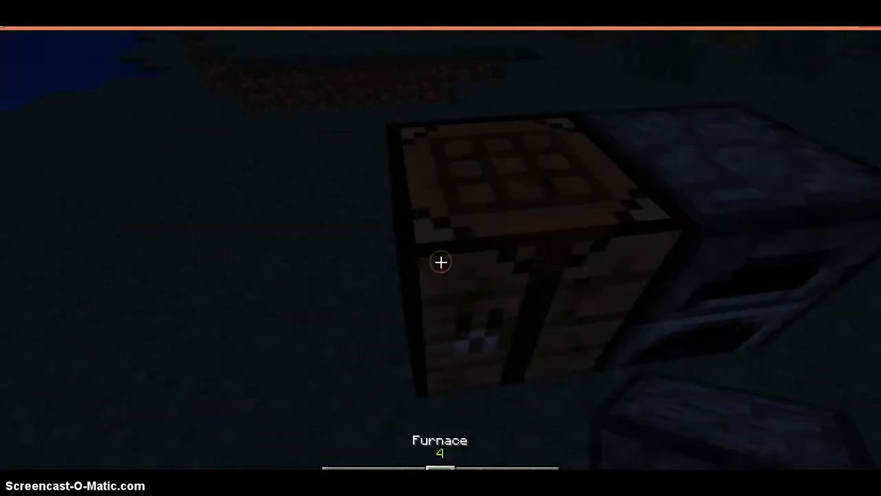
mouse_move(441, 262)
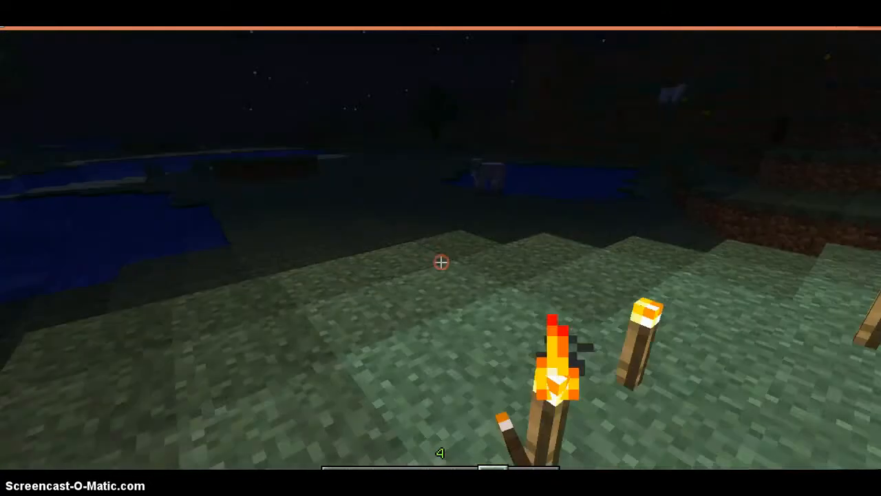
key("e")
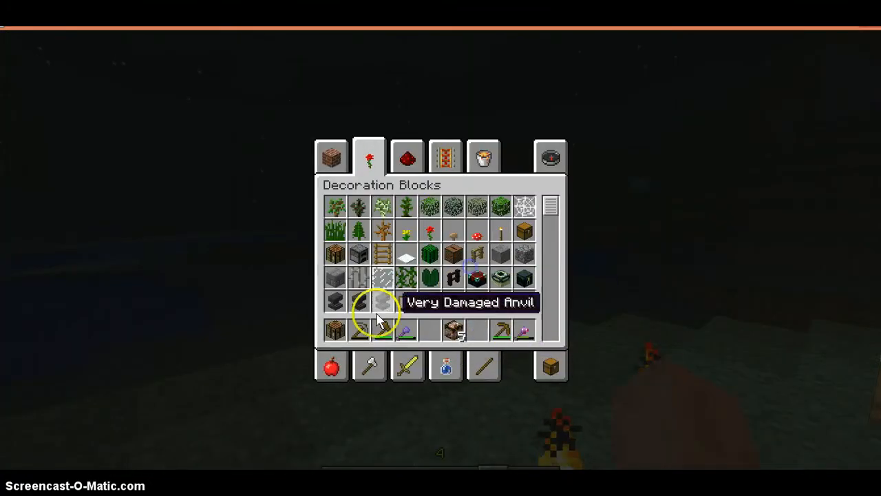
left_click(446, 157)
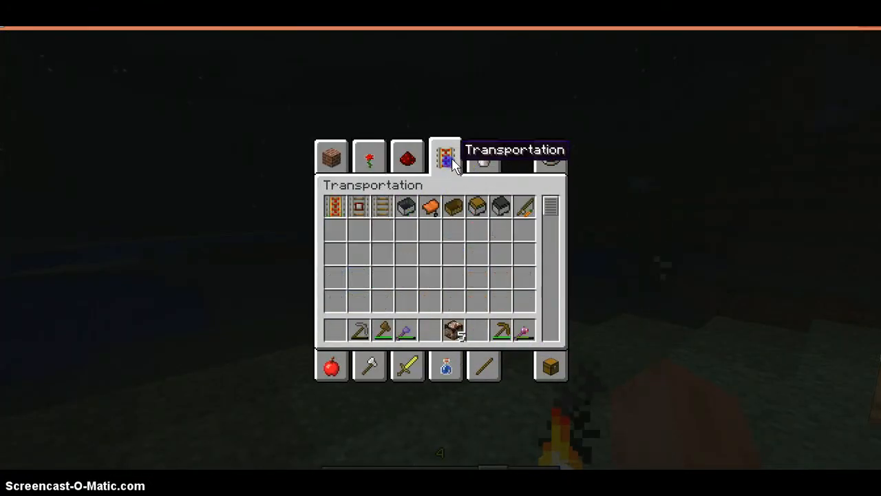
left_click(331, 157)
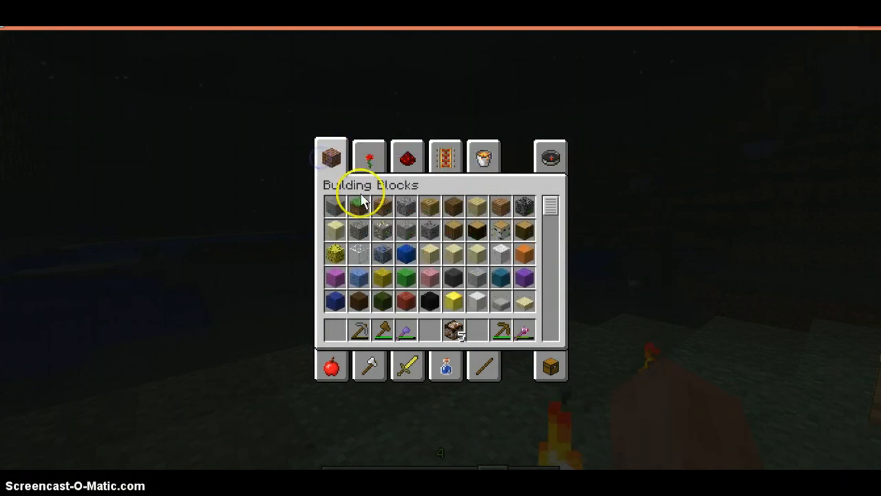
left_click(483, 366)
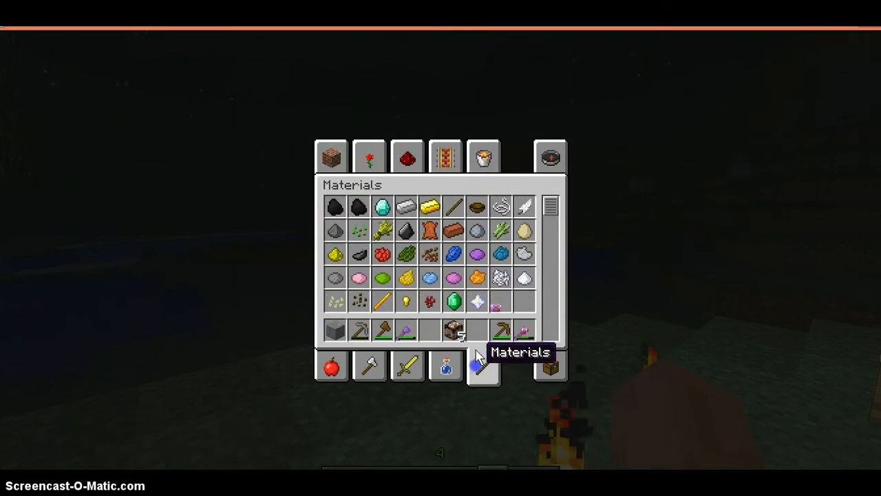
mouse_move(522, 253)
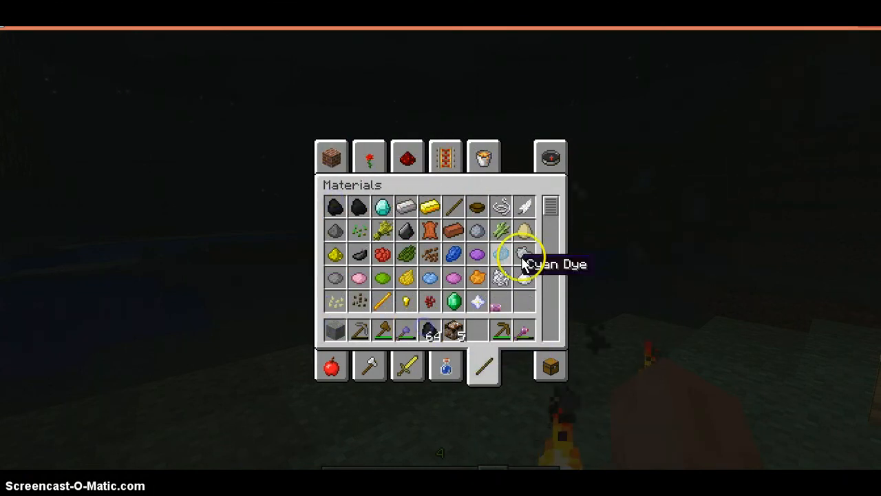
mouse_move(477, 207)
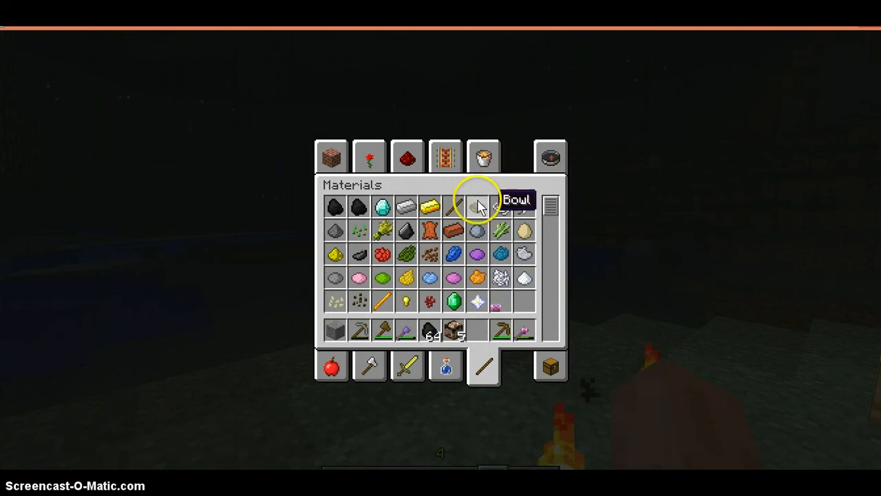
mouse_move(501, 256)
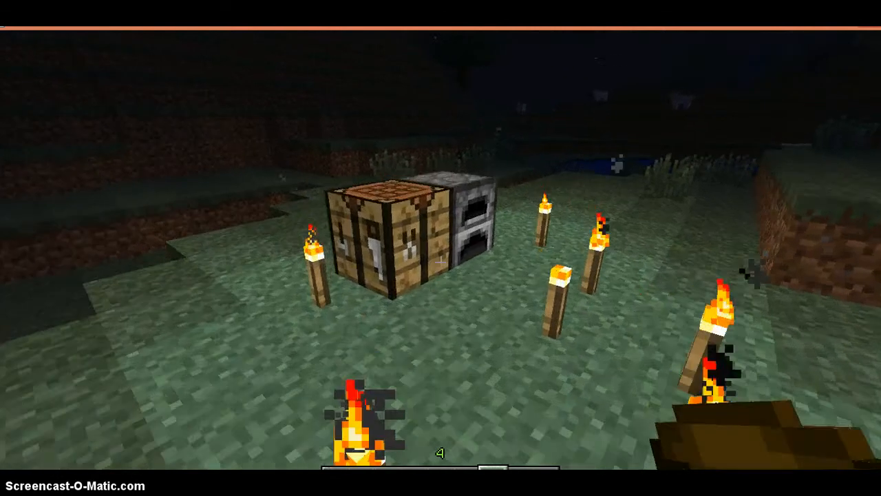
Smelt stone with coal fuel in the furnace to get lava.
right_click(475, 220)
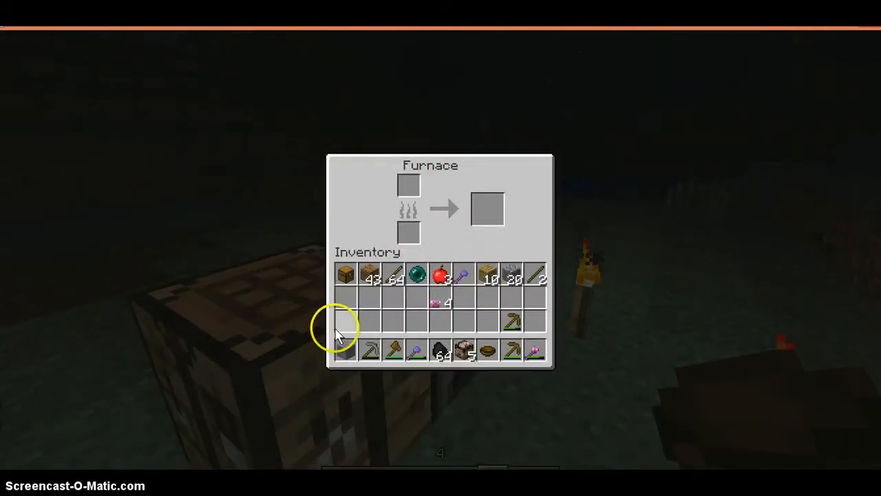
left_click(441, 350)
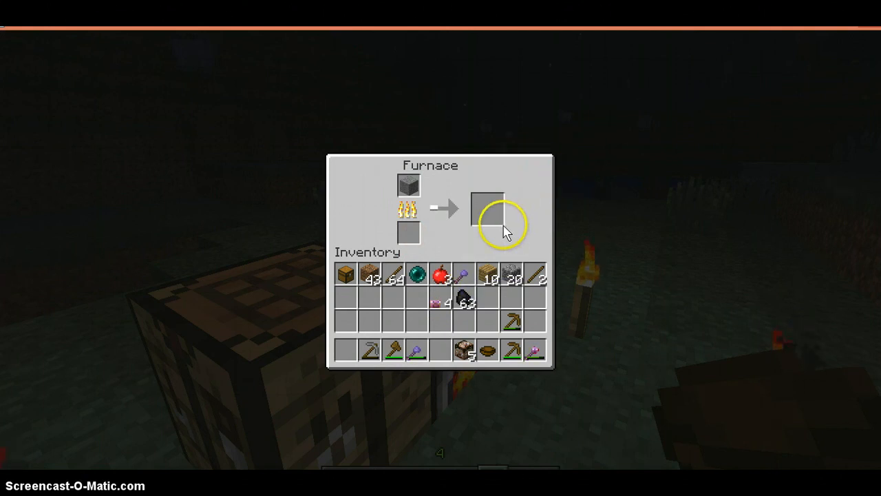
key("Escape")
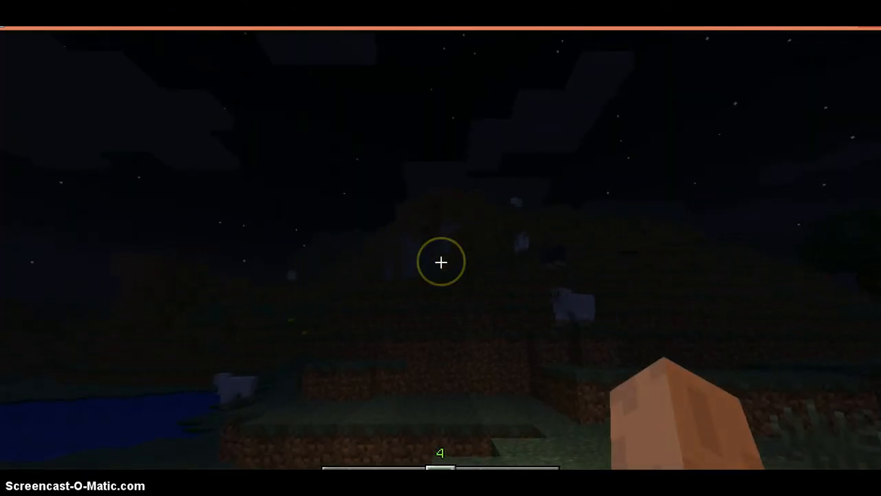
key("e")
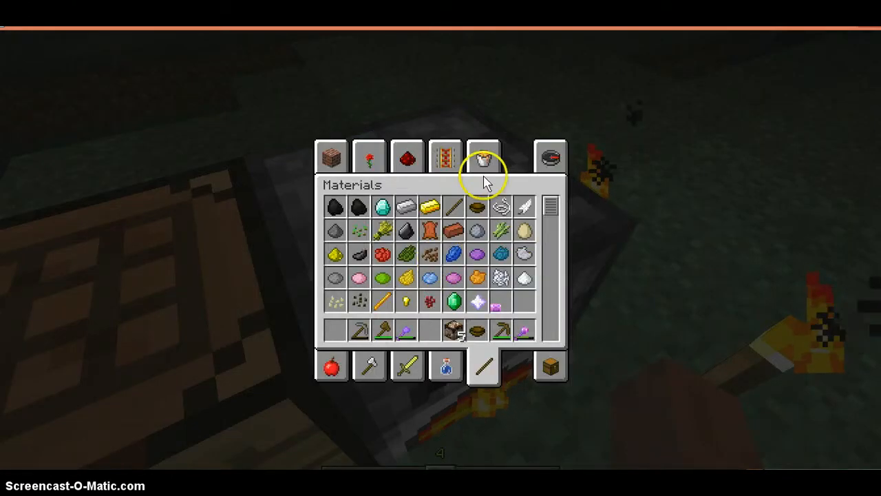
left_click(484, 157)
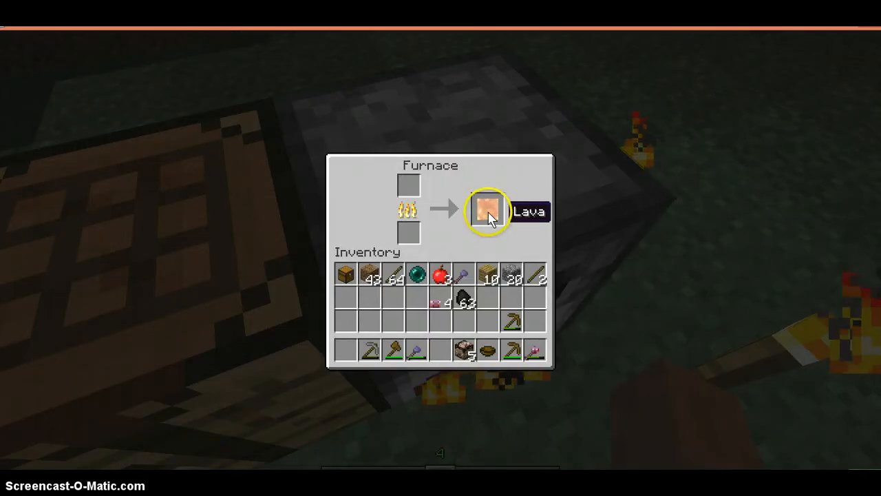
key("Escape")
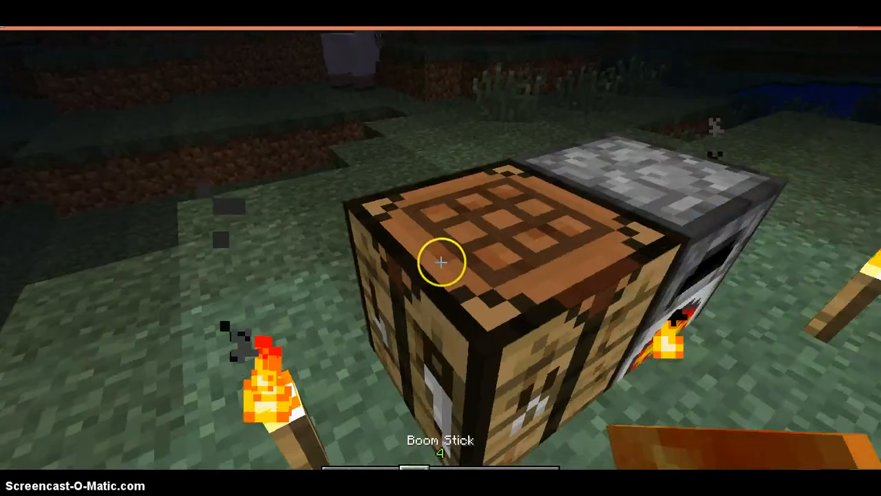
Craft the FireWand from lava, coal, a bowl and a stick at the crafting table.
right_click(441, 261)
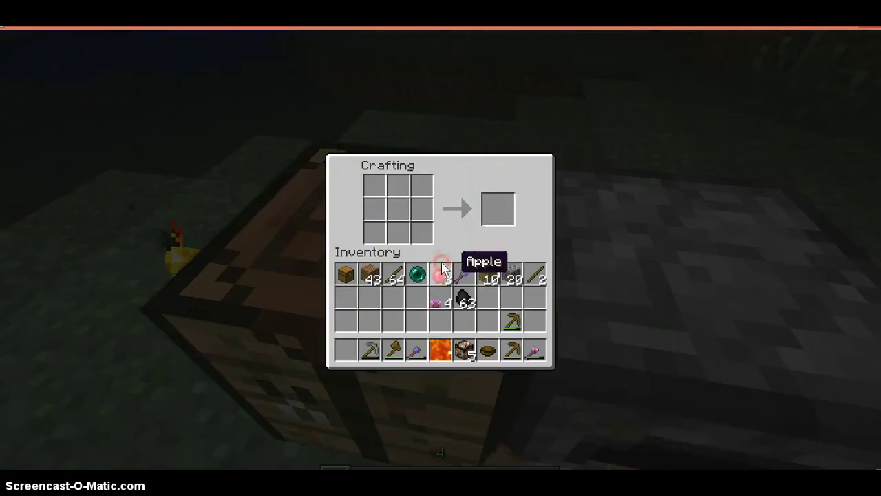
mouse_move(534, 275)
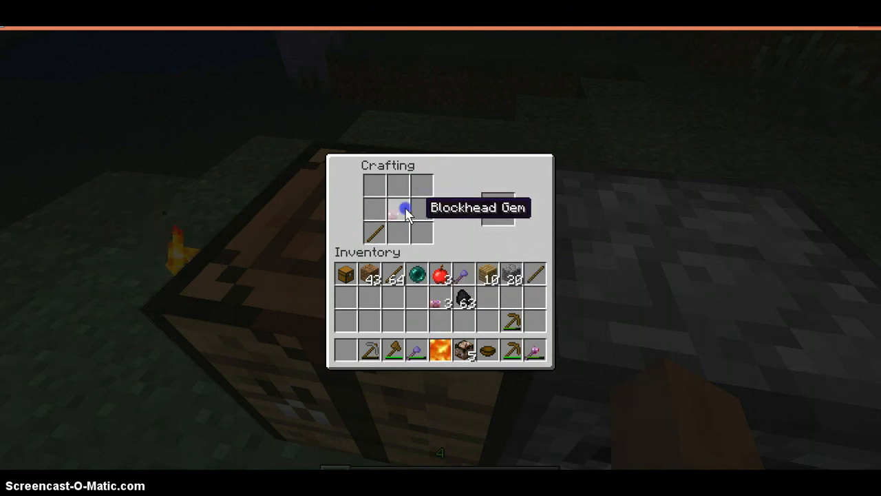
left_click(405, 206)
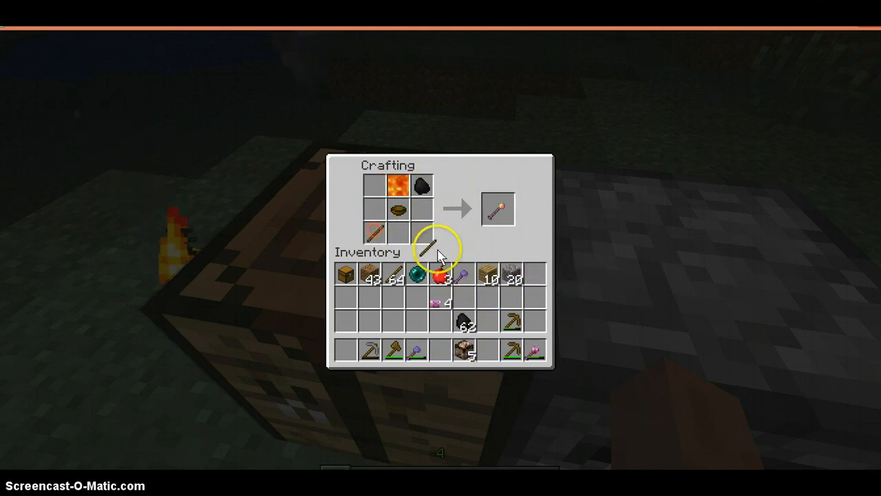
left_click(497, 209)
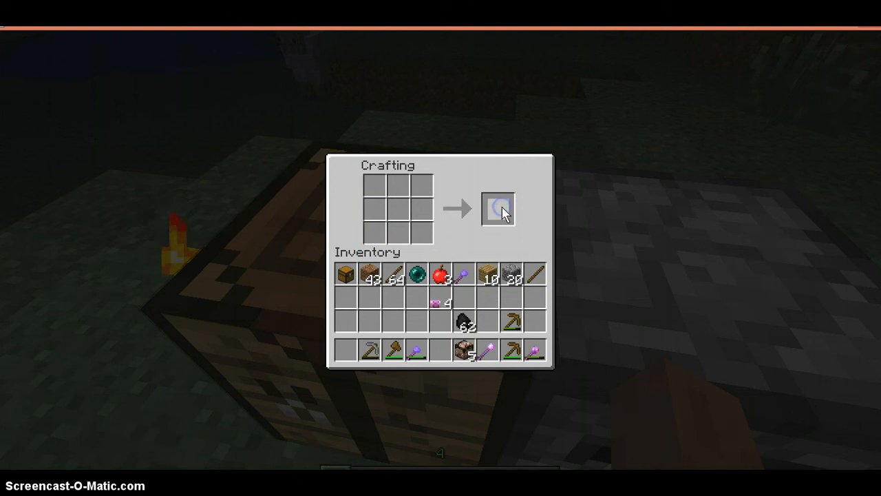
key("Escape")
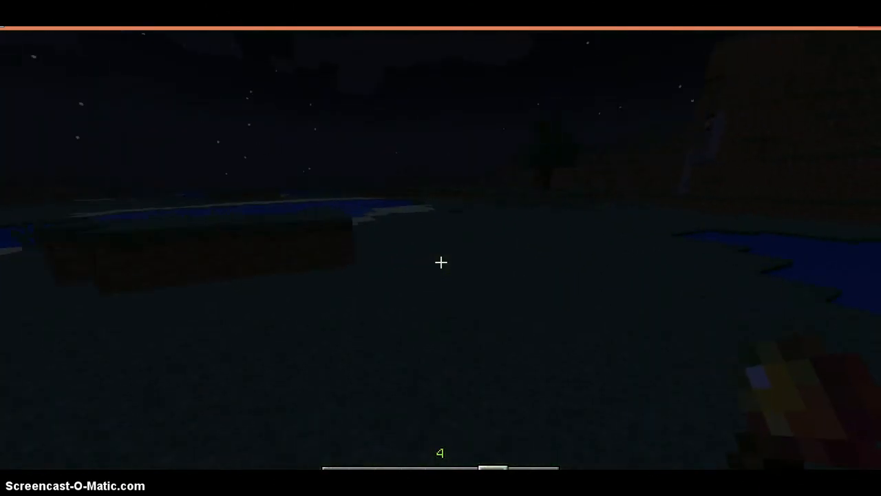
mouse_move(440, 262)
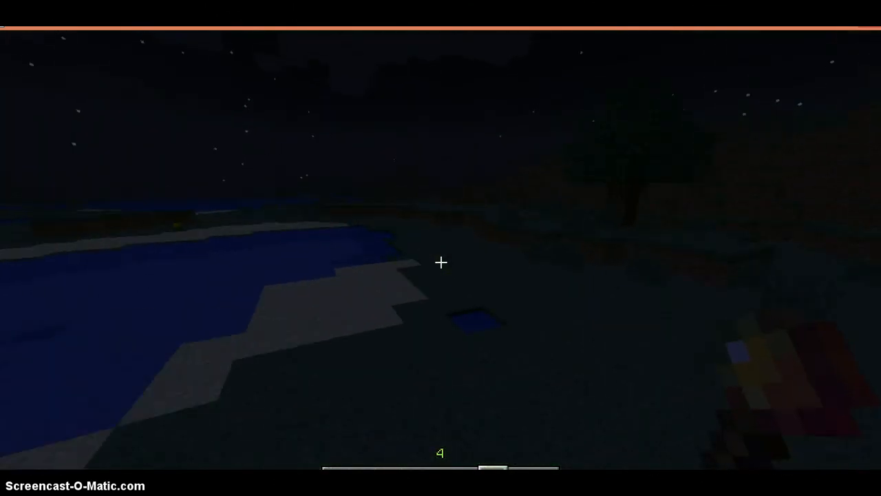
mouse_move(440, 262)
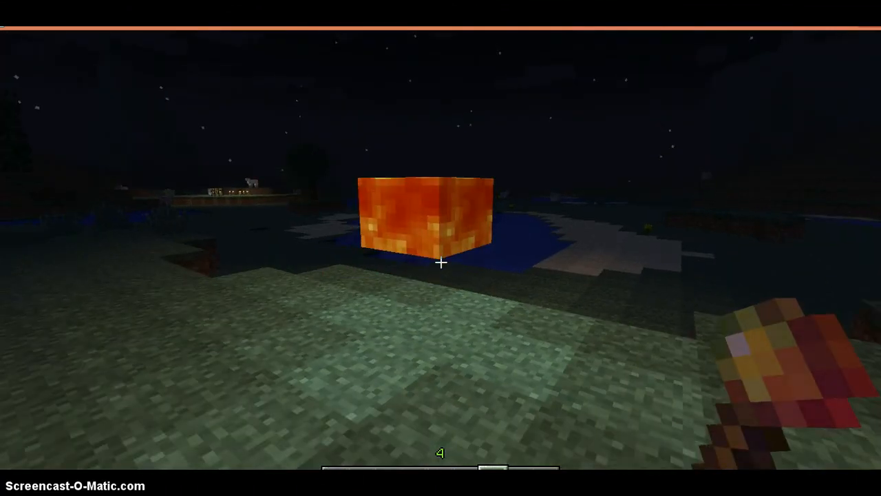
Fire the wand at the ground to place lava, then reopen the creative inventory.
key("e")
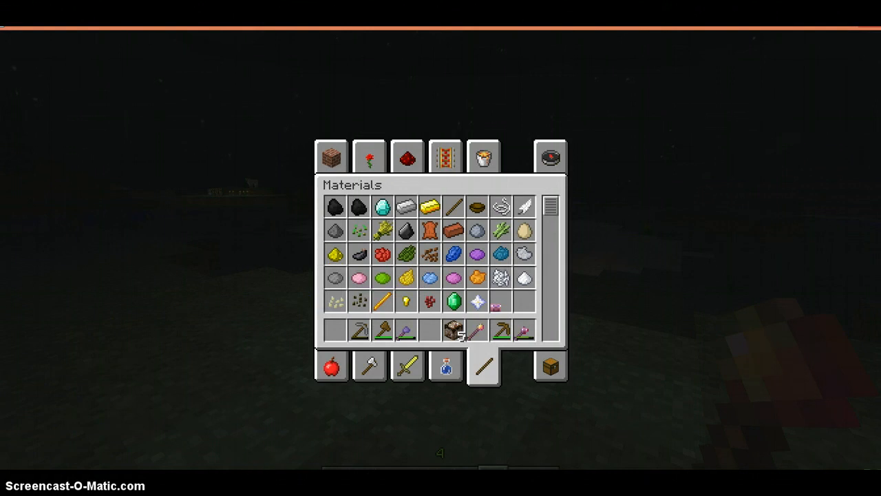